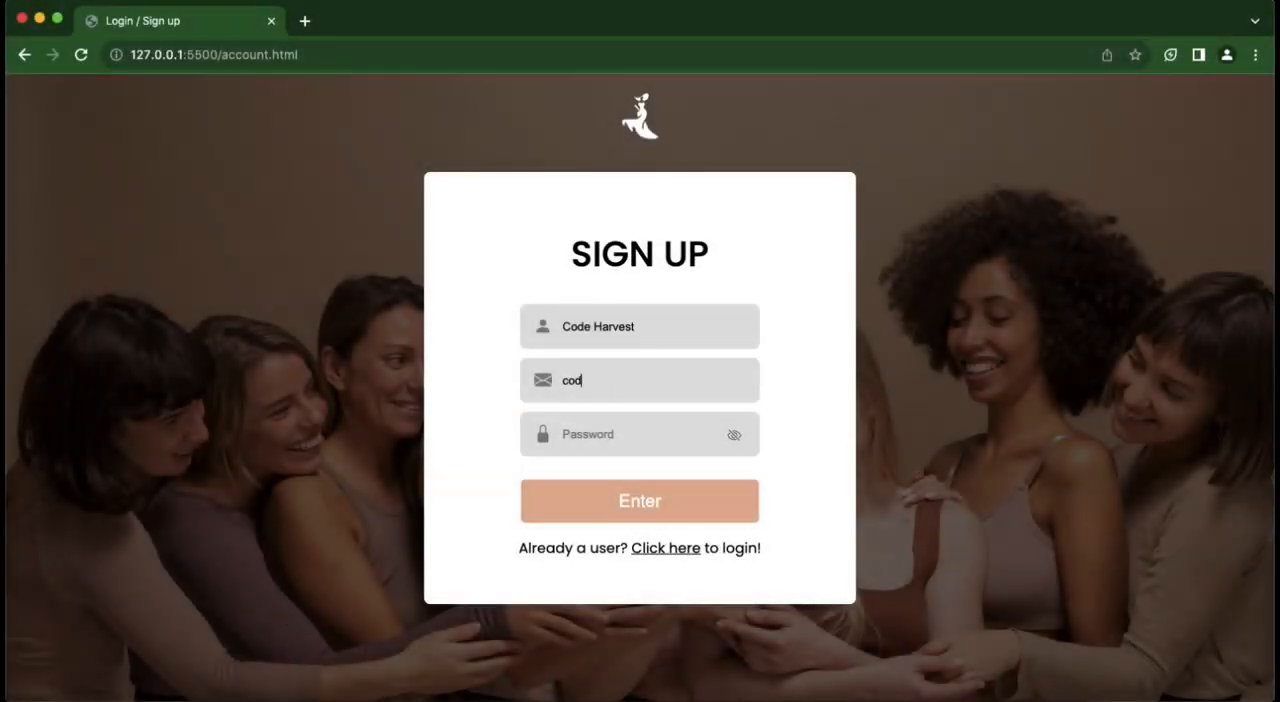
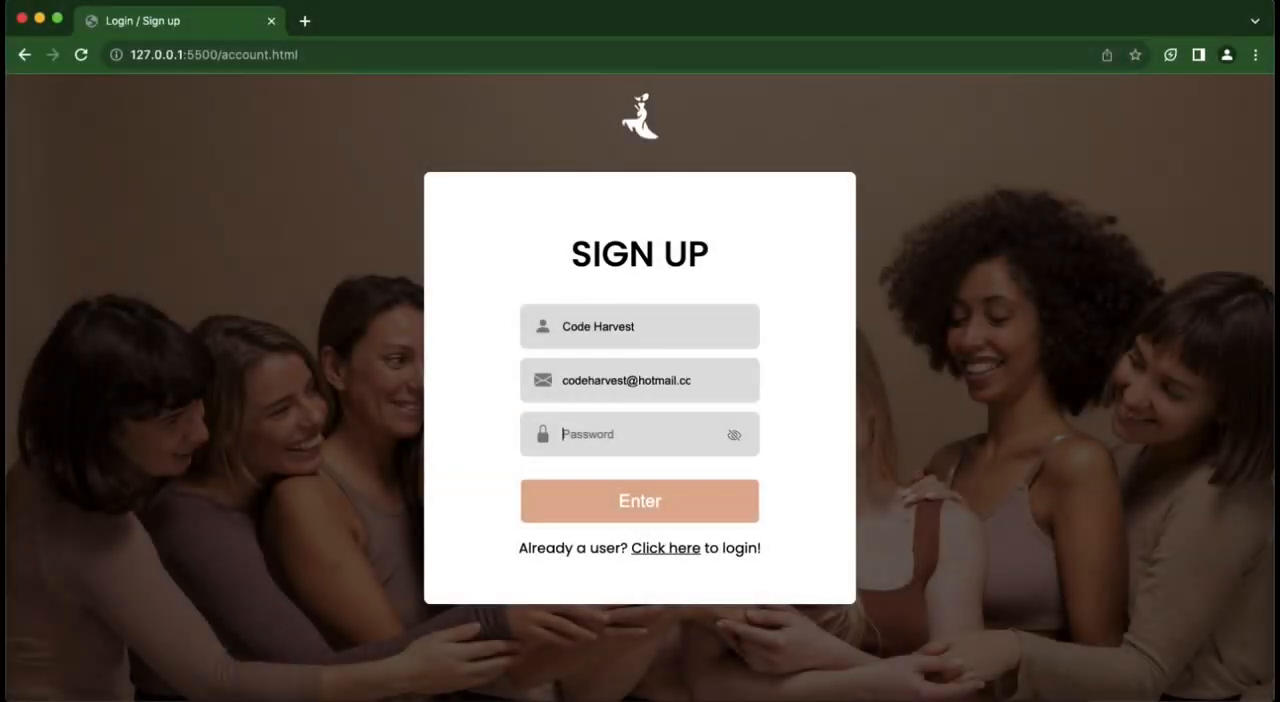
{"action": "type", "text": "••••••"}
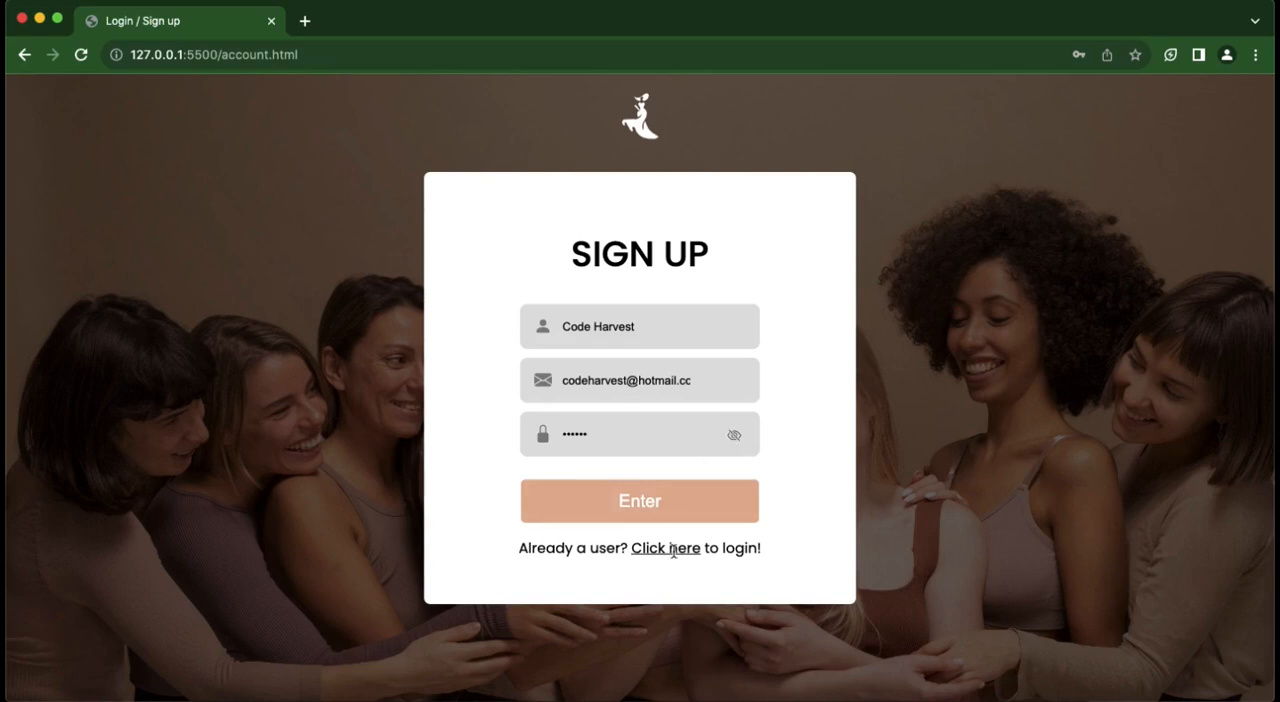
{"action": "left_click", "coordinate": [665, 548]}
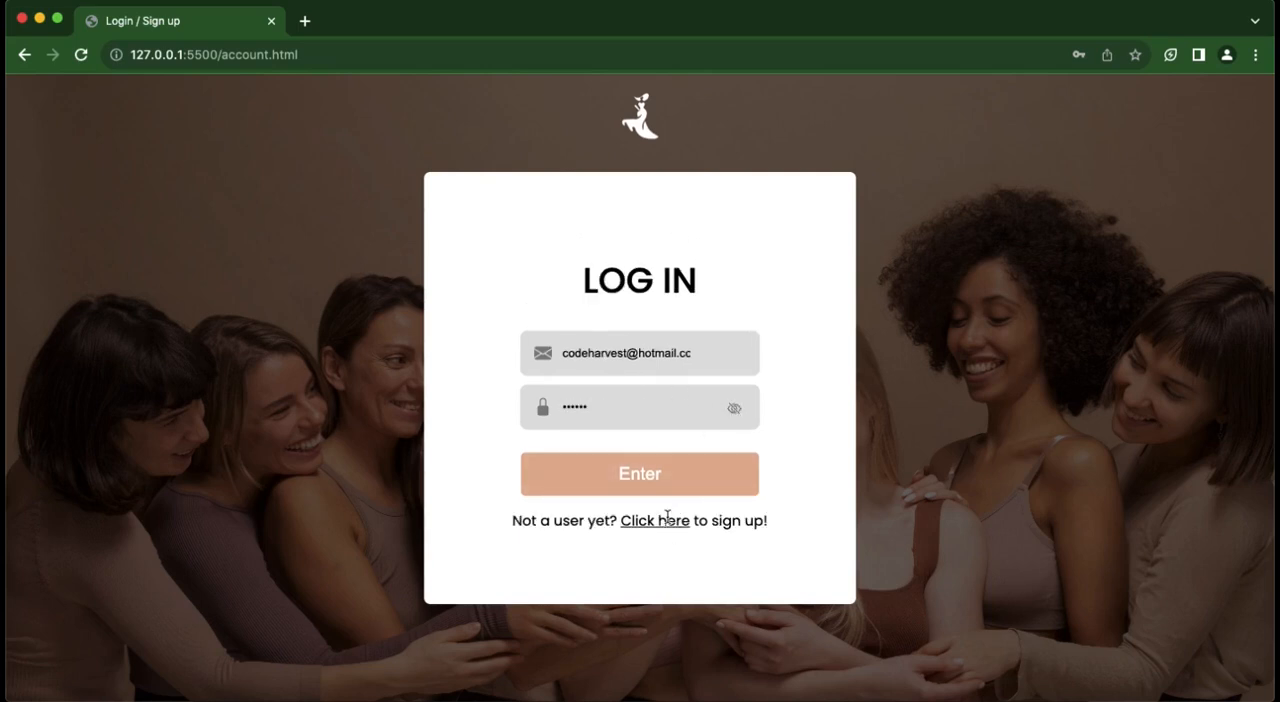
{"action": "left_click", "coordinate": [639, 473]}
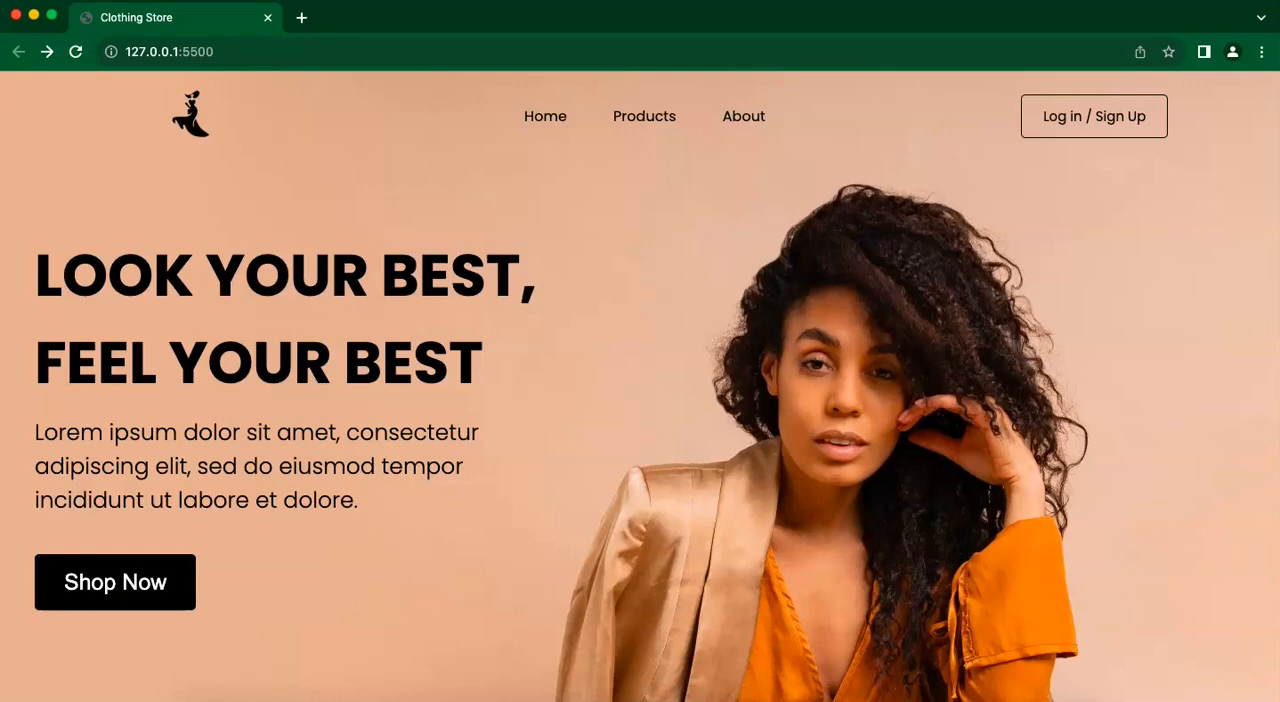
{"action": "mouse_move", "coordinate": [1094, 116]}
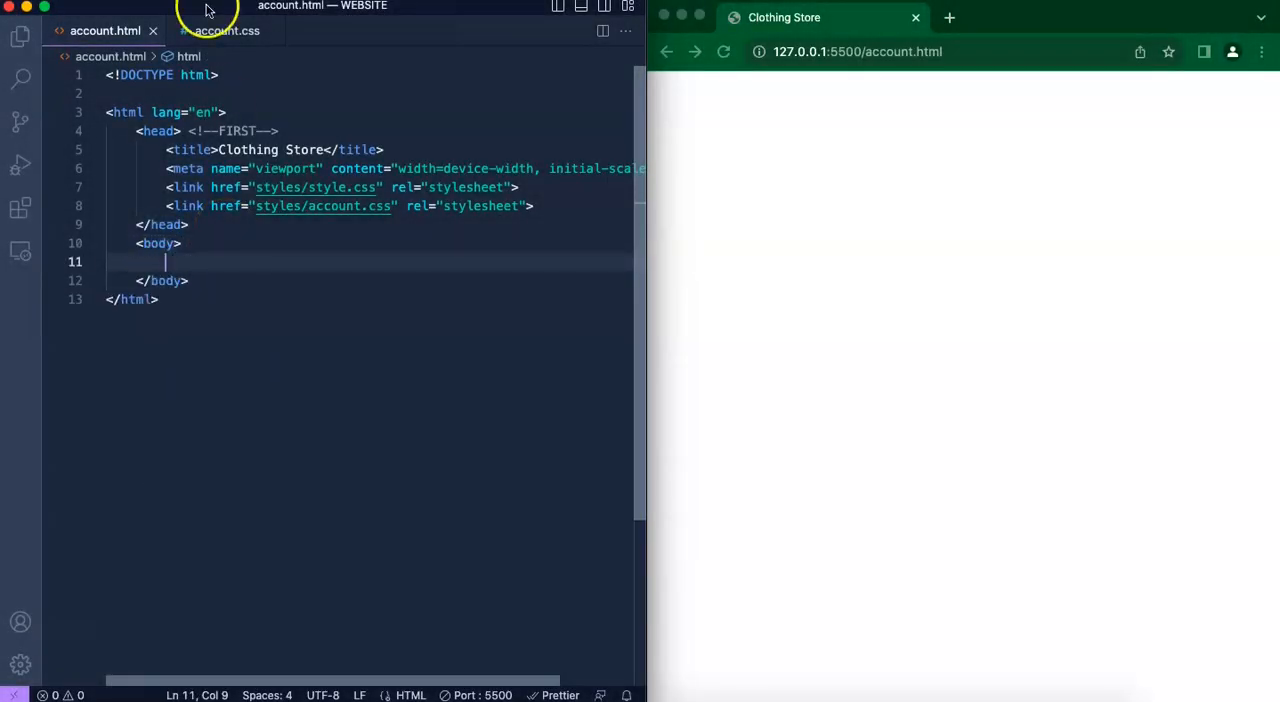
- In account.css, add a body rule with background image url('images/account-bg.jpg')
{"action": "left_click", "coordinate": [227, 30]}
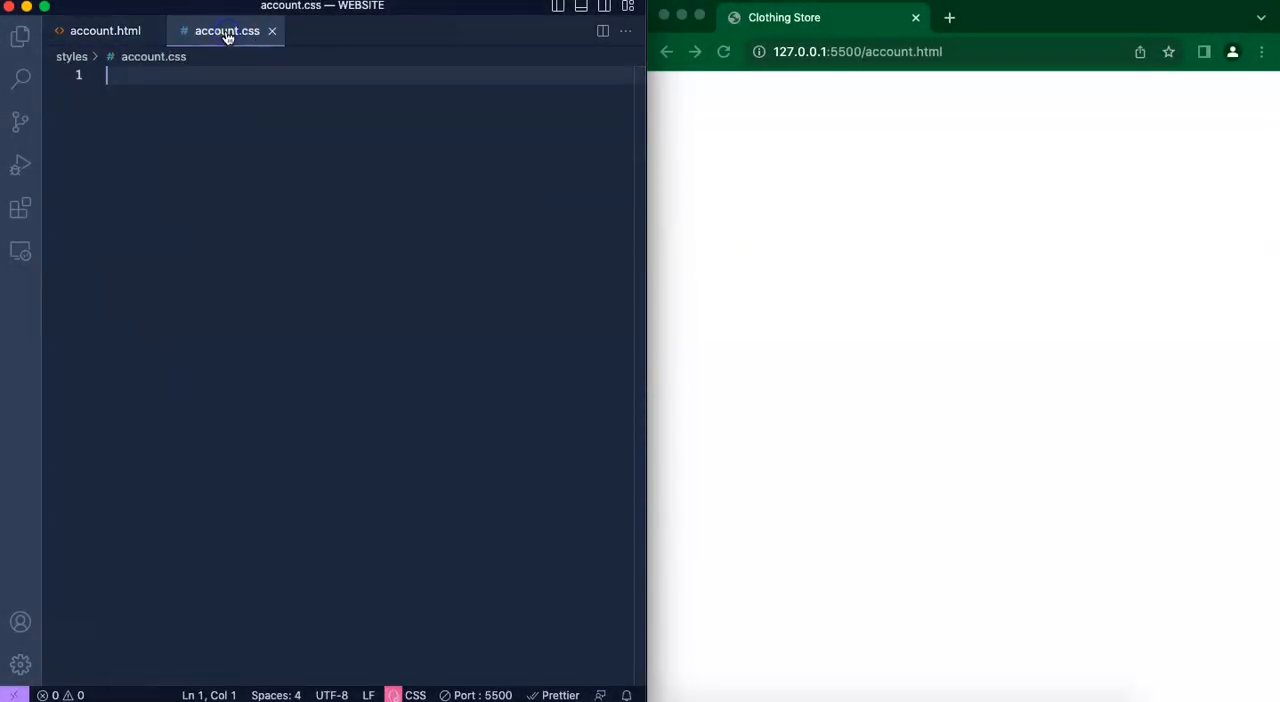
{"action": "type", "text": "body {"}
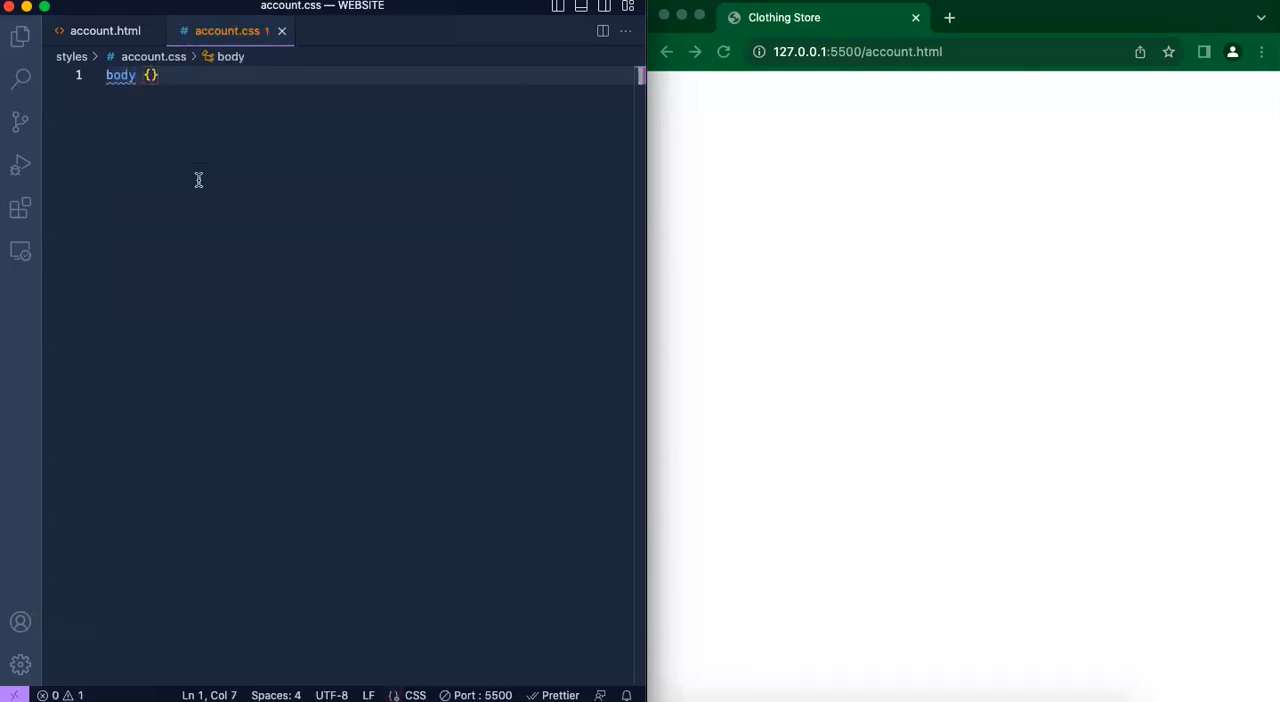
{"action": "type", "text": "background-image"}
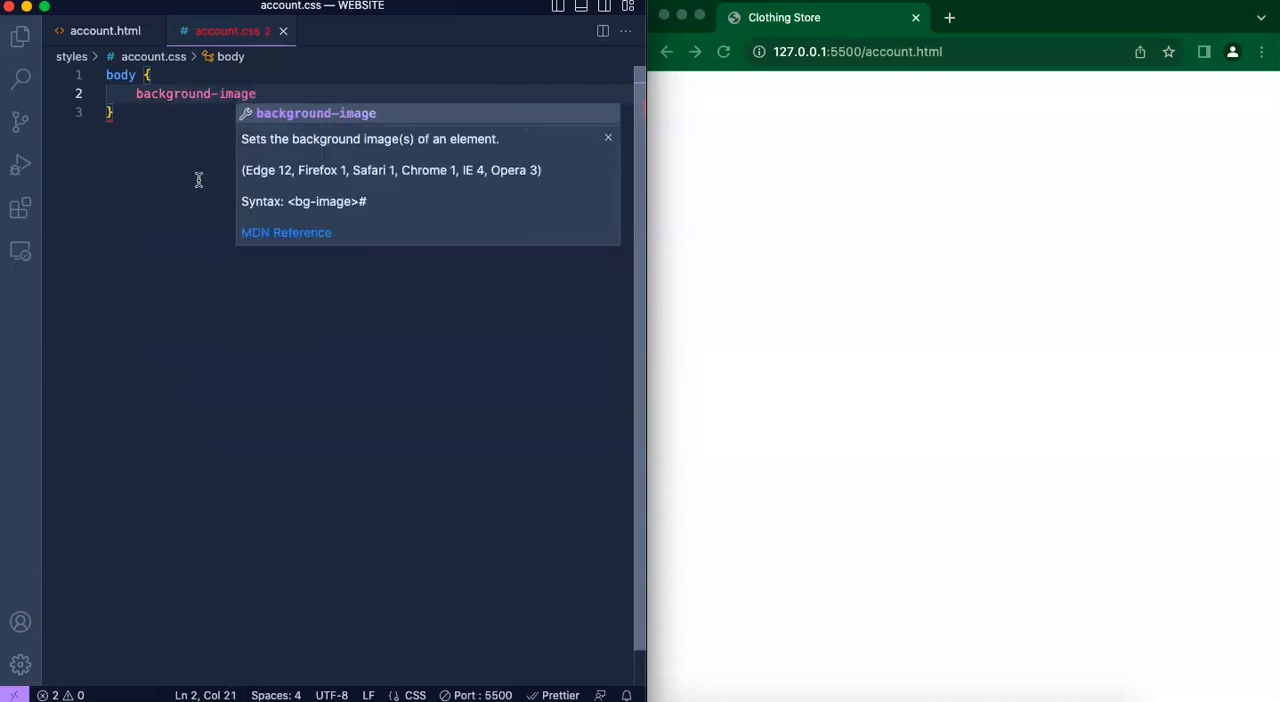
{"action": "type", "text": ": url('images/"}
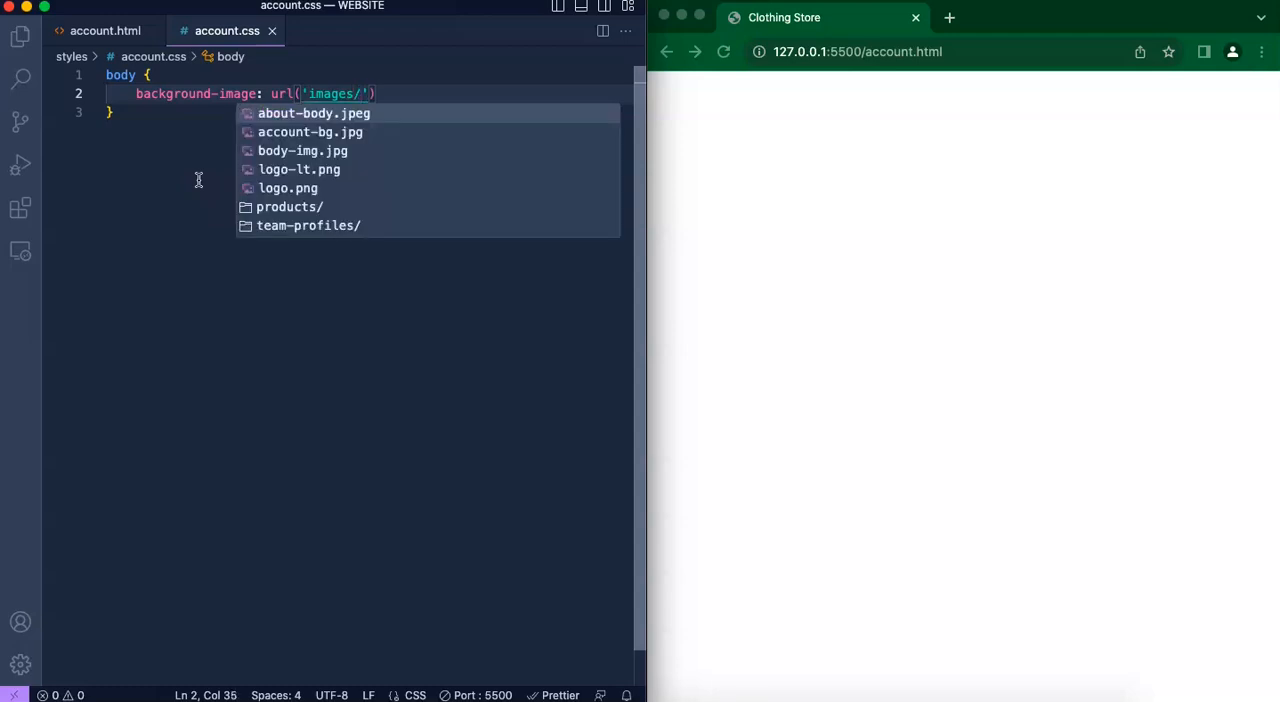
{"action": "left_click", "coordinate": [310, 132]}
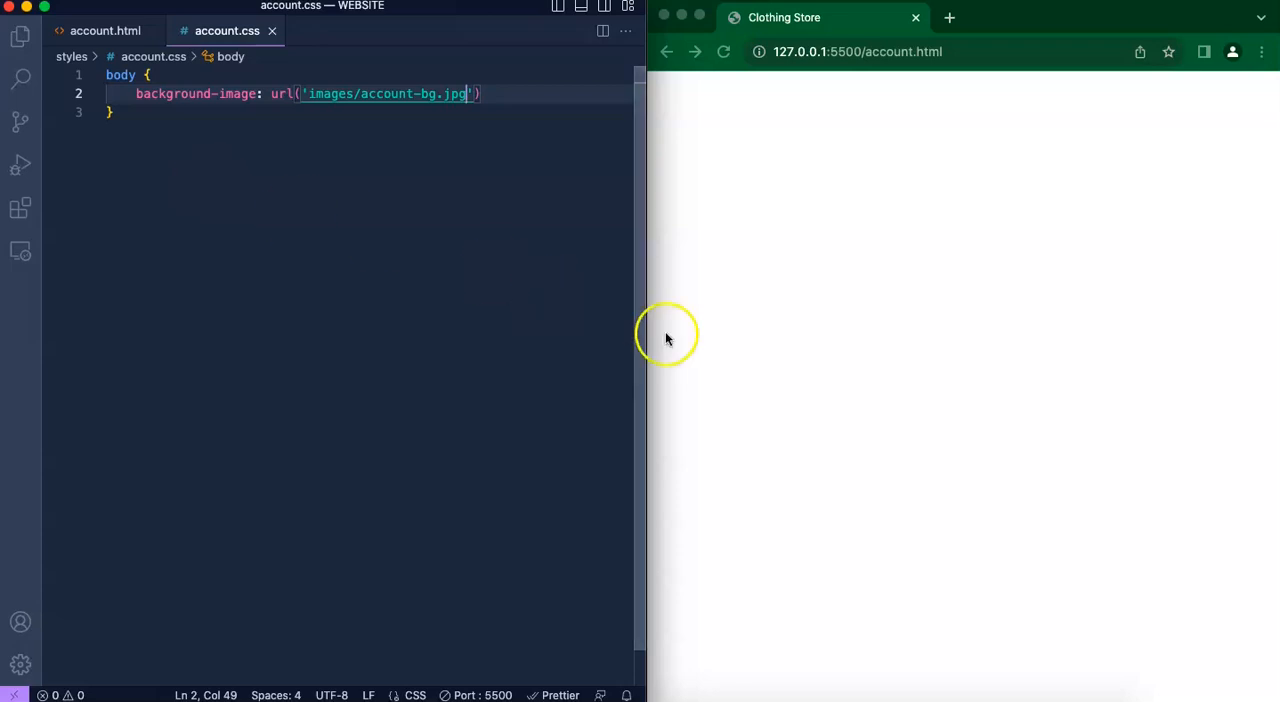
- Reload the preview and add background-size: cover to the body background
{"action": "left_click", "coordinate": [724, 51]}
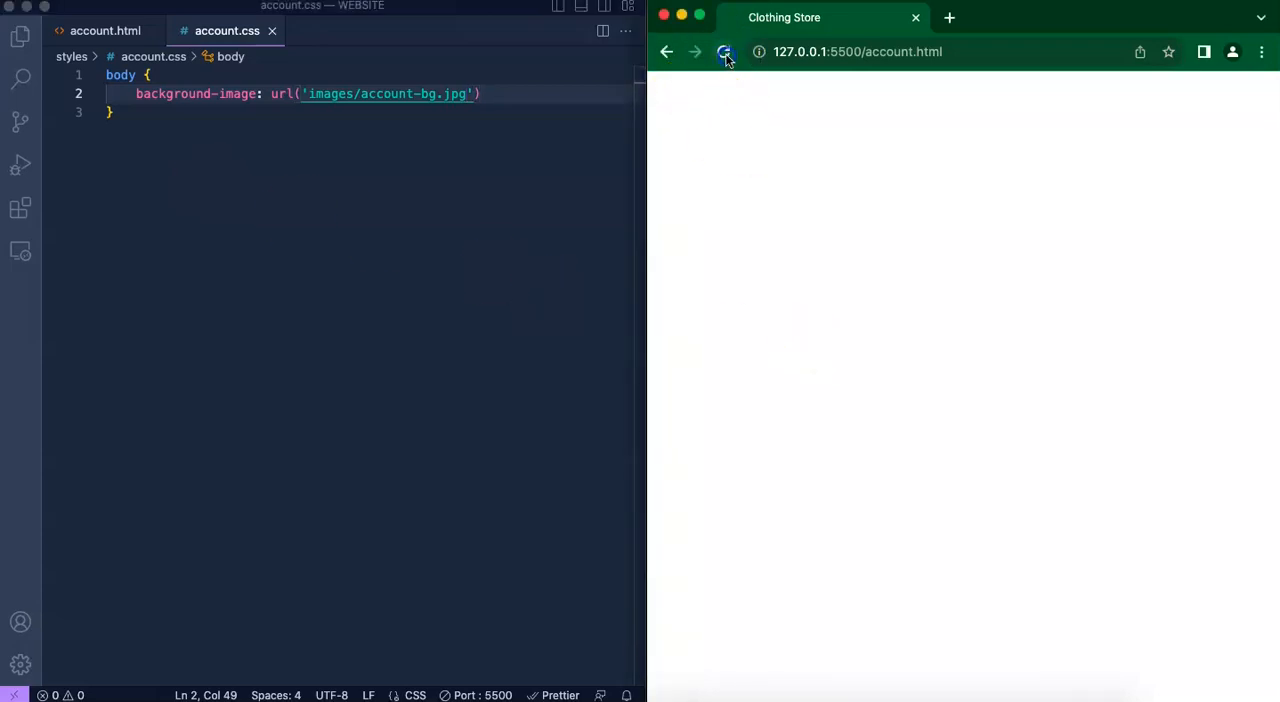
{"action": "left_click", "coordinate": [490, 93]}
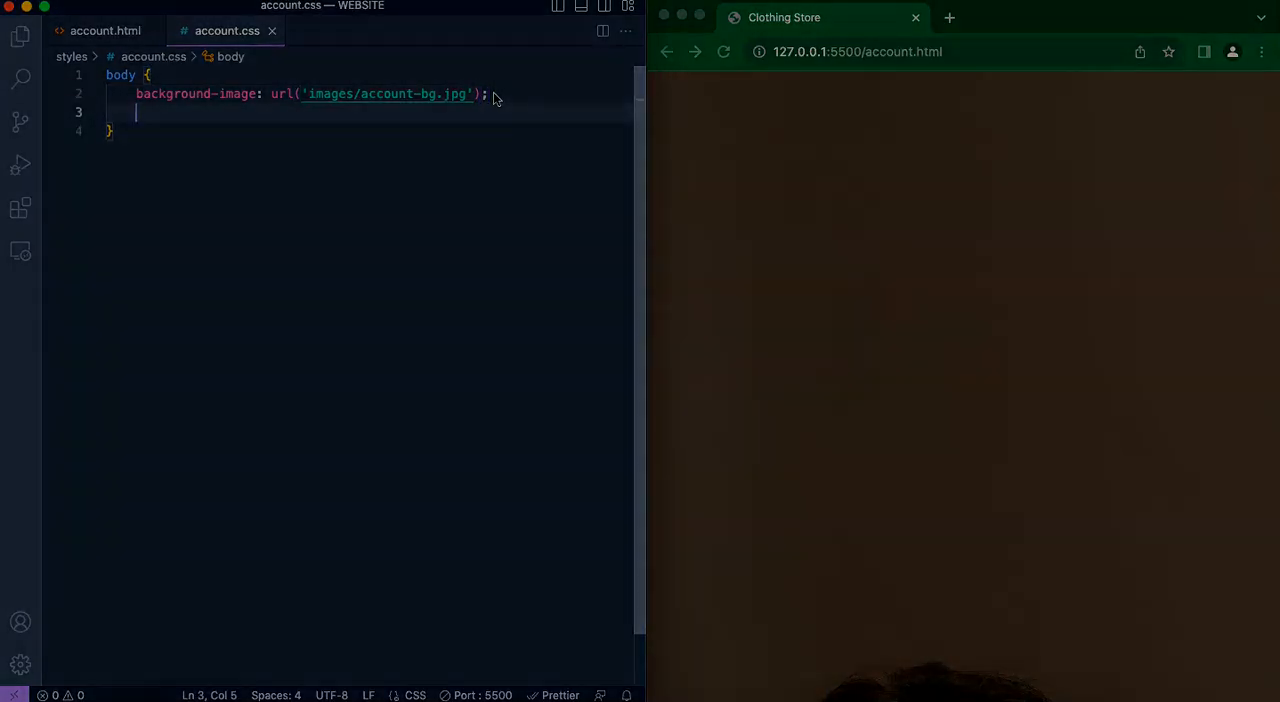
{"action": "type", "text": "background-size: cover;"}
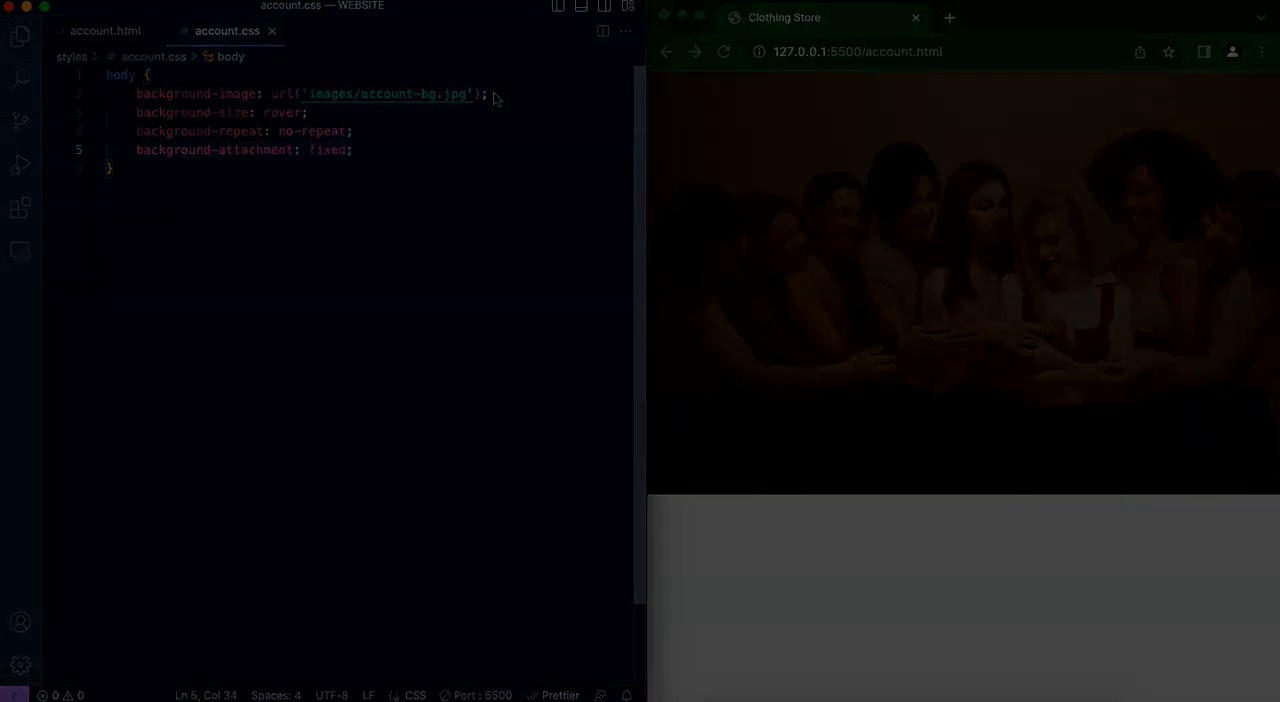
{"action": "left_click", "coordinate": [105, 30]}
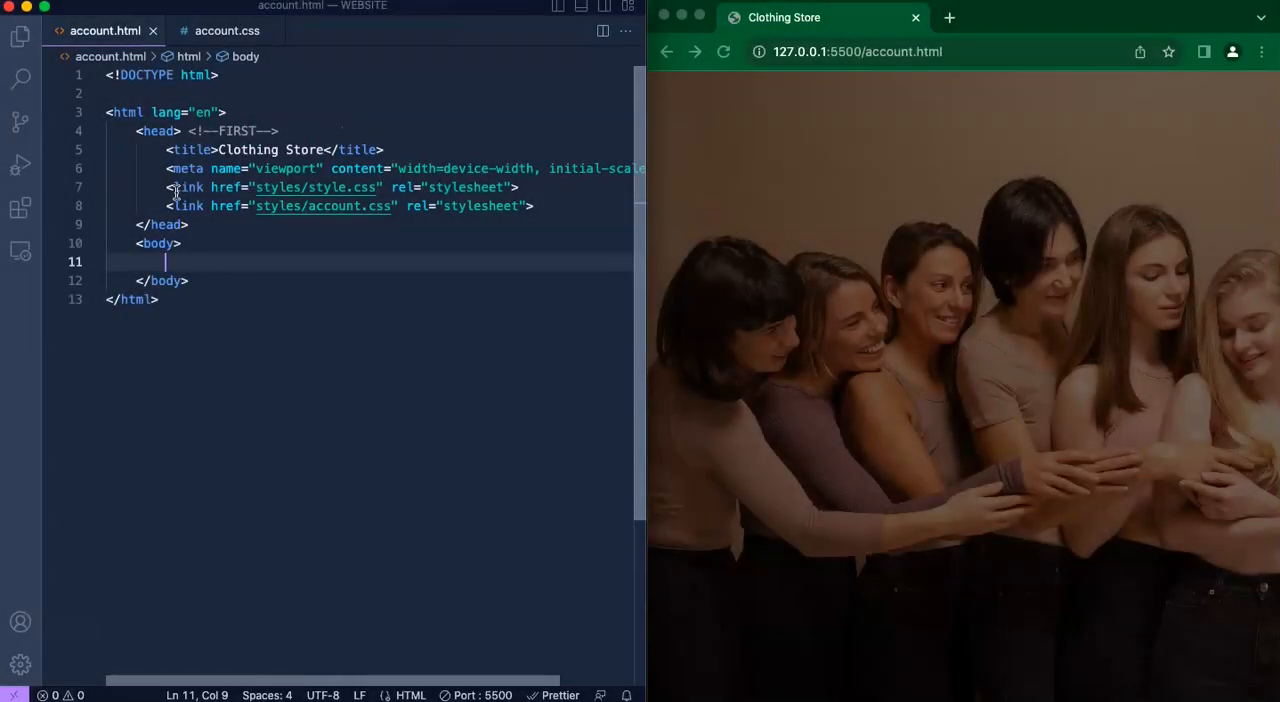
- Add a nav with a container div holding the index.html logo link, centred, and reload
{"action": "type", "text": "<nav>"}
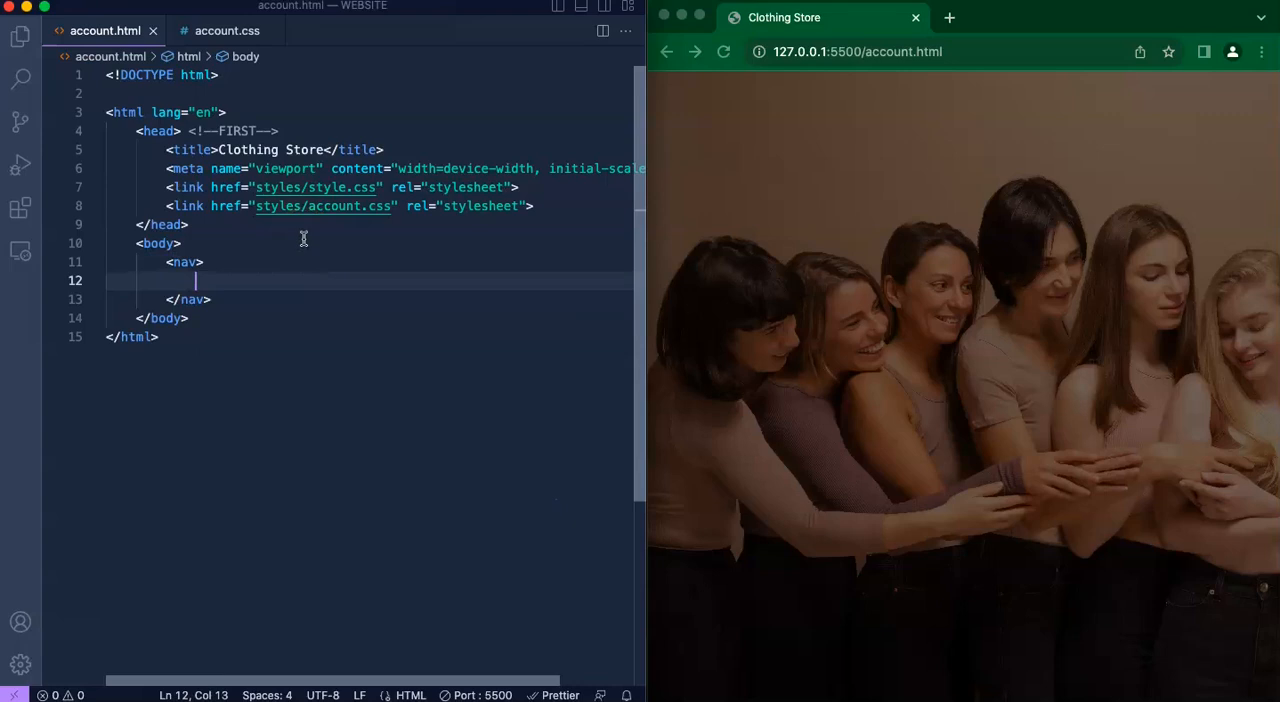
{"action": "type", "text": "div>"}
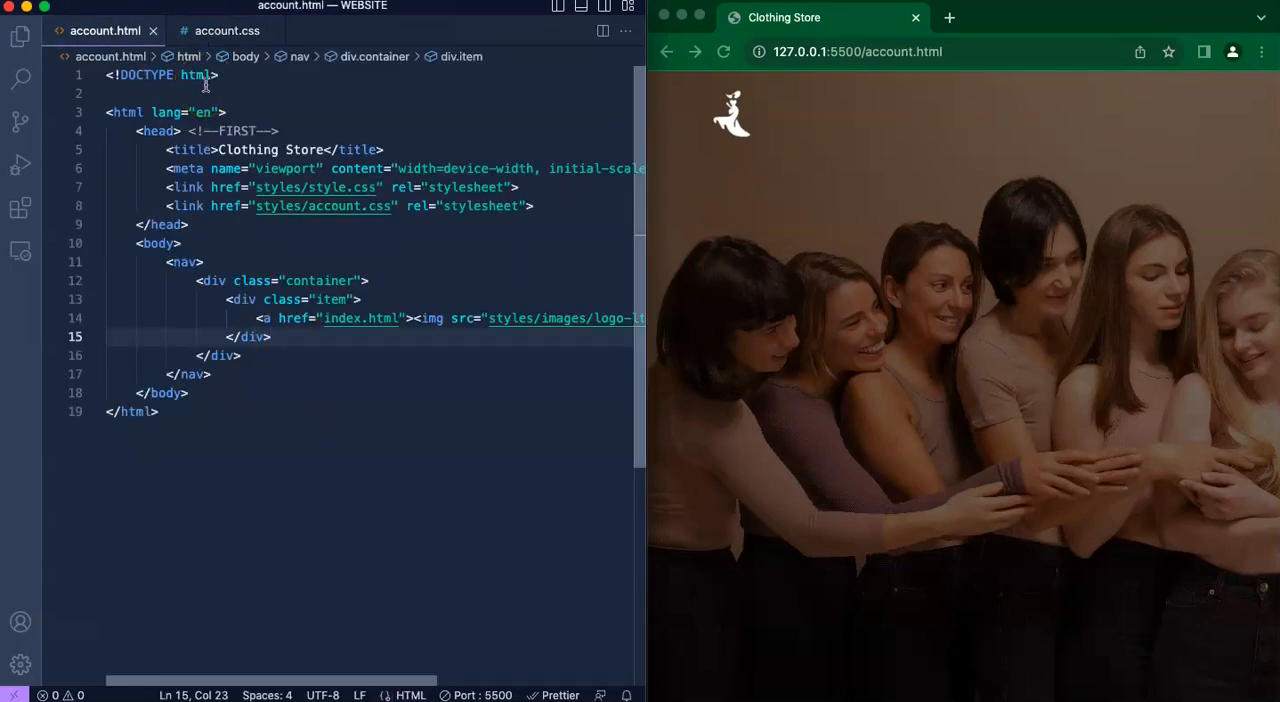
{"action": "left_click", "coordinate": [724, 52]}
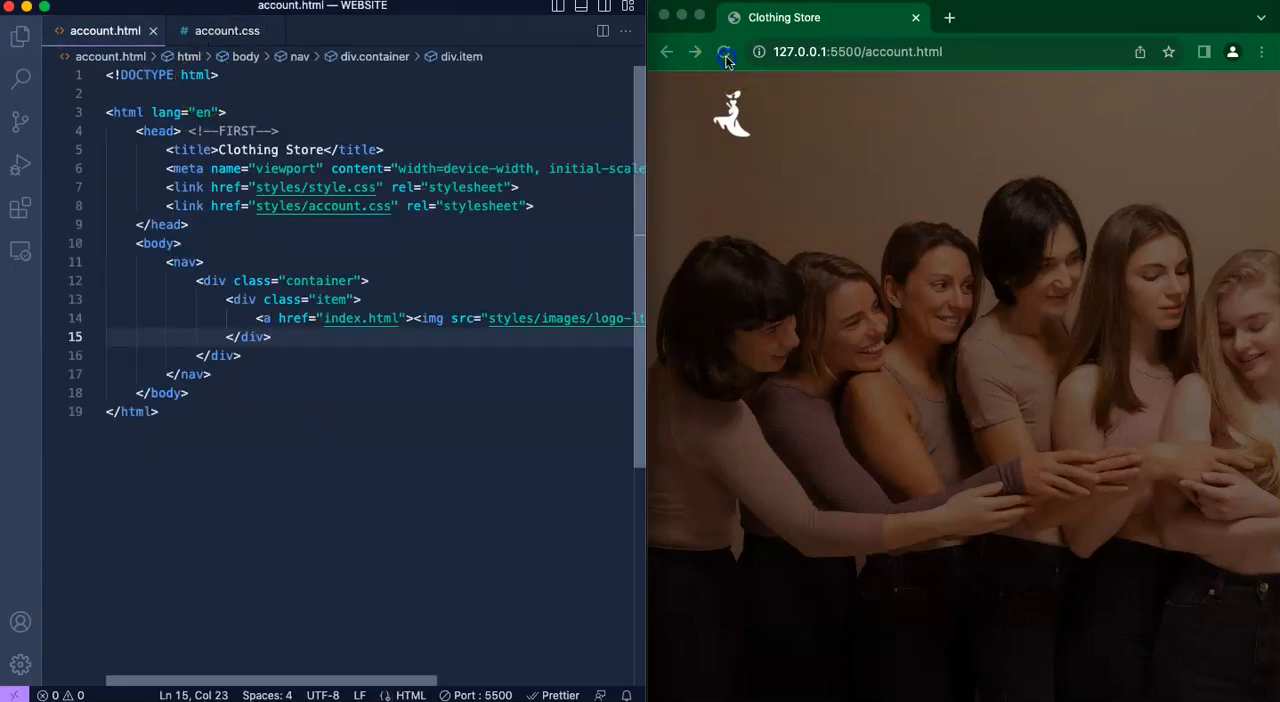
{"action": "left_click", "coordinate": [226, 30]}
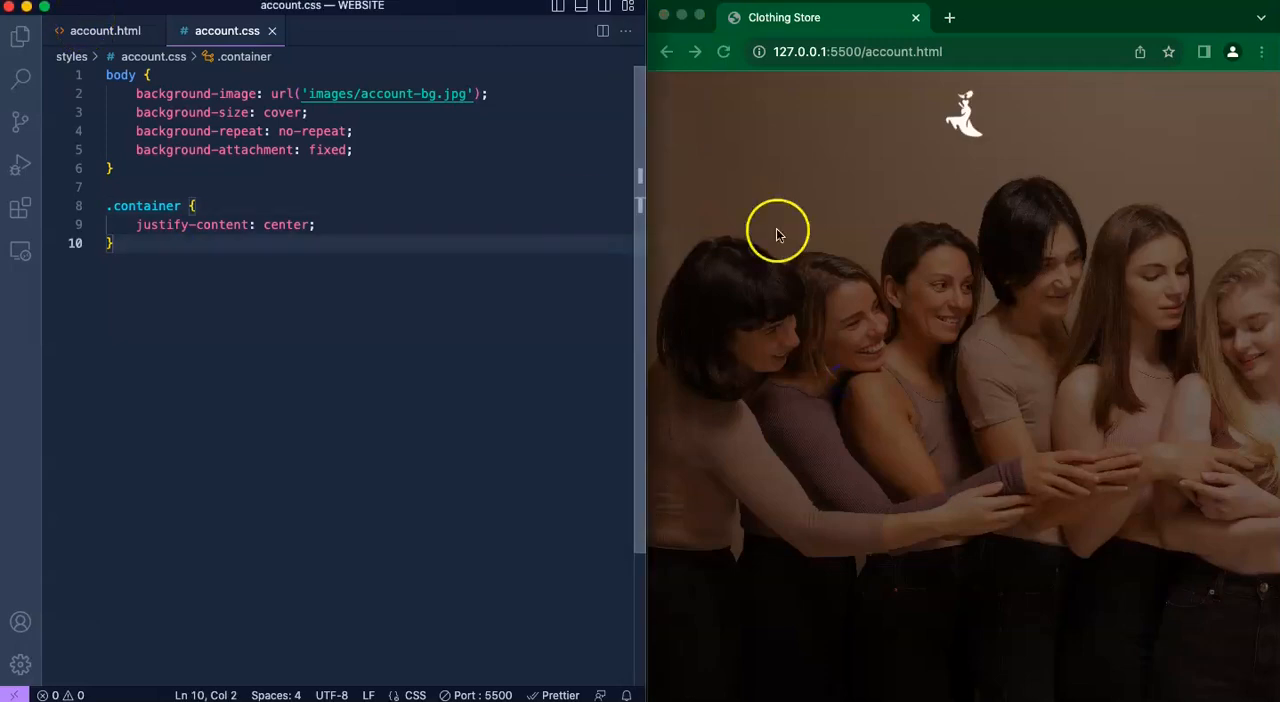
{"action": "left_click", "coordinate": [104, 30]}
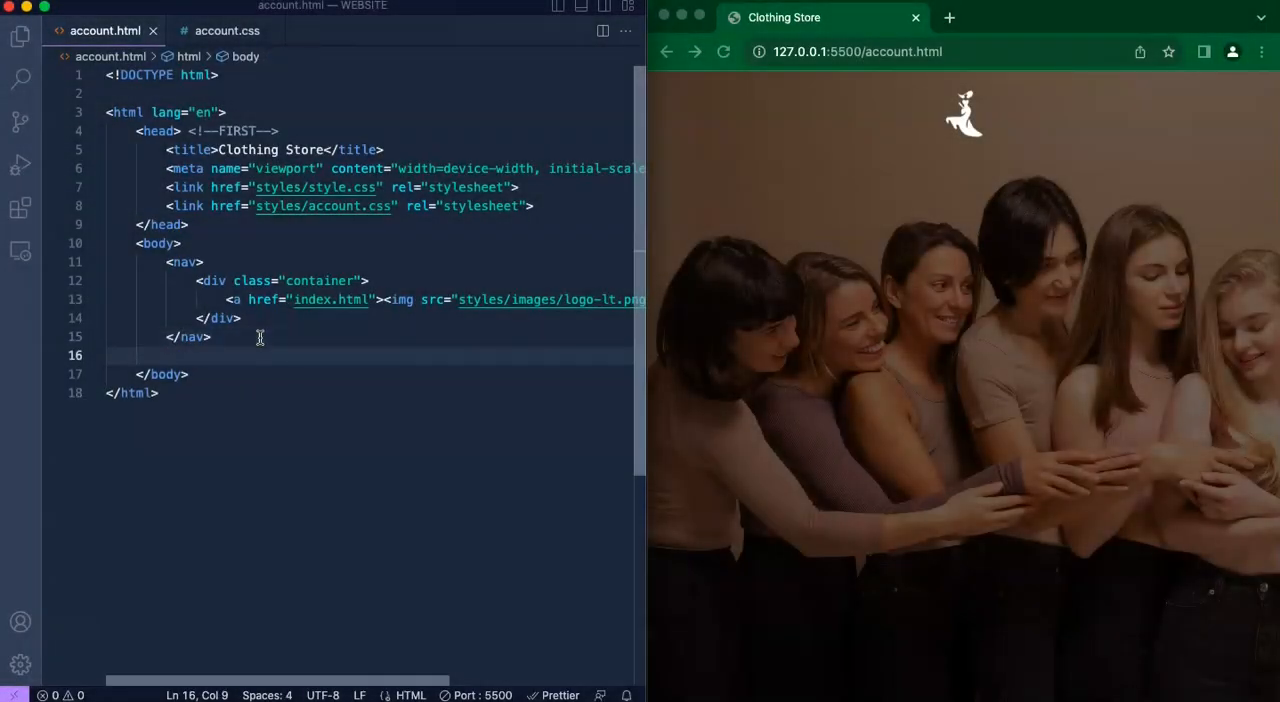
- Insert <div class="white-box center"></div> after the nav in account.html
{"action": "type", "text": "<div>"}
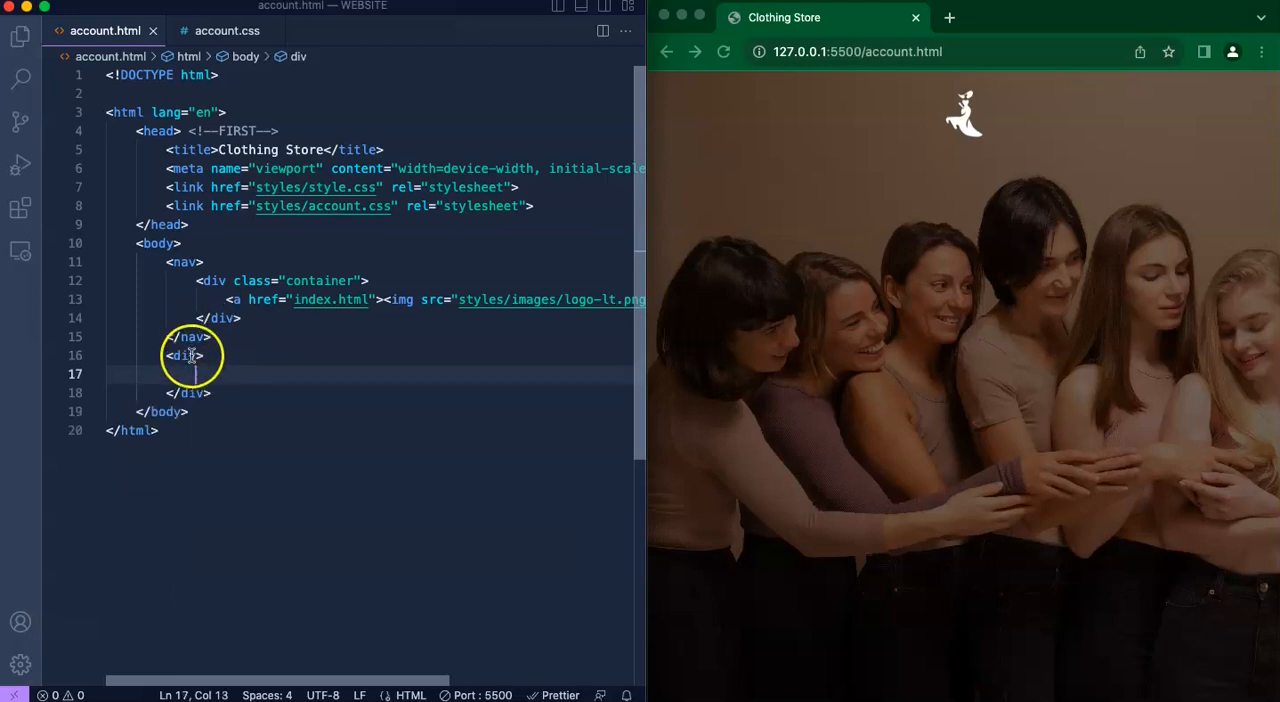
{"action": "type", "text": "class=\"\""}
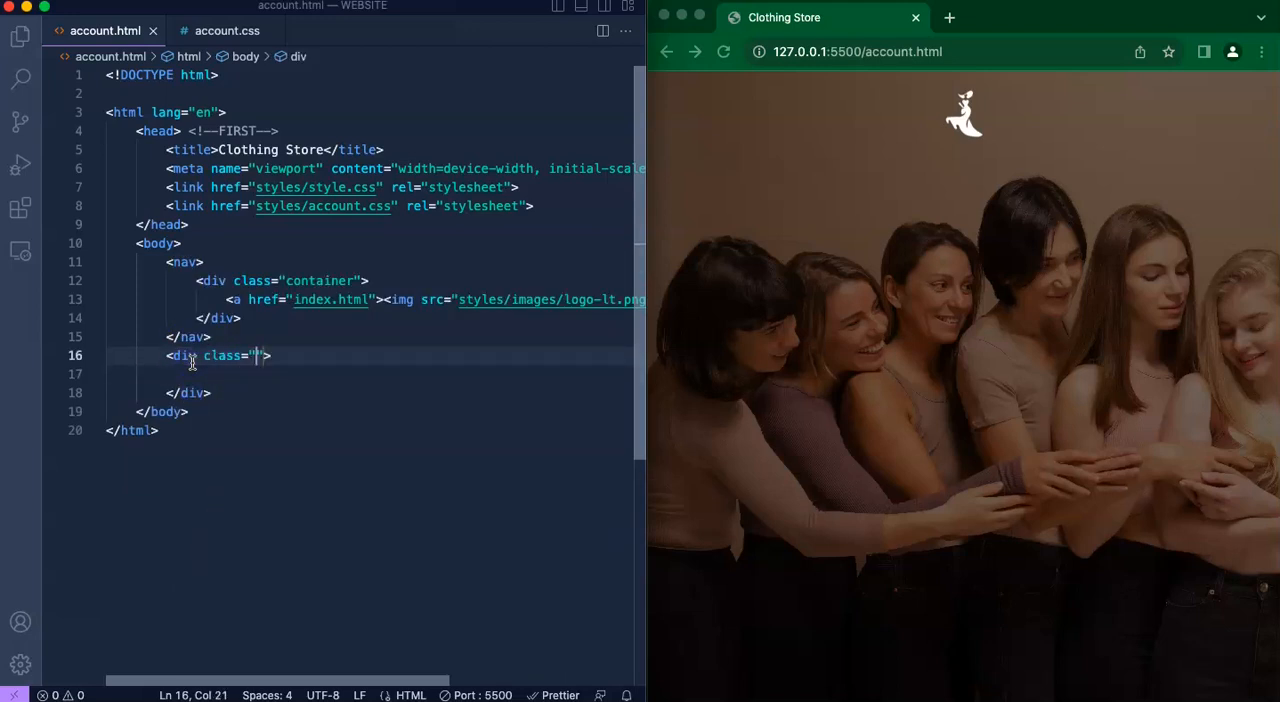
{"action": "type", "text": "white-box"}
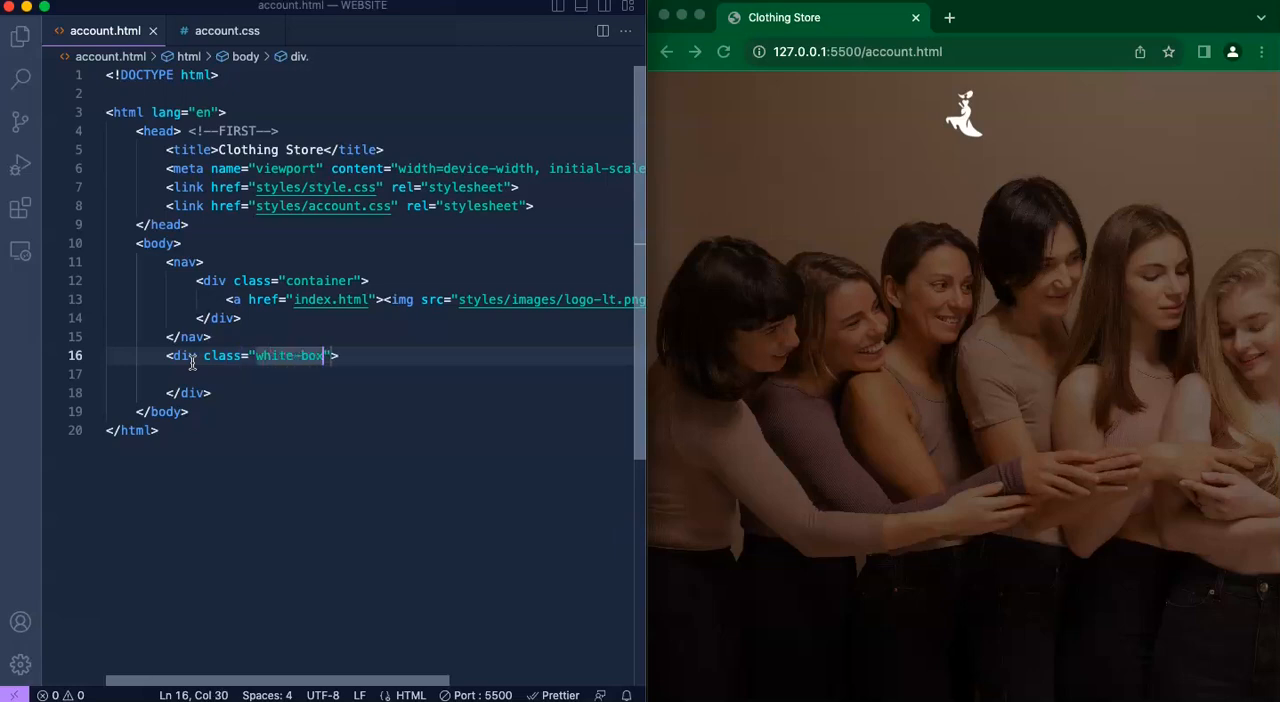
{"action": "type", "text": "c"}
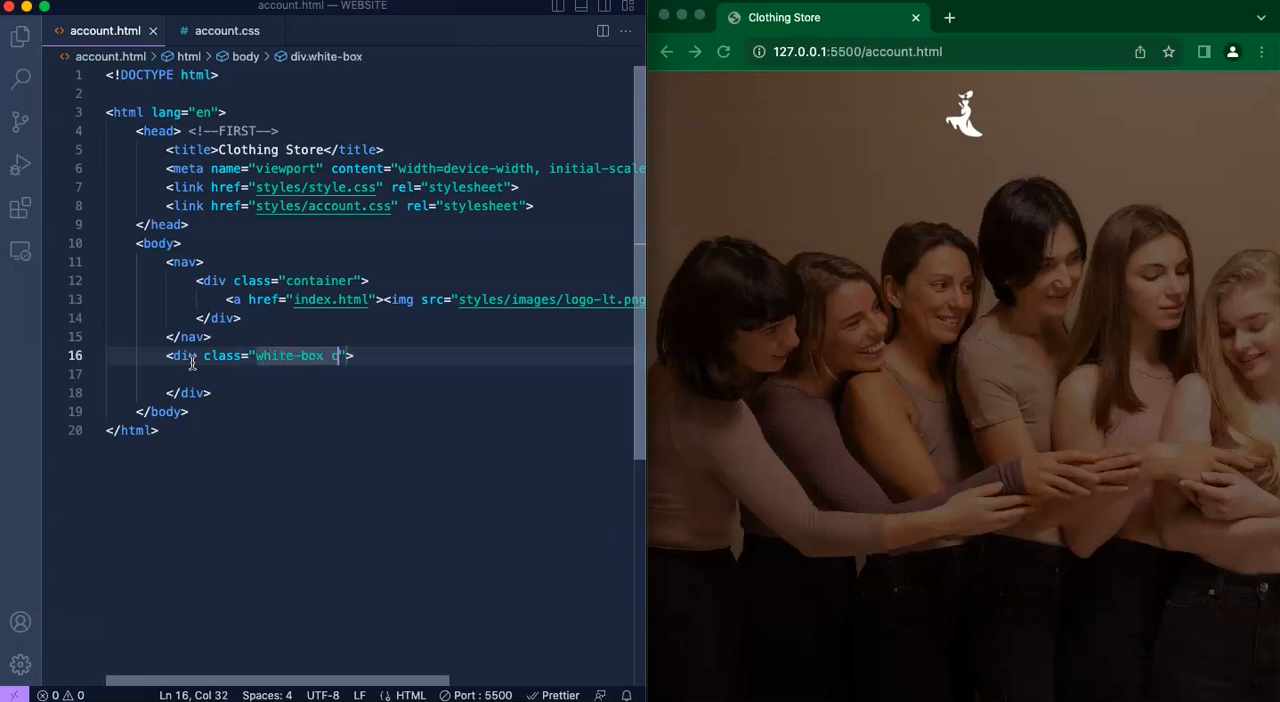
{"action": "type", "text": "enter"}
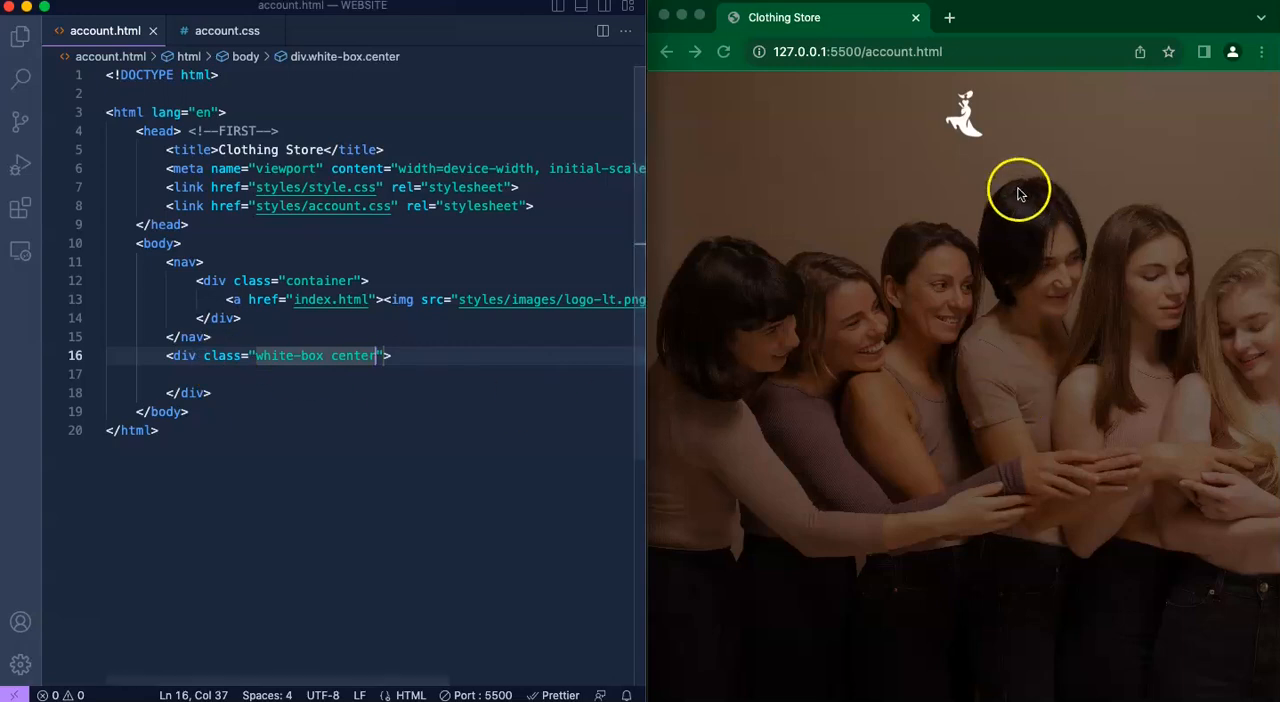
{"action": "mouse_move", "coordinate": [820, 195]}
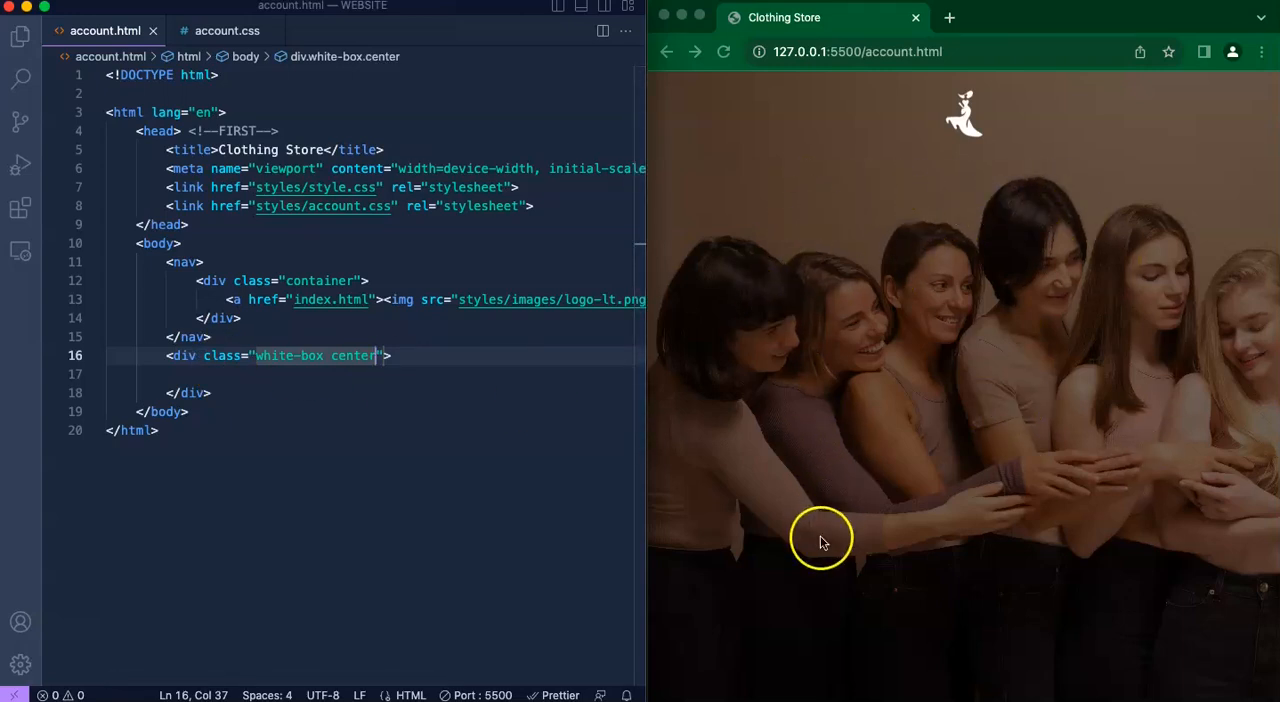
{"action": "mouse_move", "coordinate": [830, 247]}
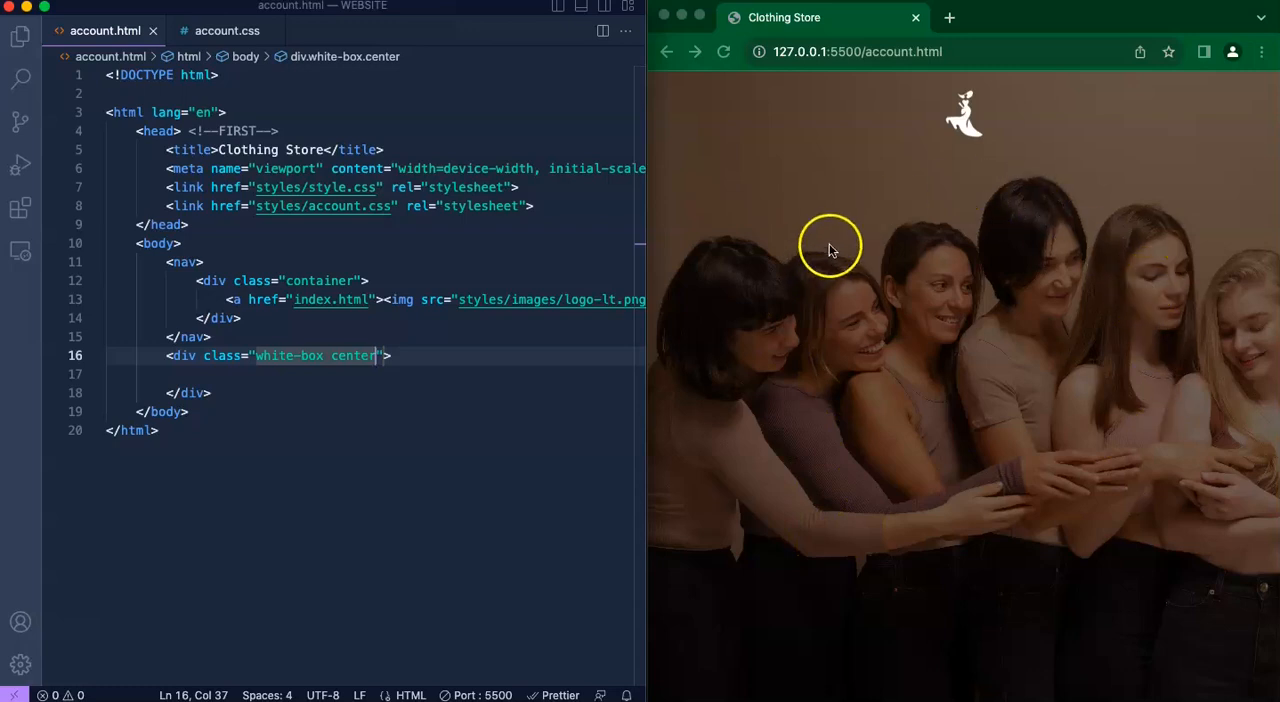
{"action": "mouse_move", "coordinate": [800, 280]}
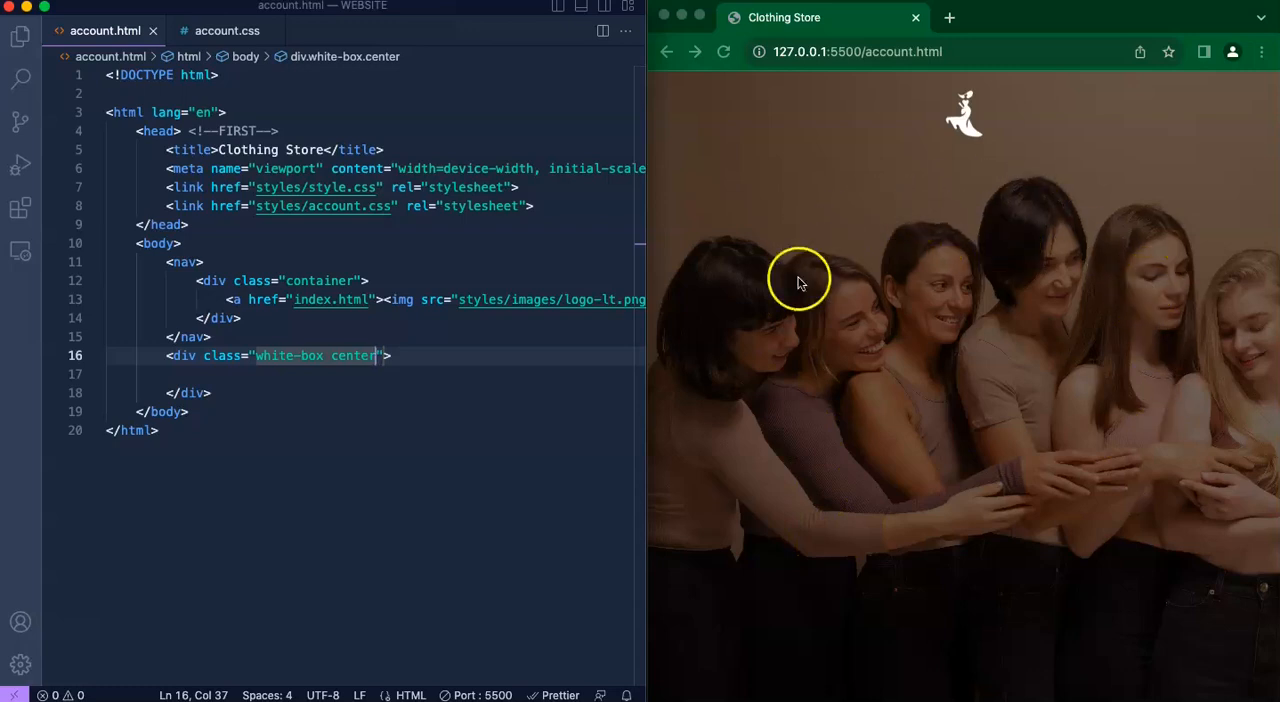
{"action": "left_click", "coordinate": [225, 30]}
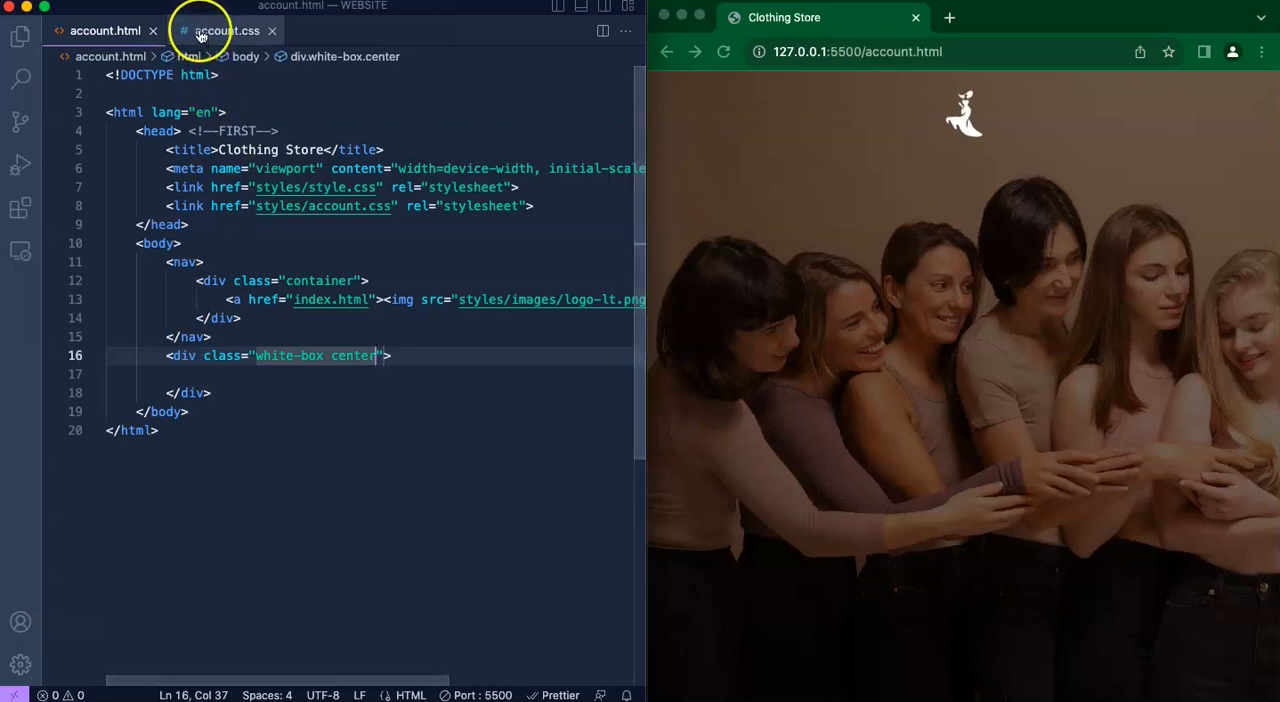
- Write the .center rule with margin 0, position absolute, top 50% and left 50%
{"action": "left_click", "coordinate": [225, 30]}
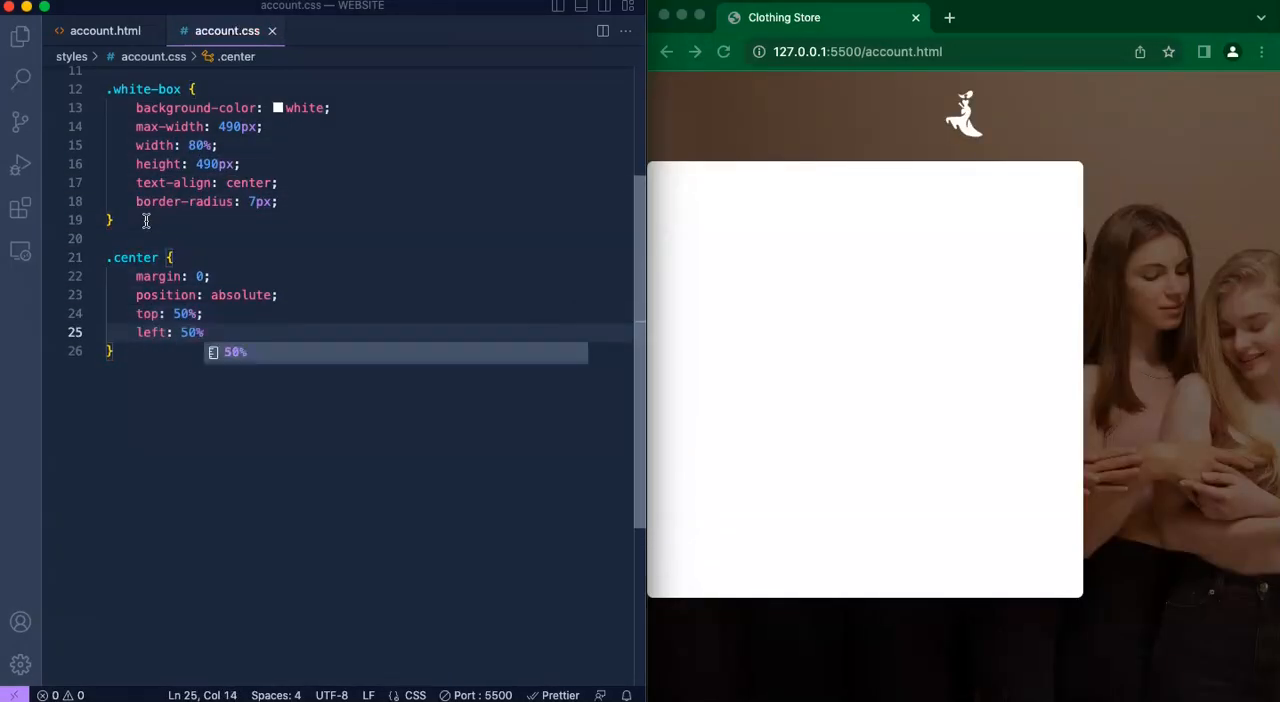
{"action": "left_click", "coordinate": [104, 30]}
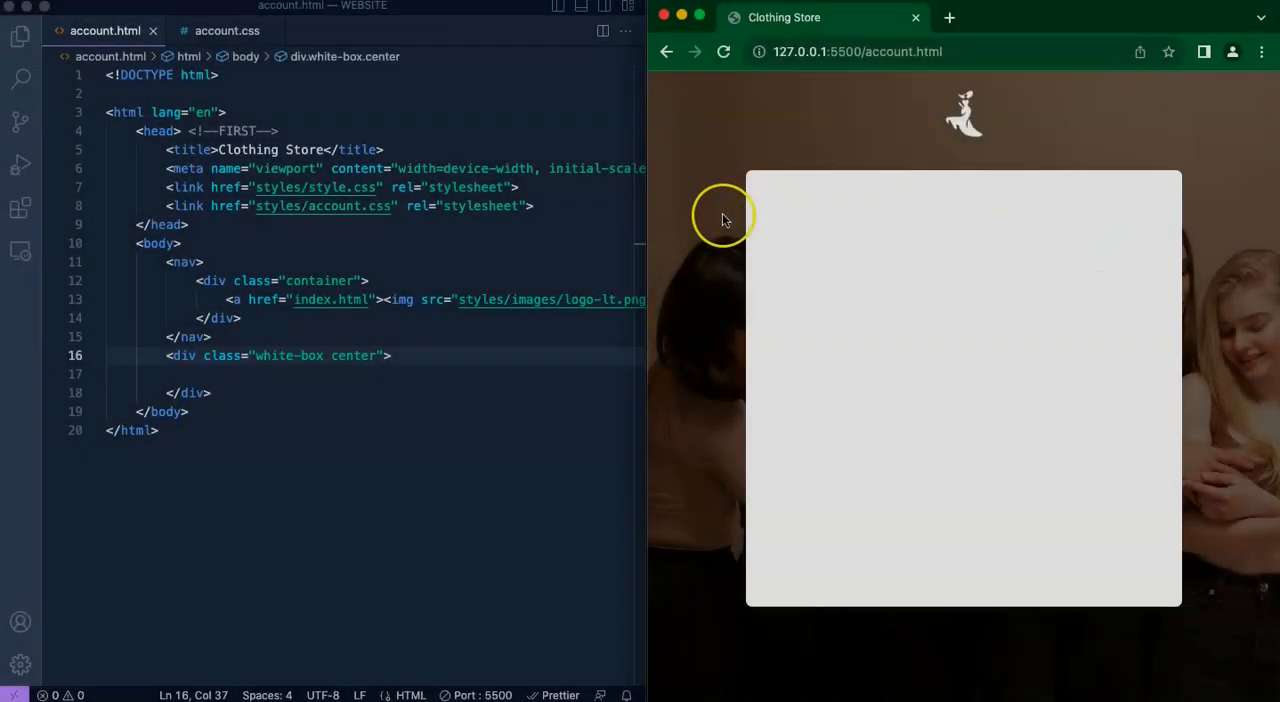
{"action": "mouse_move", "coordinate": [842, 267]}
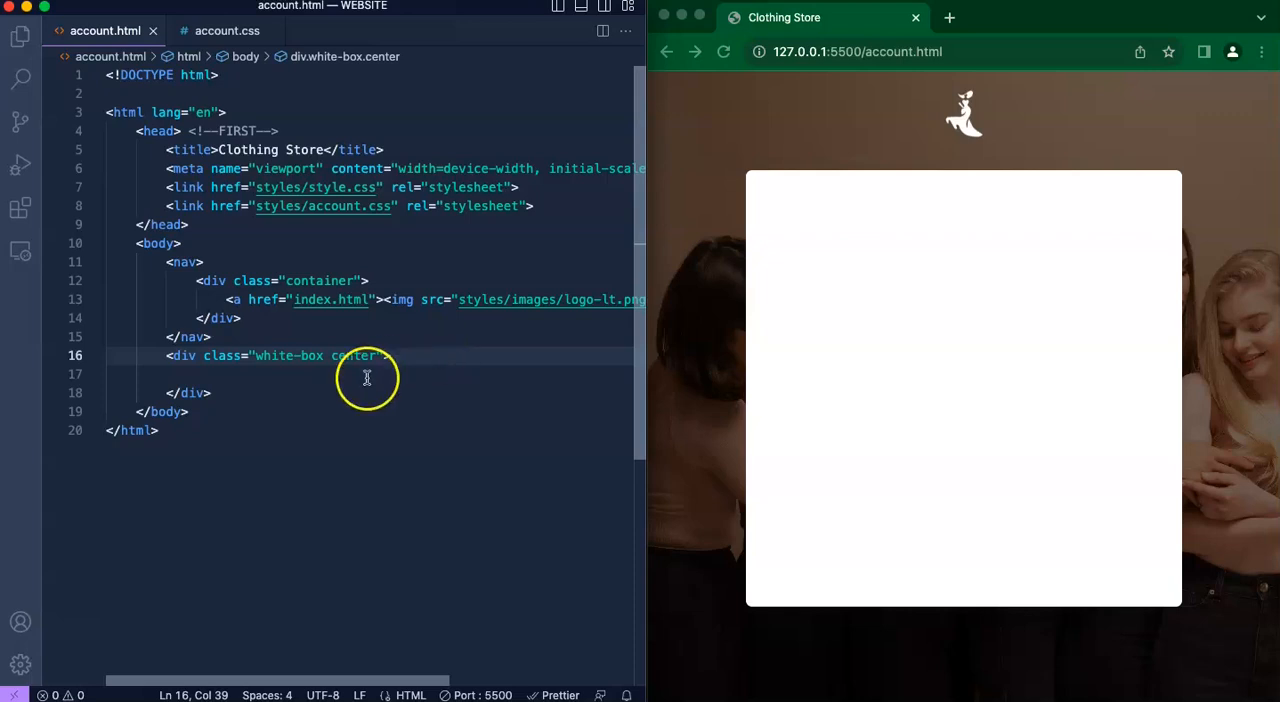
- Nest a div with id="form-box" and class="center" inside the white-box div
{"action": "type", "text": "<div"}
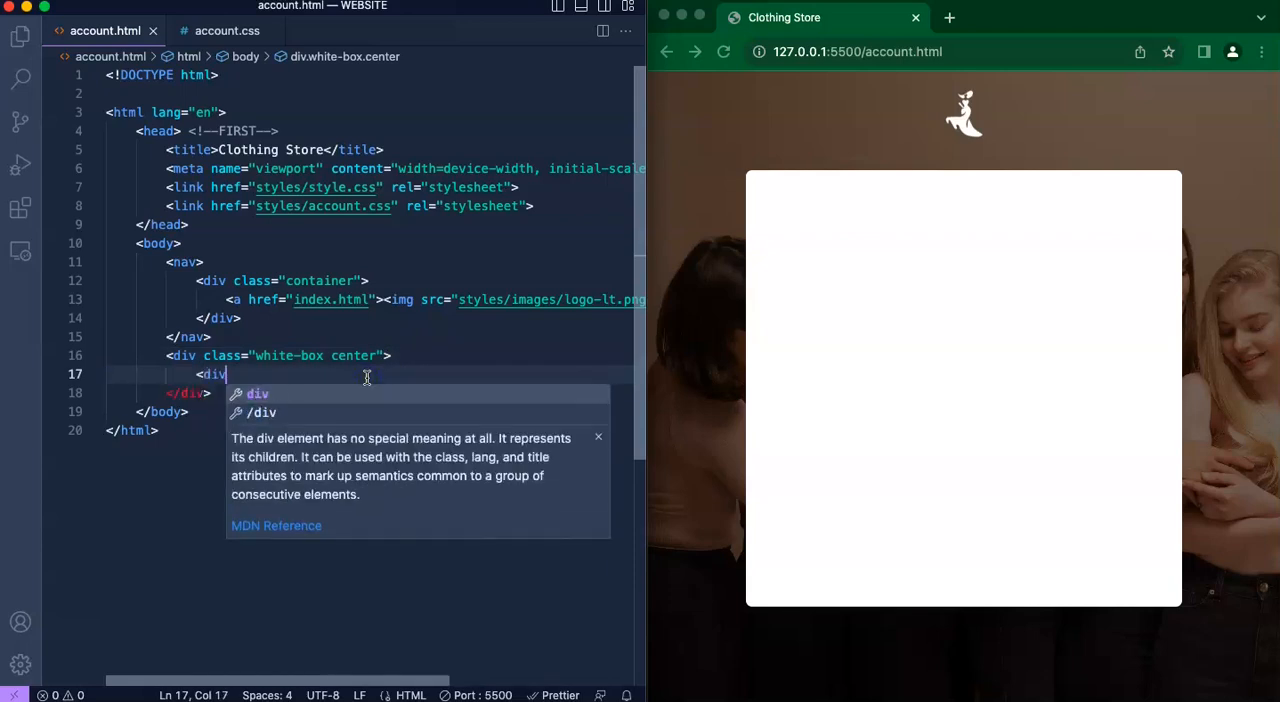
{"action": "key", "text": "Tab"}
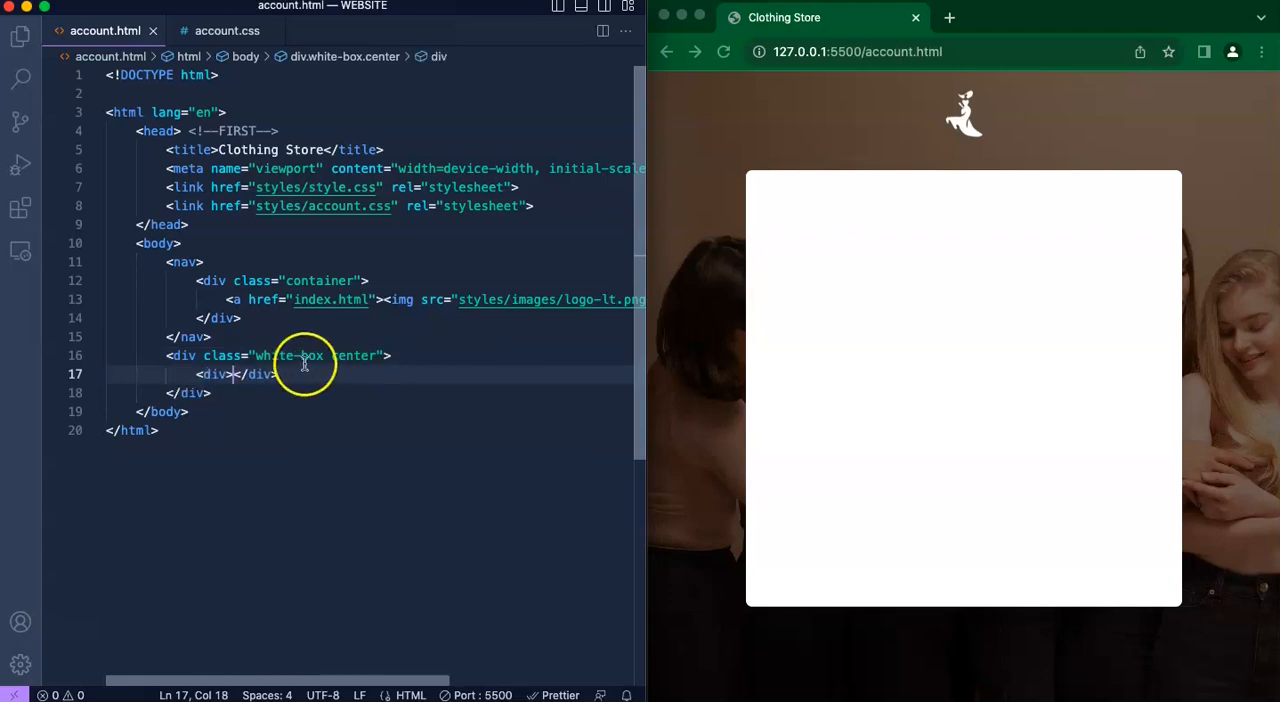
{"action": "double_click", "coordinate": [213, 374]}
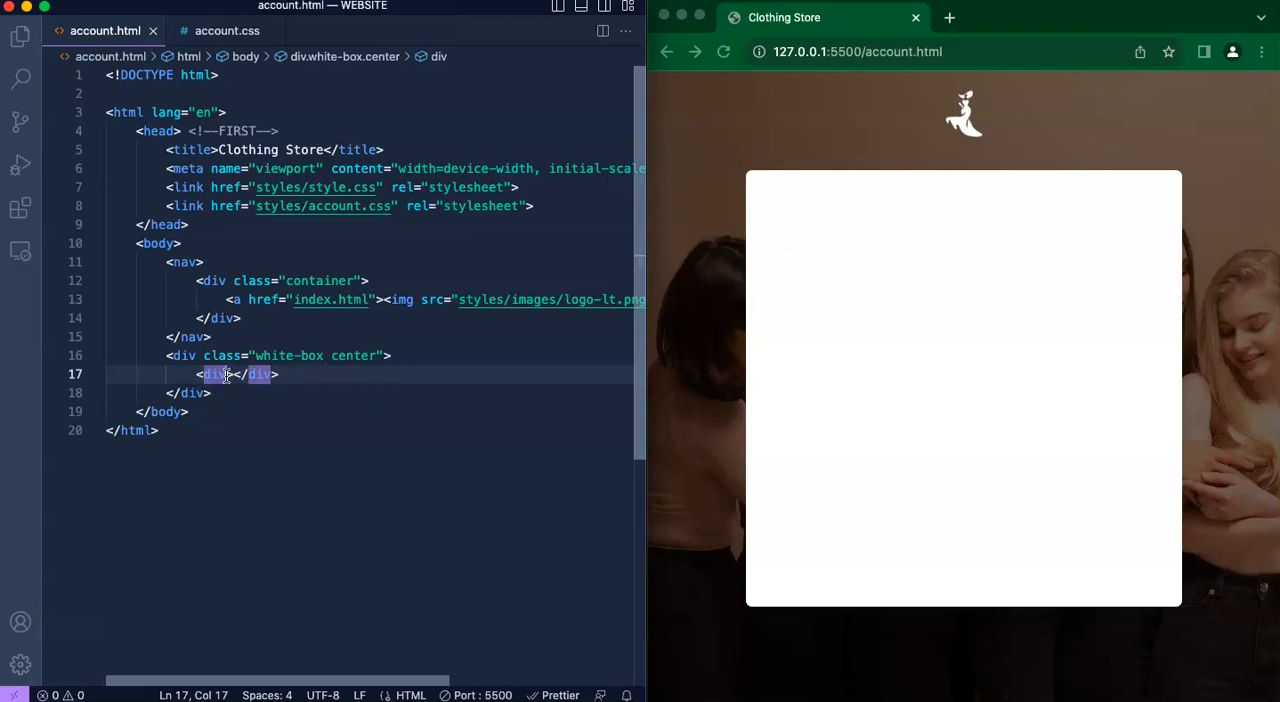
{"action": "type", "text": "id=\"\""}
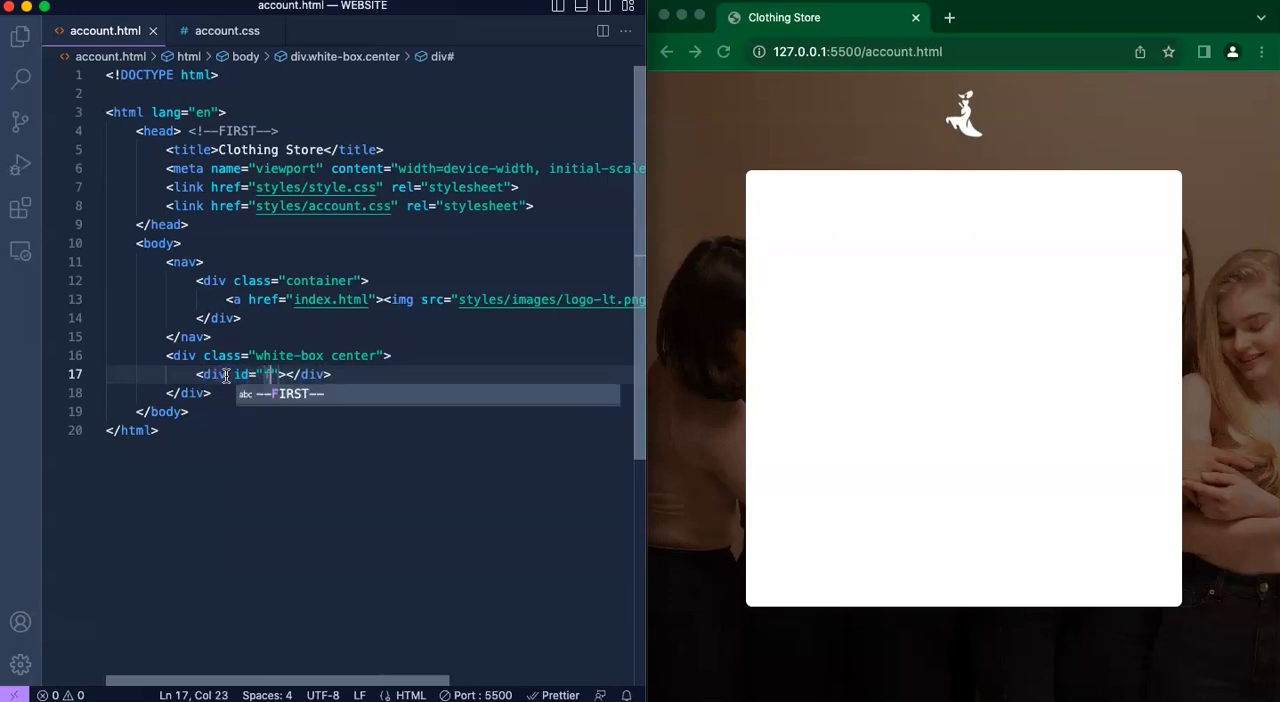
{"action": "type", "text": "orm-box"}
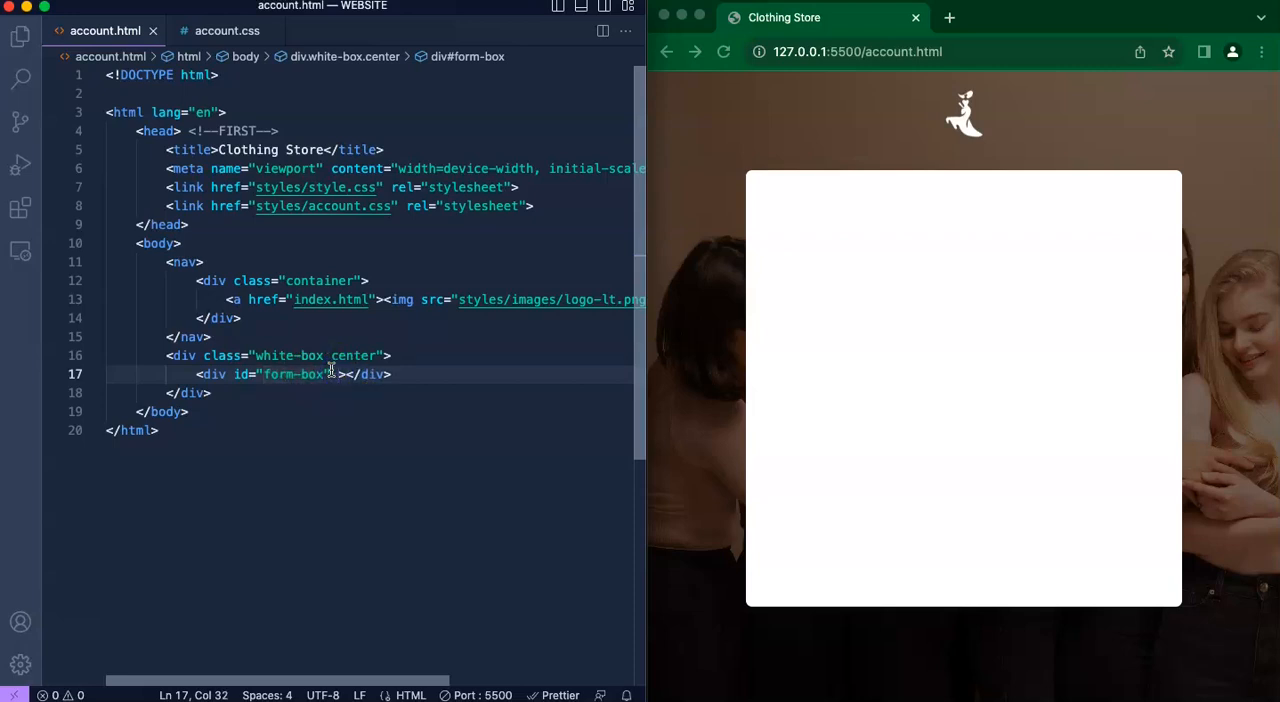
{"action": "type", "text": "class=\"\""}
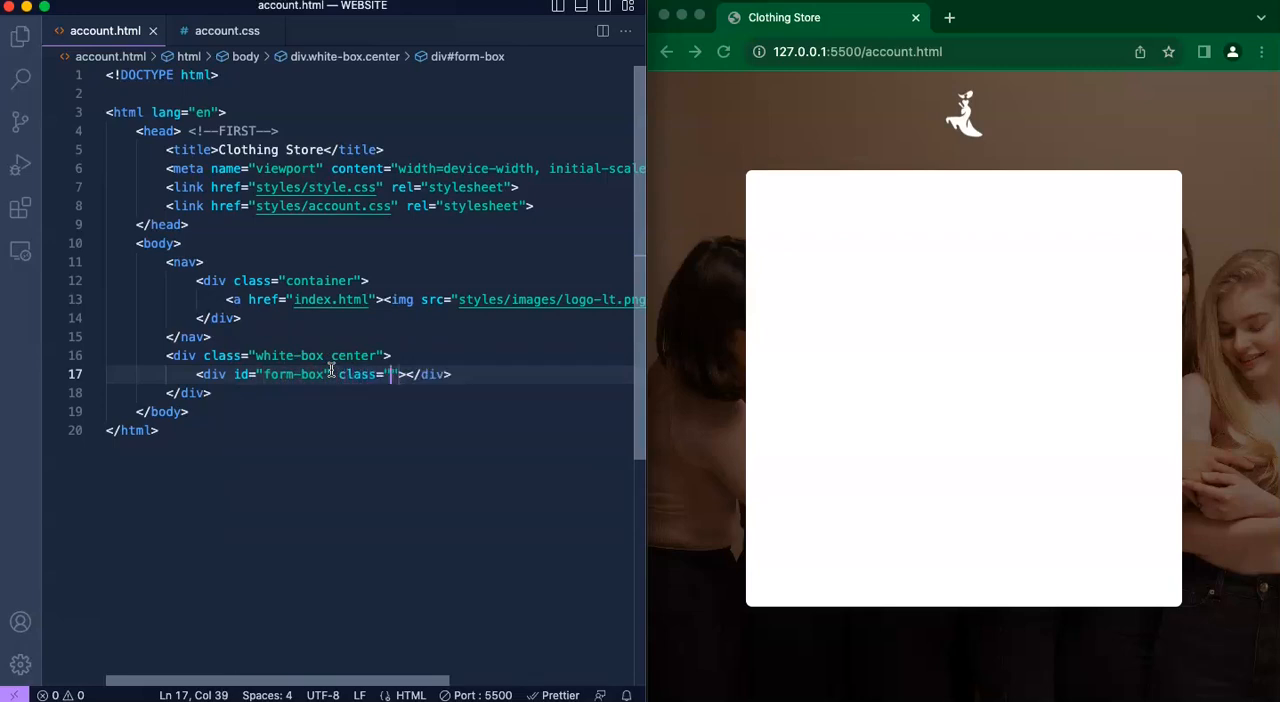
{"action": "type", "text": "center"}
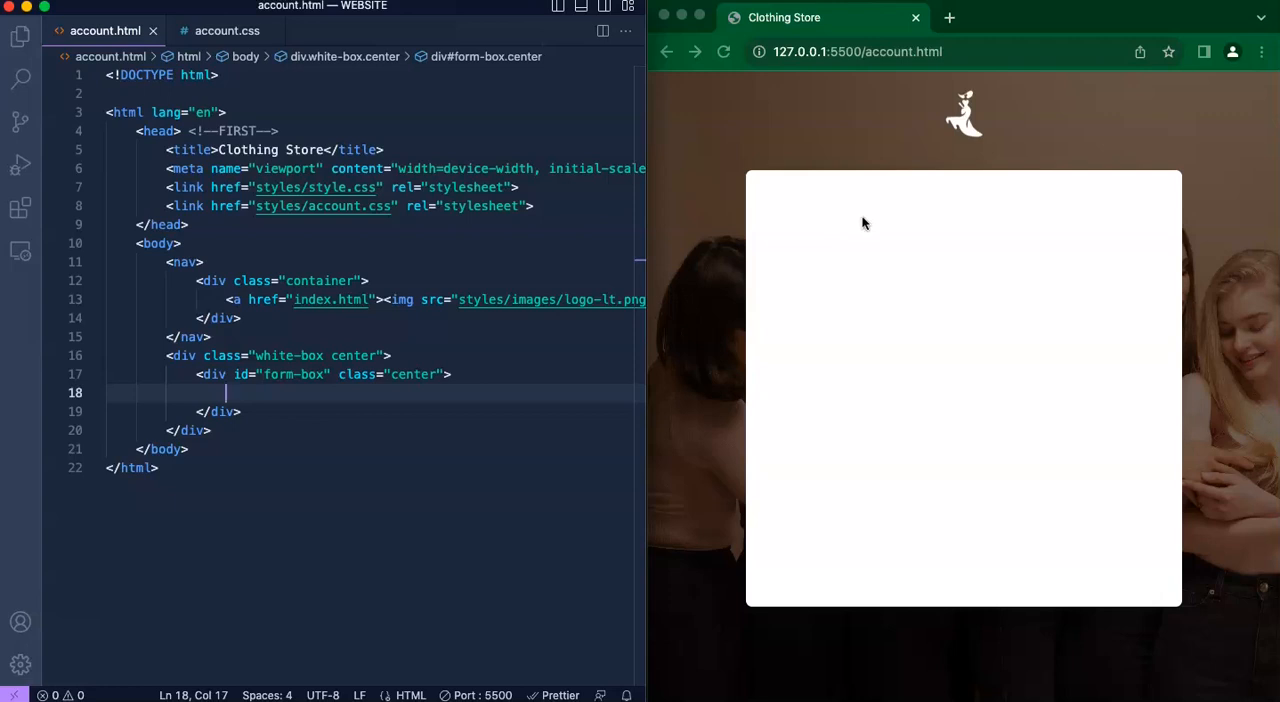
- Add an h1 heading reading SIGN UP inside the form-box div
{"action": "type", "text": "<h1"}
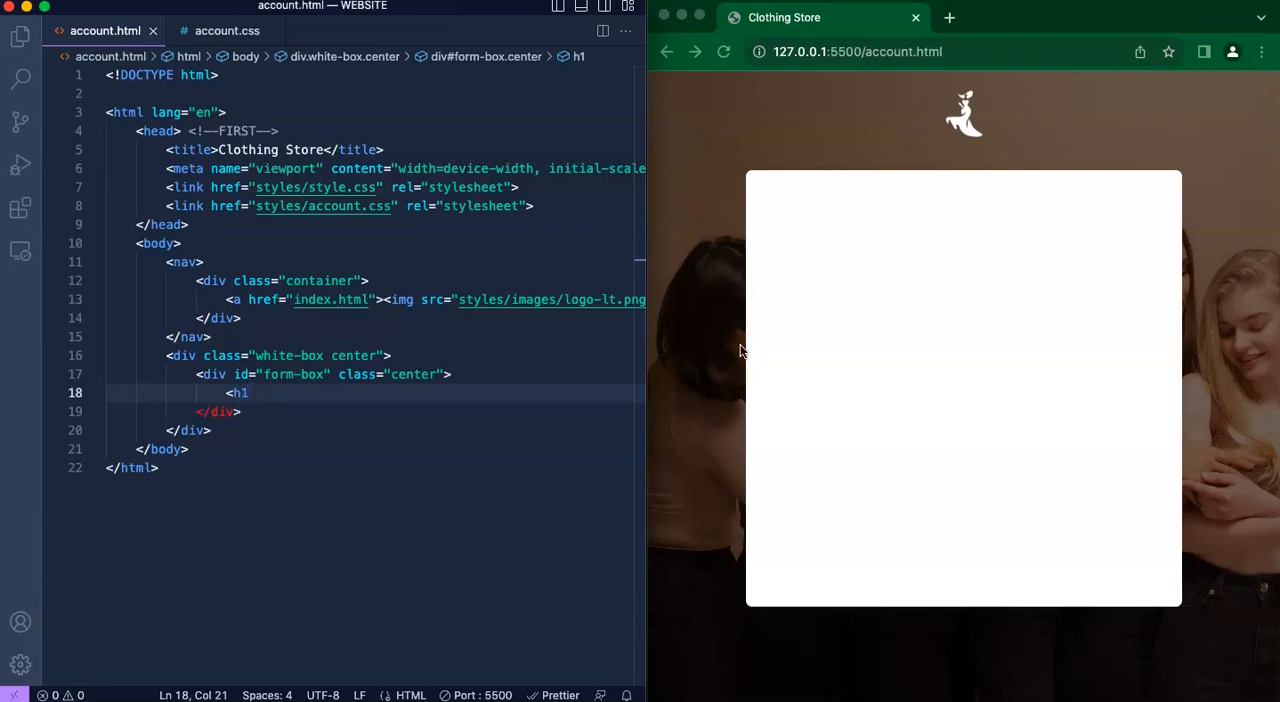
{"action": "type", "text": "SIGN U"}
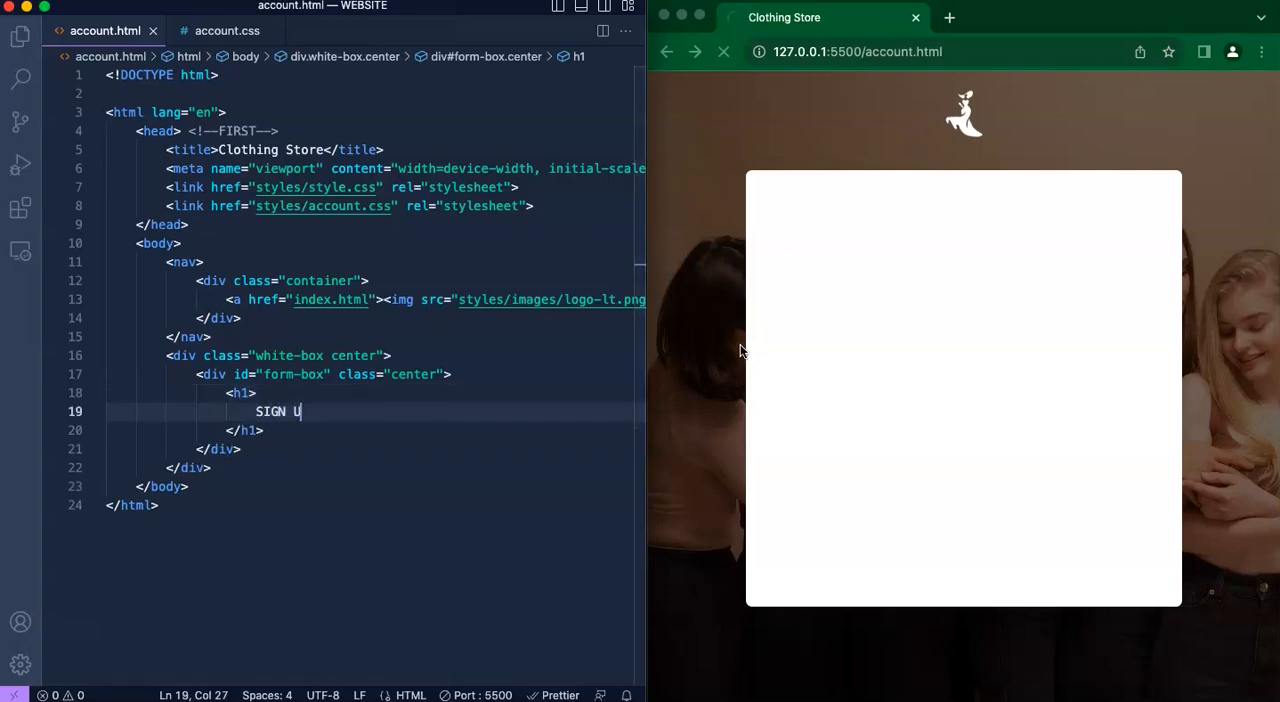
{"action": "type", "text": "P"}
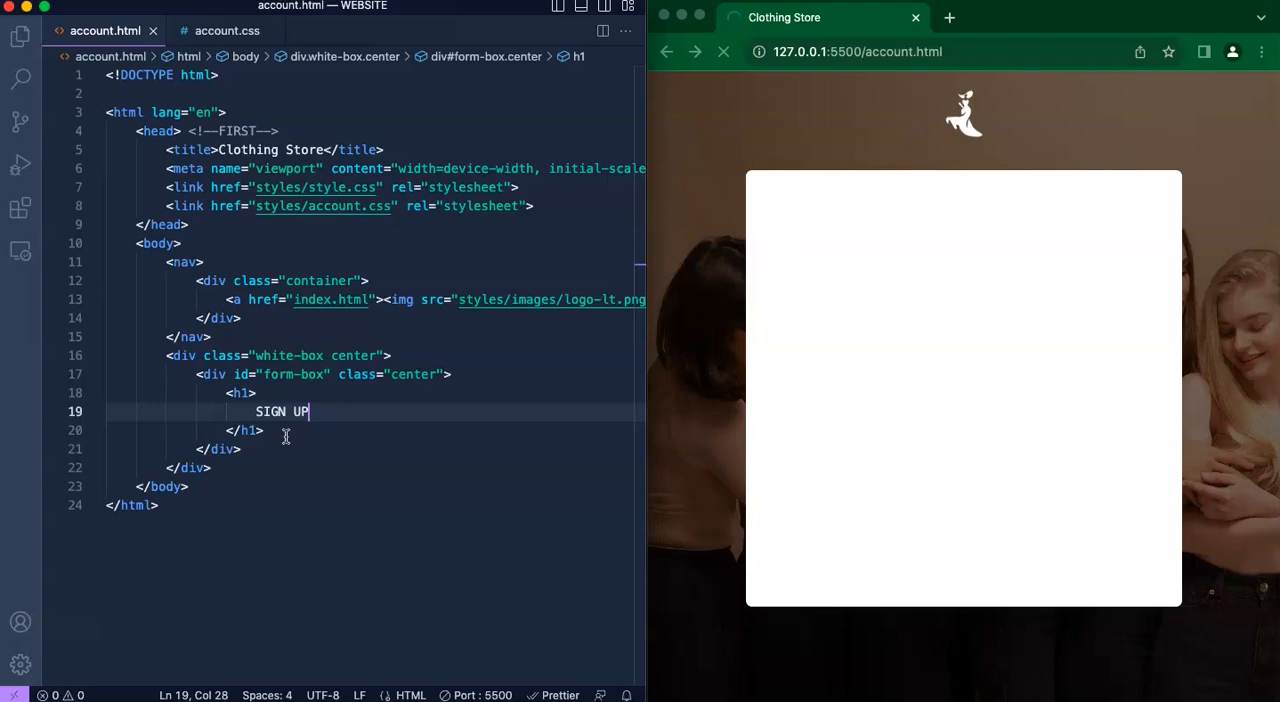
{"action": "mouse_move", "coordinate": [318, 502]}
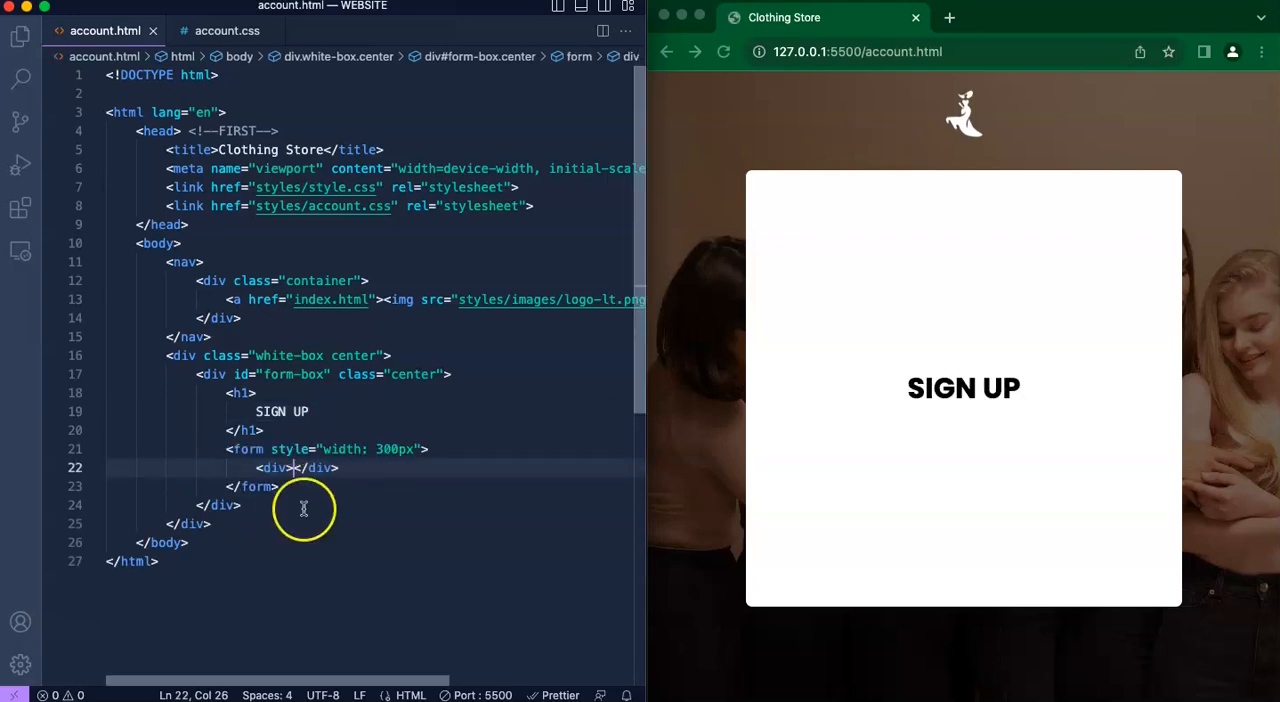
- Give the form's inner div the class input-box
{"action": "key", "text": "Enter"}
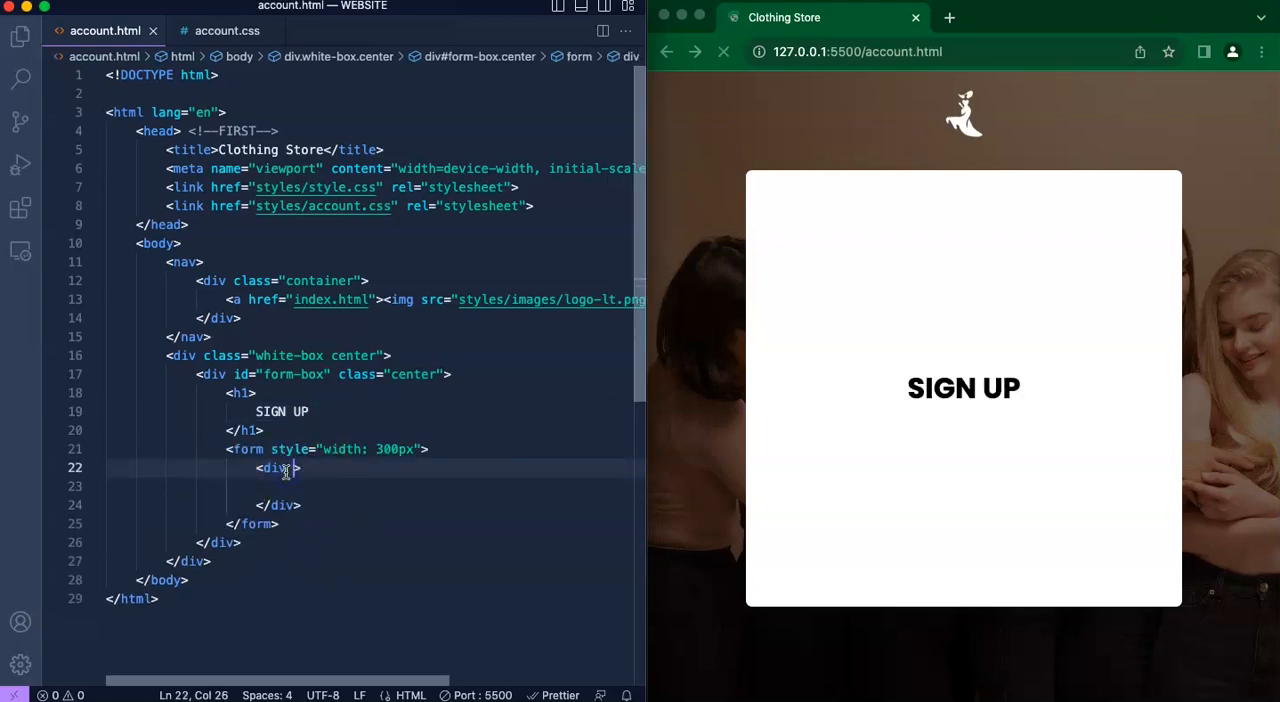
{"action": "type", "text": "class=\"input\""}
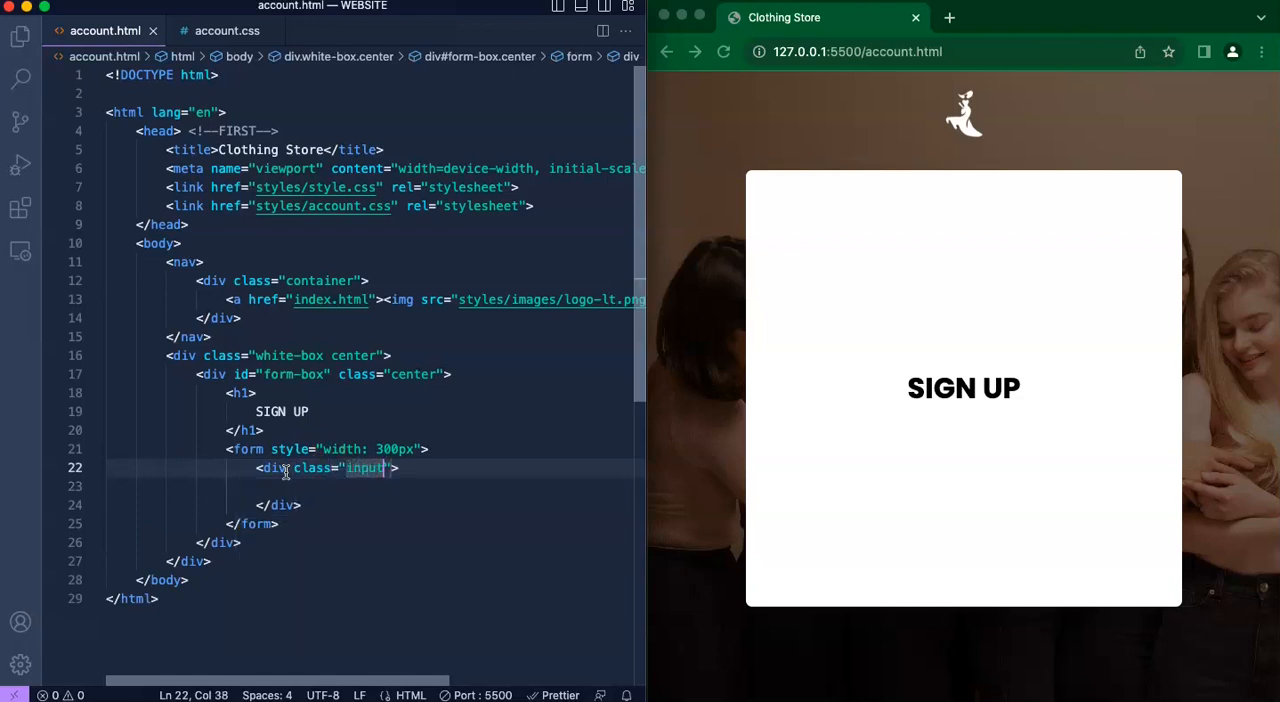
{"action": "type", "text": "-box"}
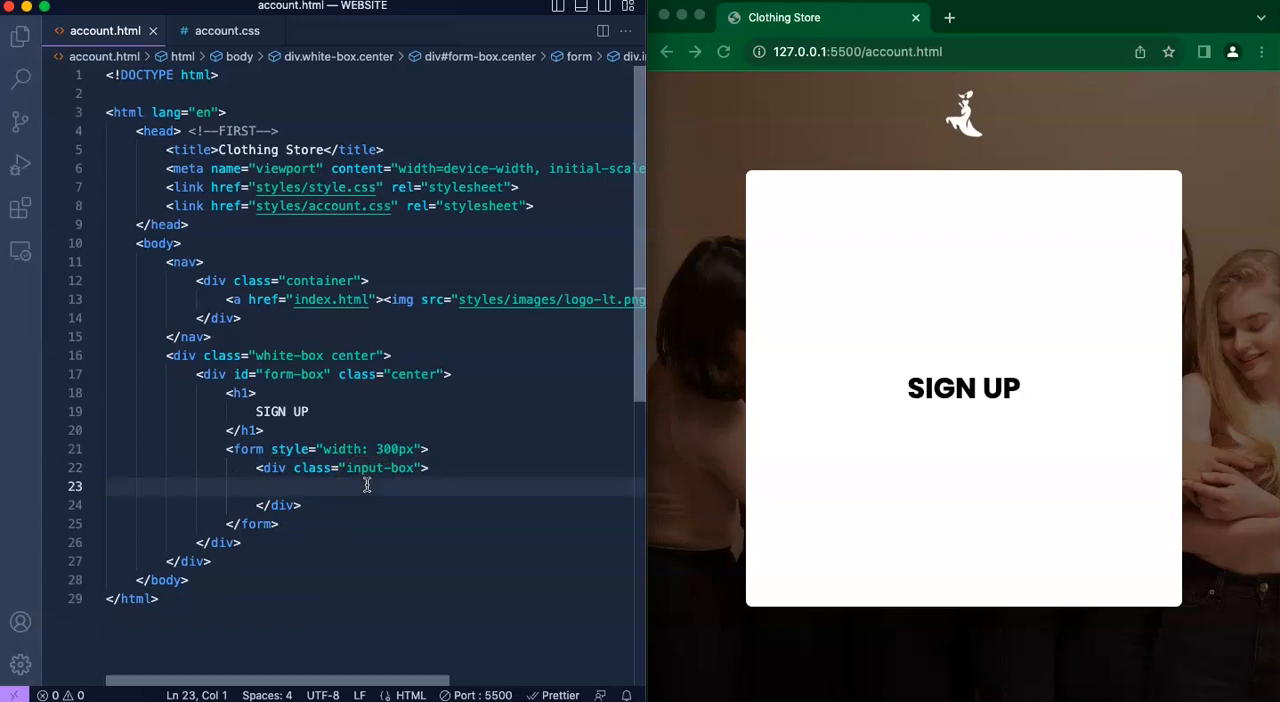
- Add a text input with autofocus="on" and a Name placeholder inside the input-box div
{"action": "type", "text": "<"}
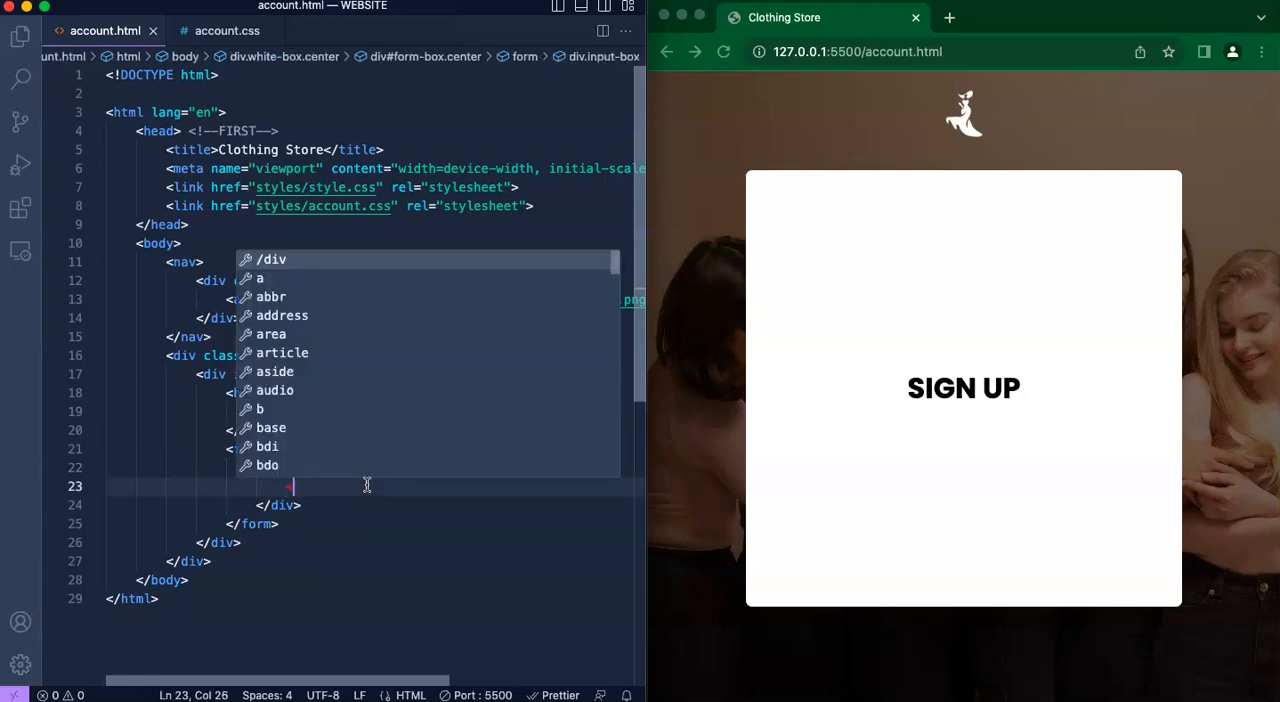
{"action": "type", "text": "input"}
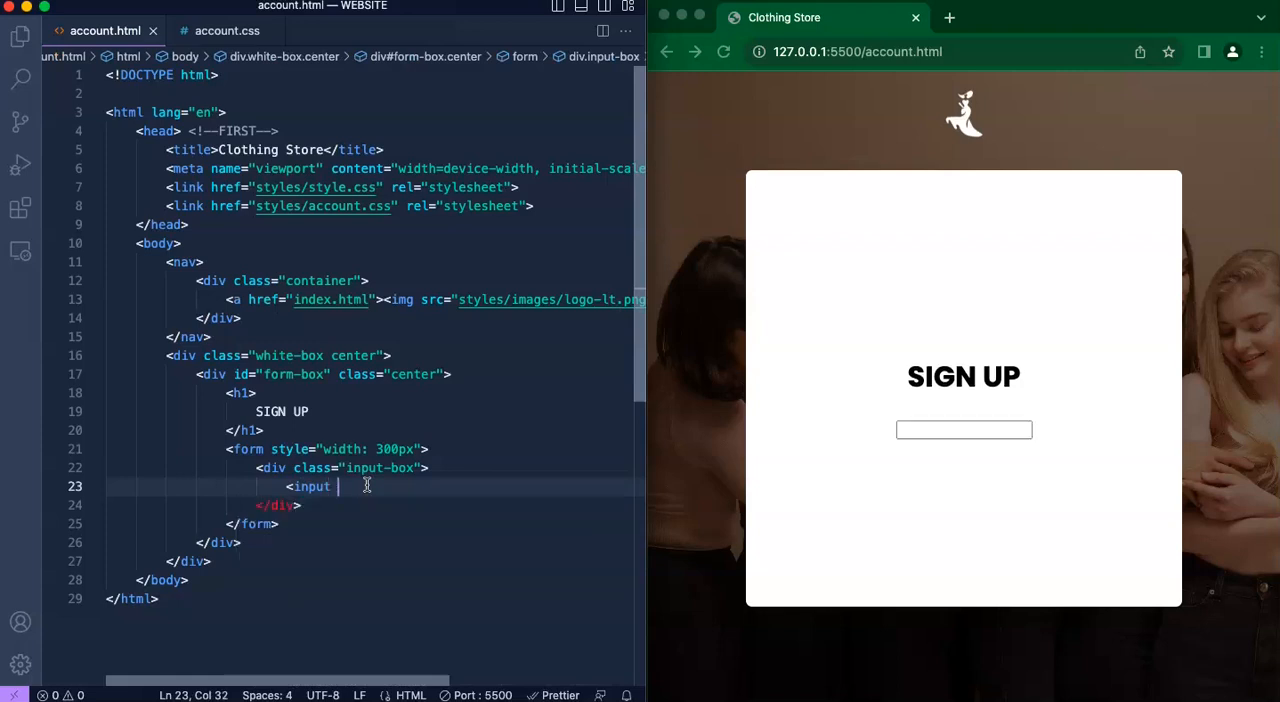
{"action": "type", "text": "type=\"text"}
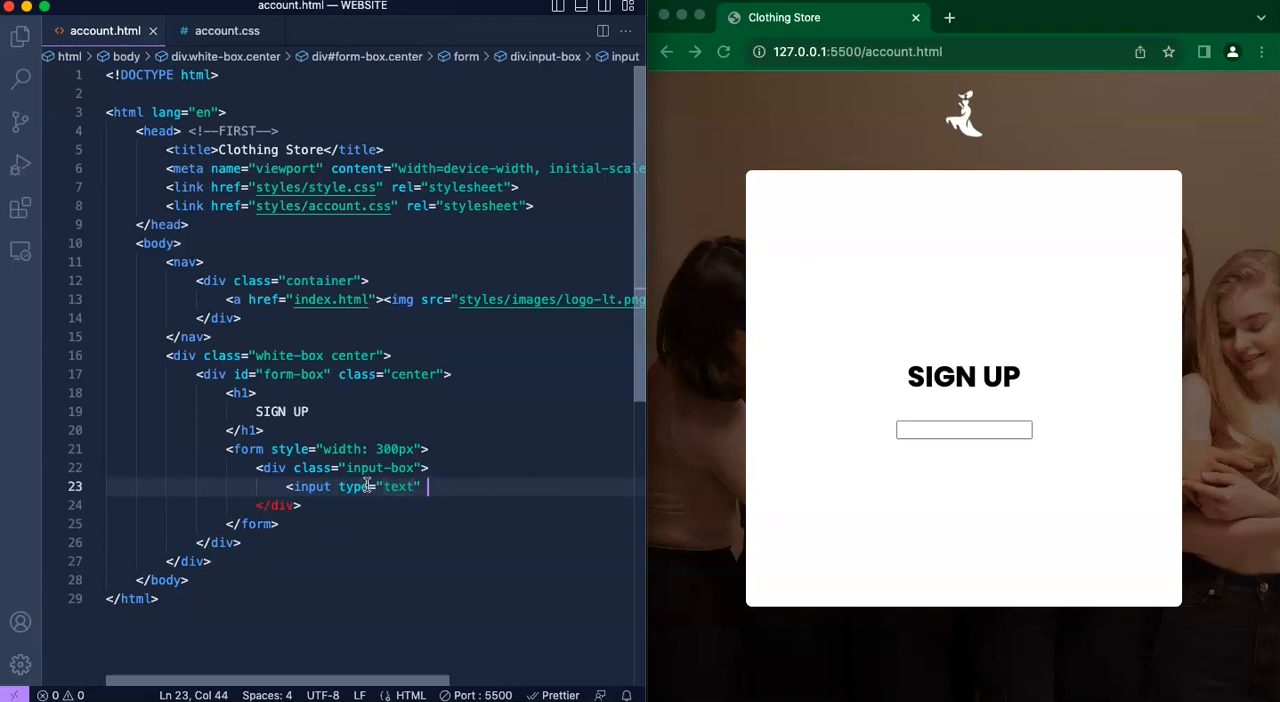
{"action": "type", "text": "autofocus=\"\""}
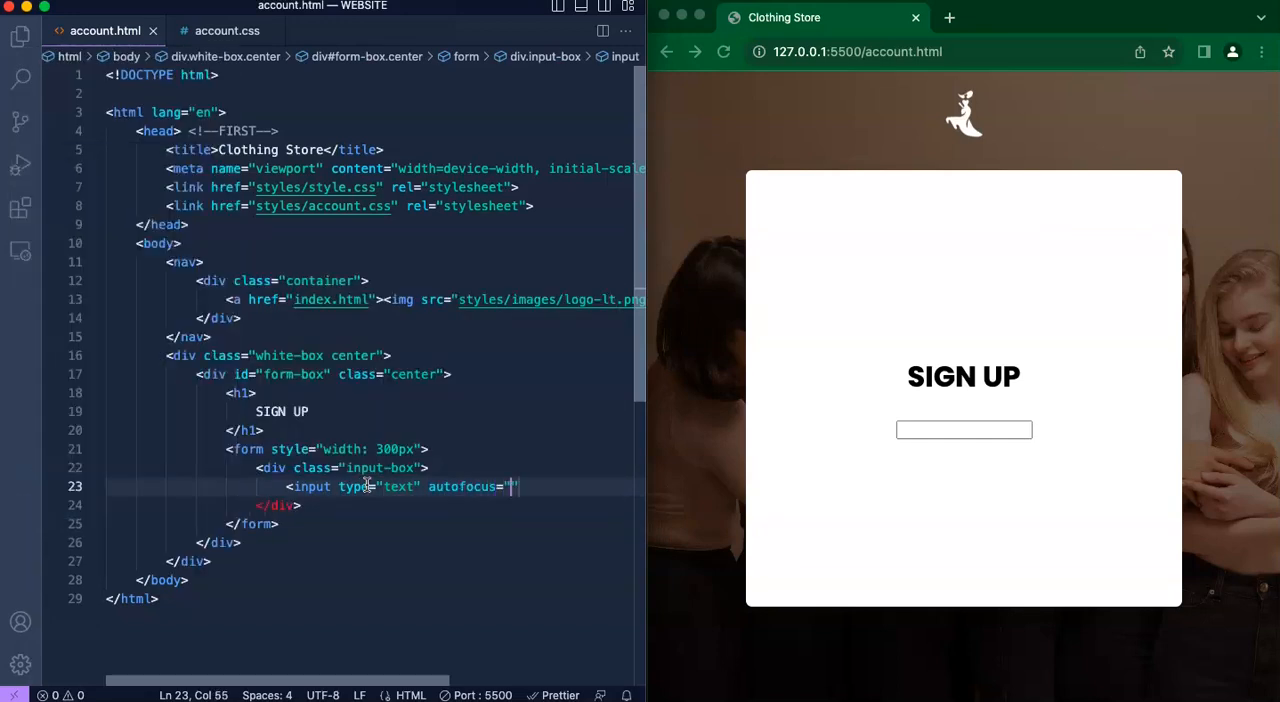
{"action": "type", "text": "on"}
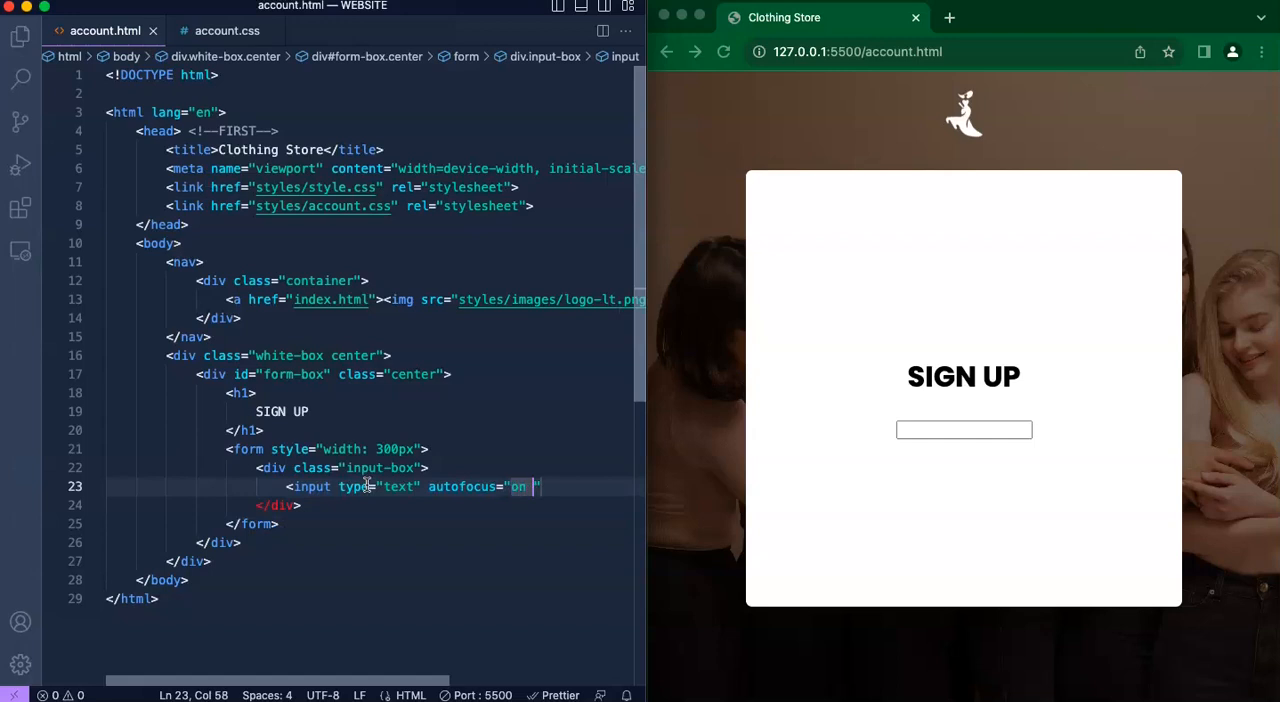
{"action": "key", "text": "backspace"}
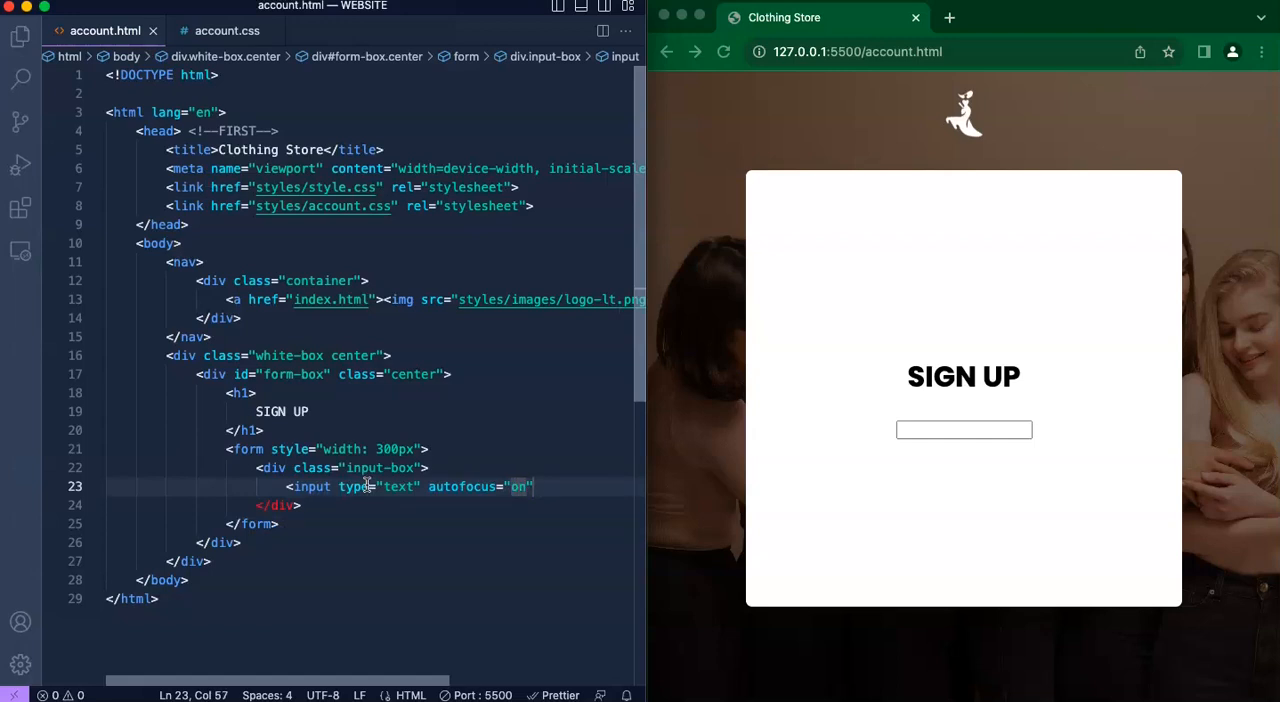
{"action": "type", "text": "placeh"}
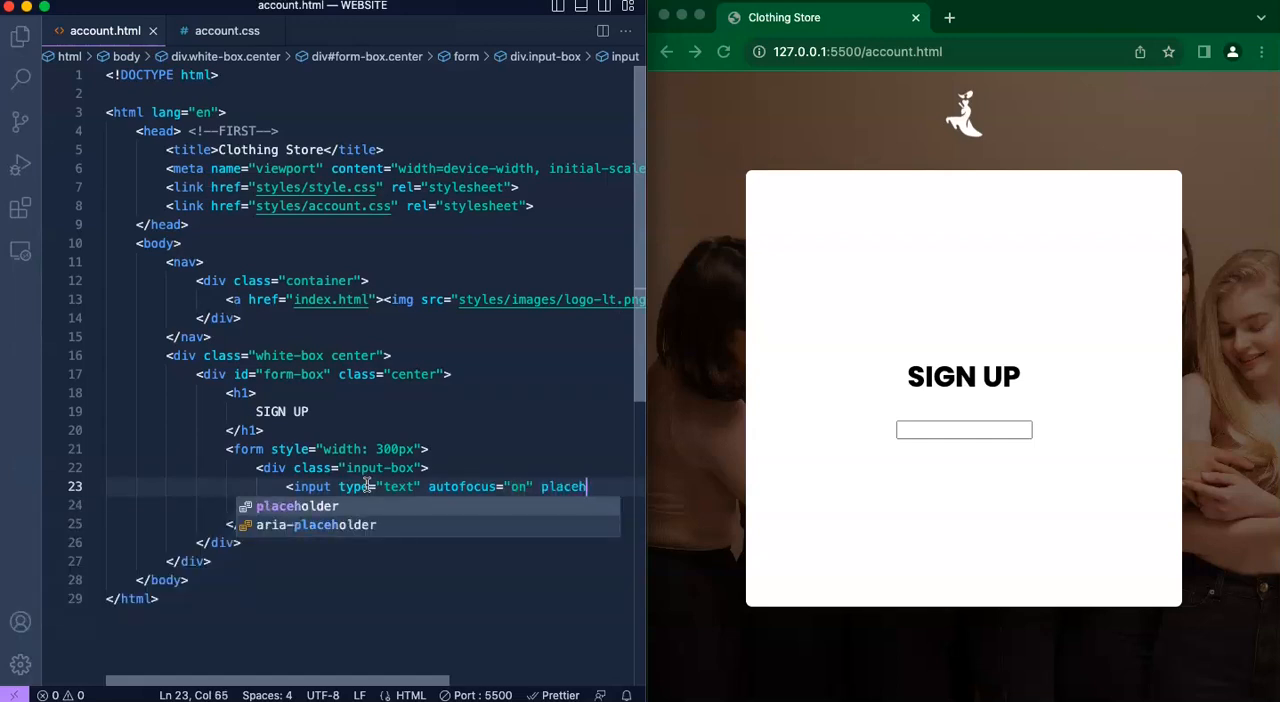
{"action": "type", "text": "older=\"N"}
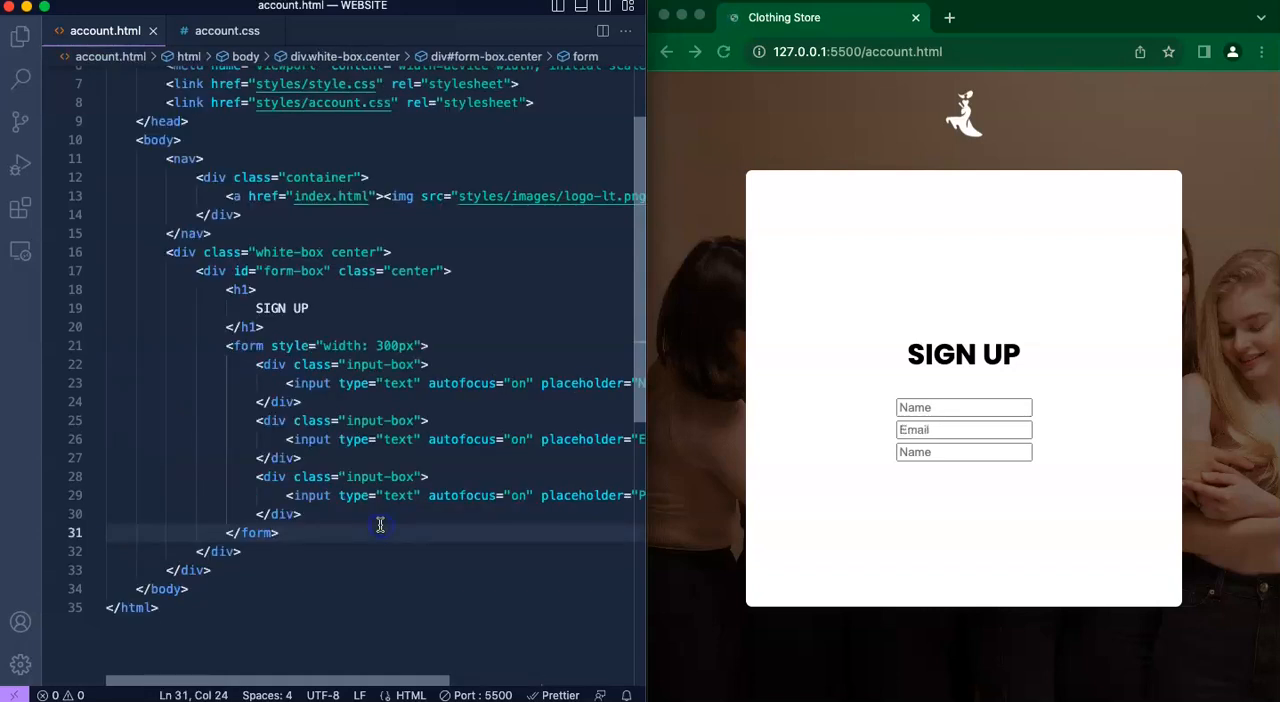
- Add an .input-box rule with flex display, width, rounded corners, grey background, padding and margin
{"action": "left_click", "coordinate": [225, 30]}
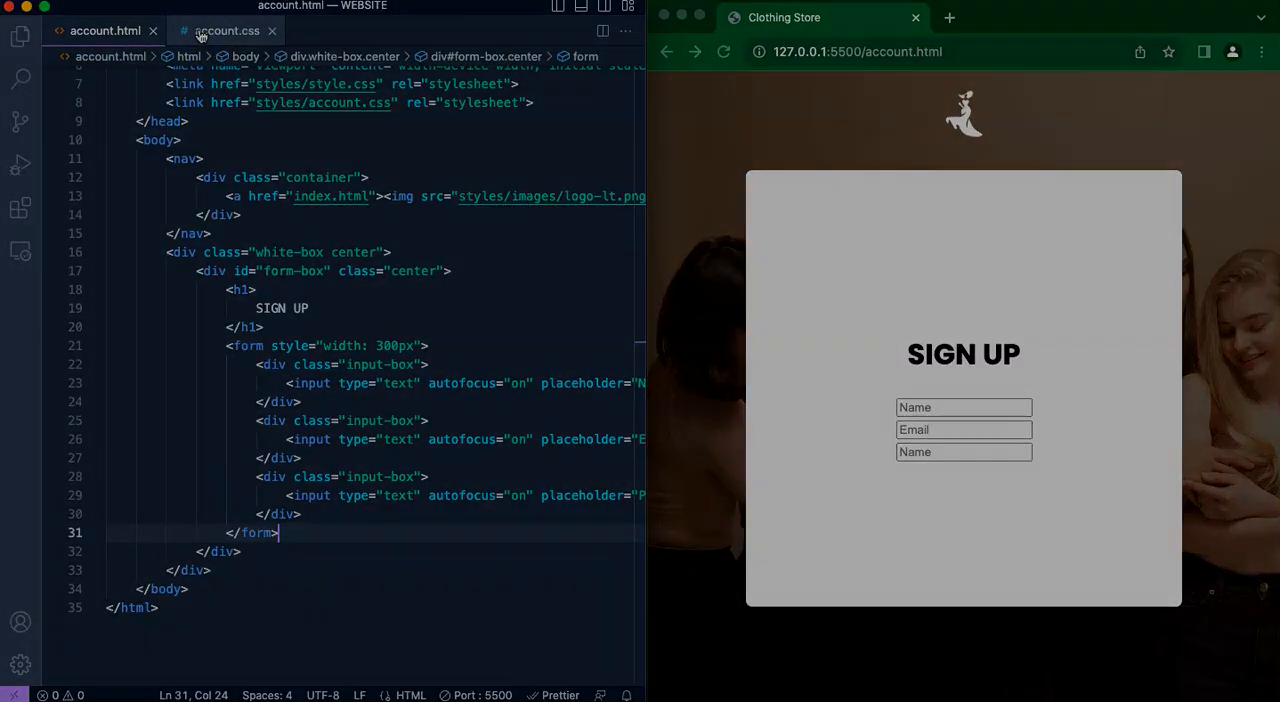
{"action": "left_click", "coordinate": [225, 30]}
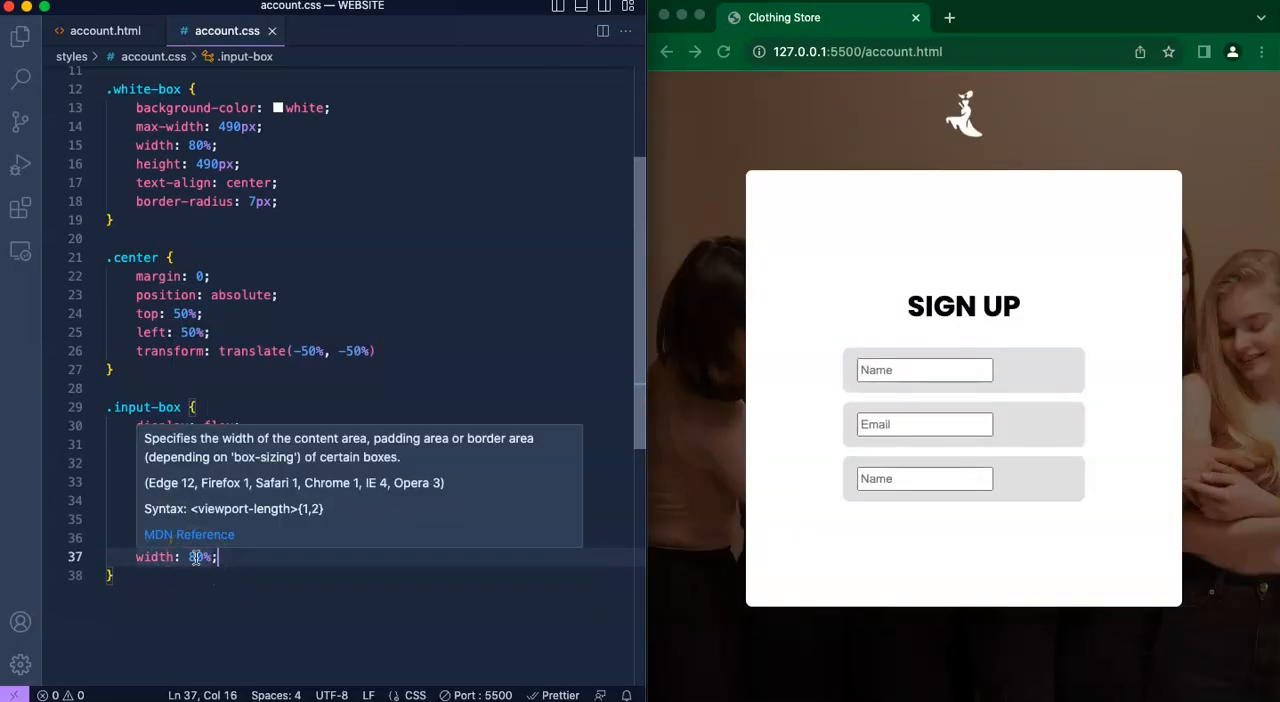
{"action": "left_click", "coordinate": [105, 30]}
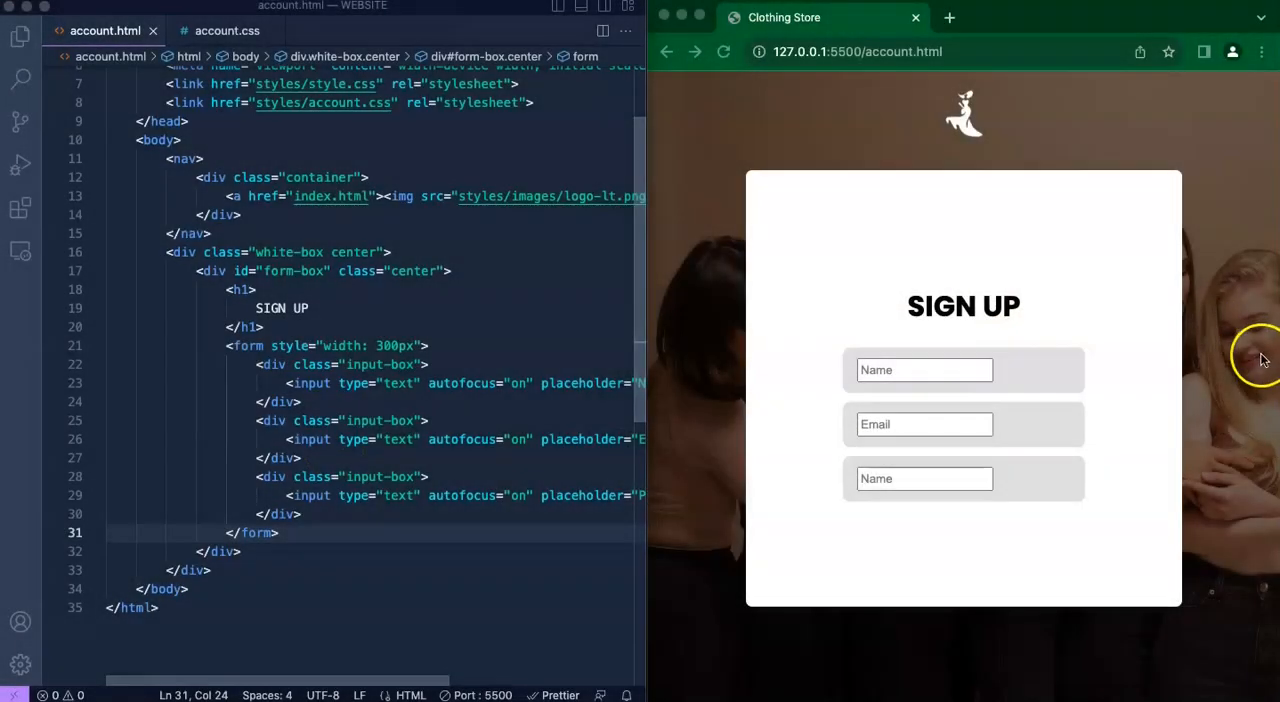
{"action": "mouse_move", "coordinate": [1040, 362]}
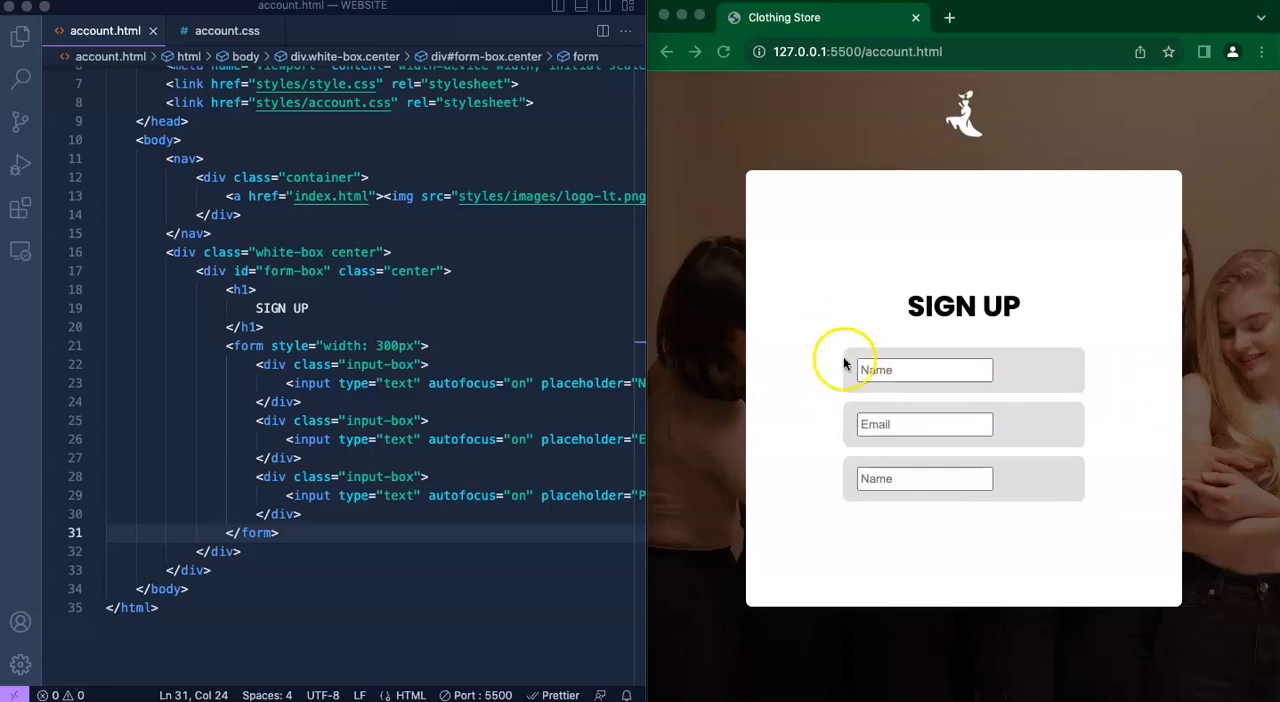
{"action": "mouse_move", "coordinate": [843, 370]}
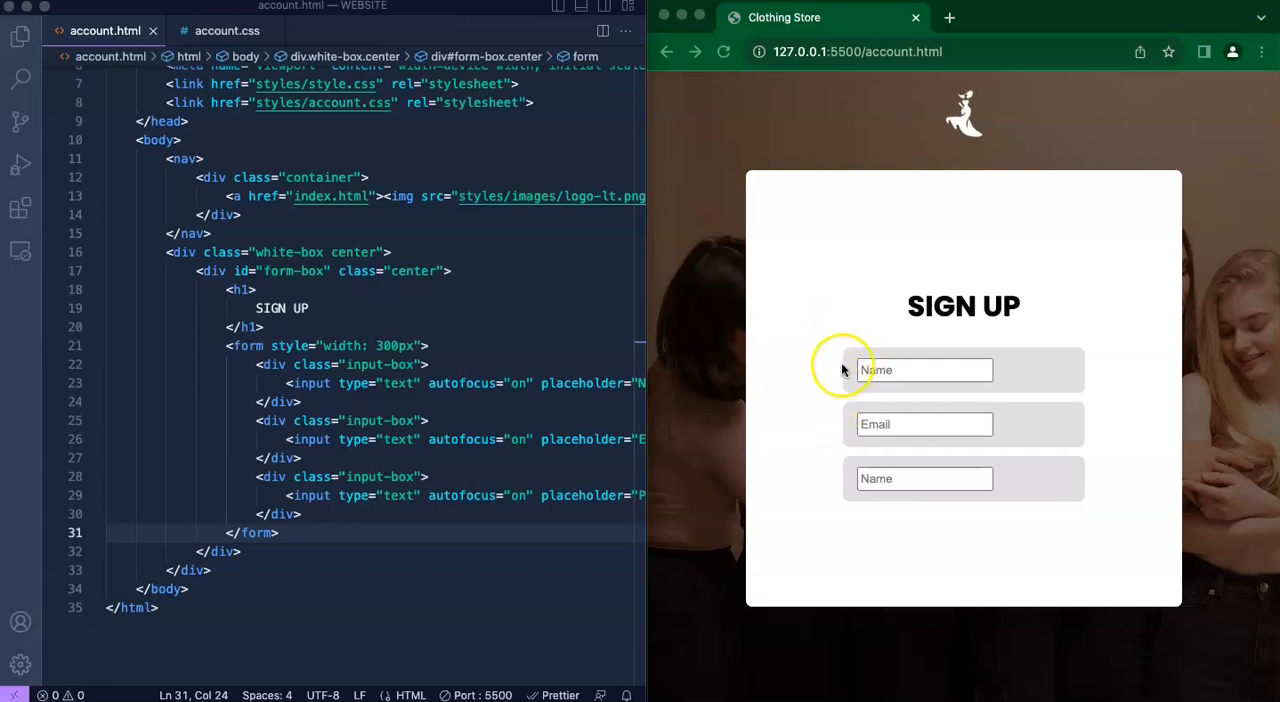
{"action": "mouse_move", "coordinate": [840, 358]}
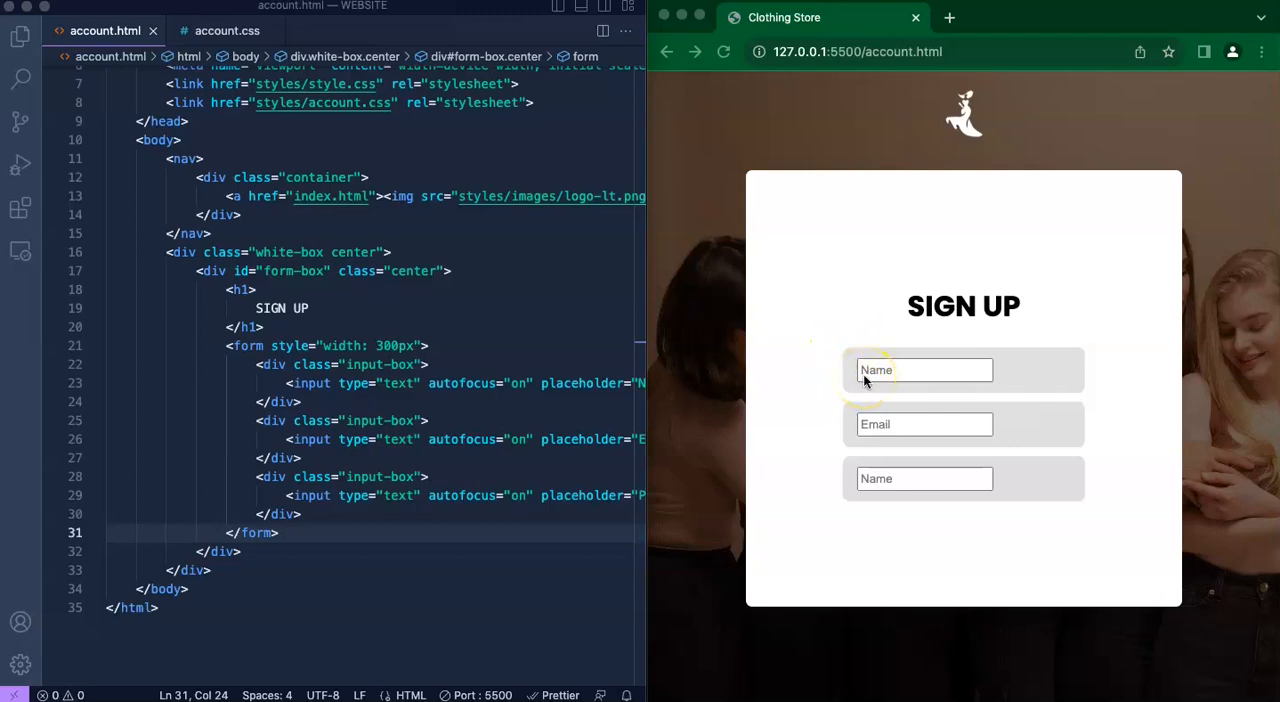
- Add an input rule with outline 0, border 0, transparent background, 10px left margin
{"action": "left_click", "coordinate": [226, 30]}
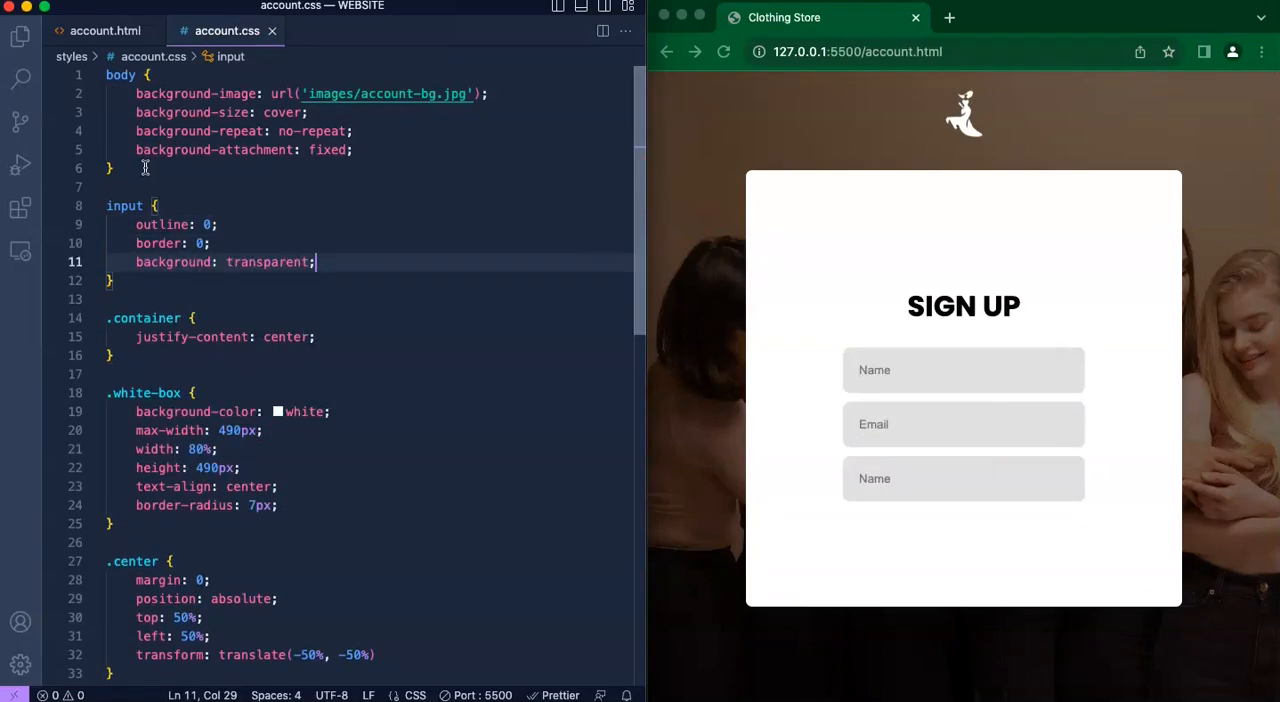
{"action": "left_click", "coordinate": [723, 51]}
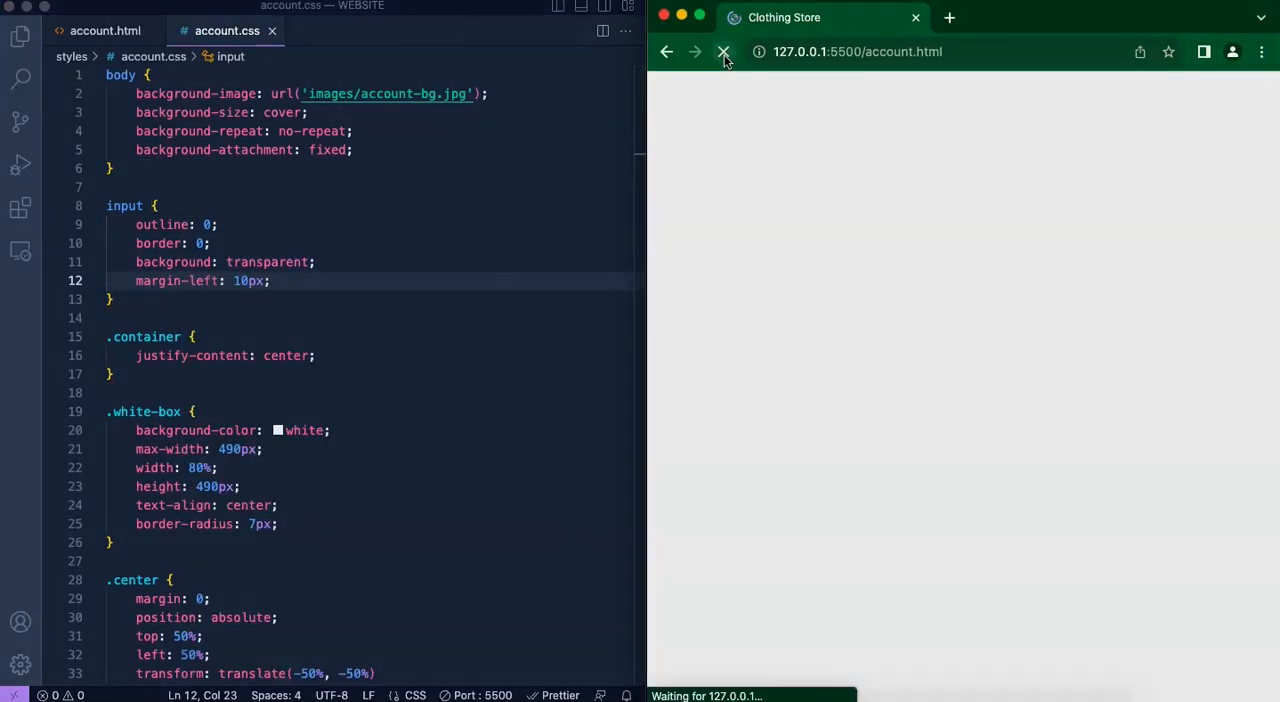
{"action": "left_click", "coordinate": [723, 52]}
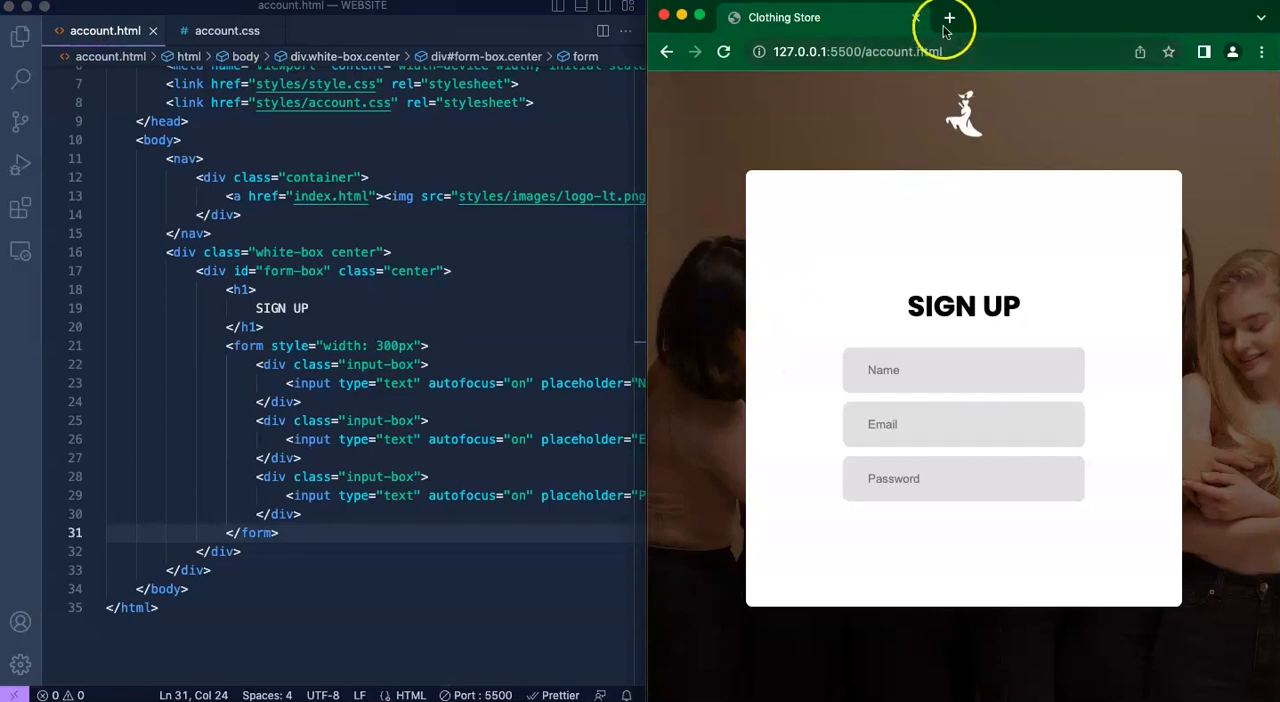
- Search Google for 'bootstrap 5 icons' in a new tab and open Bootstrap Icons
{"action": "left_click", "coordinate": [948, 17]}
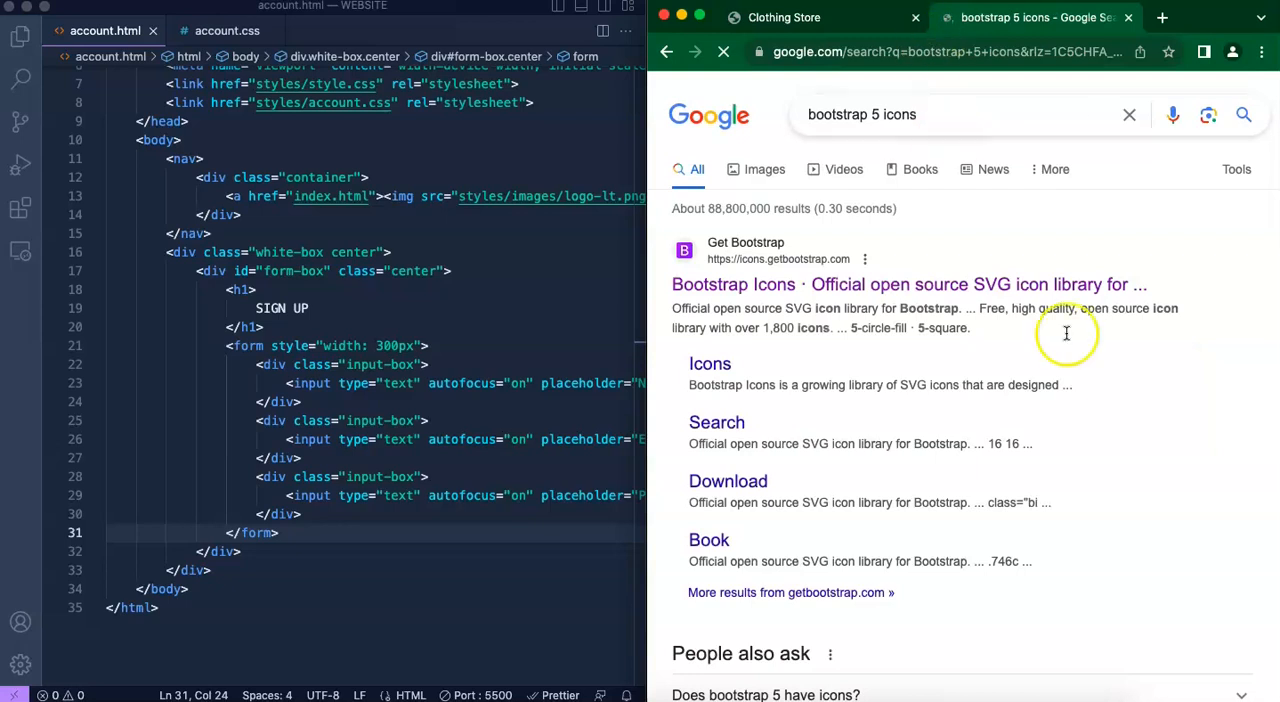
{"action": "left_click", "coordinate": [733, 284]}
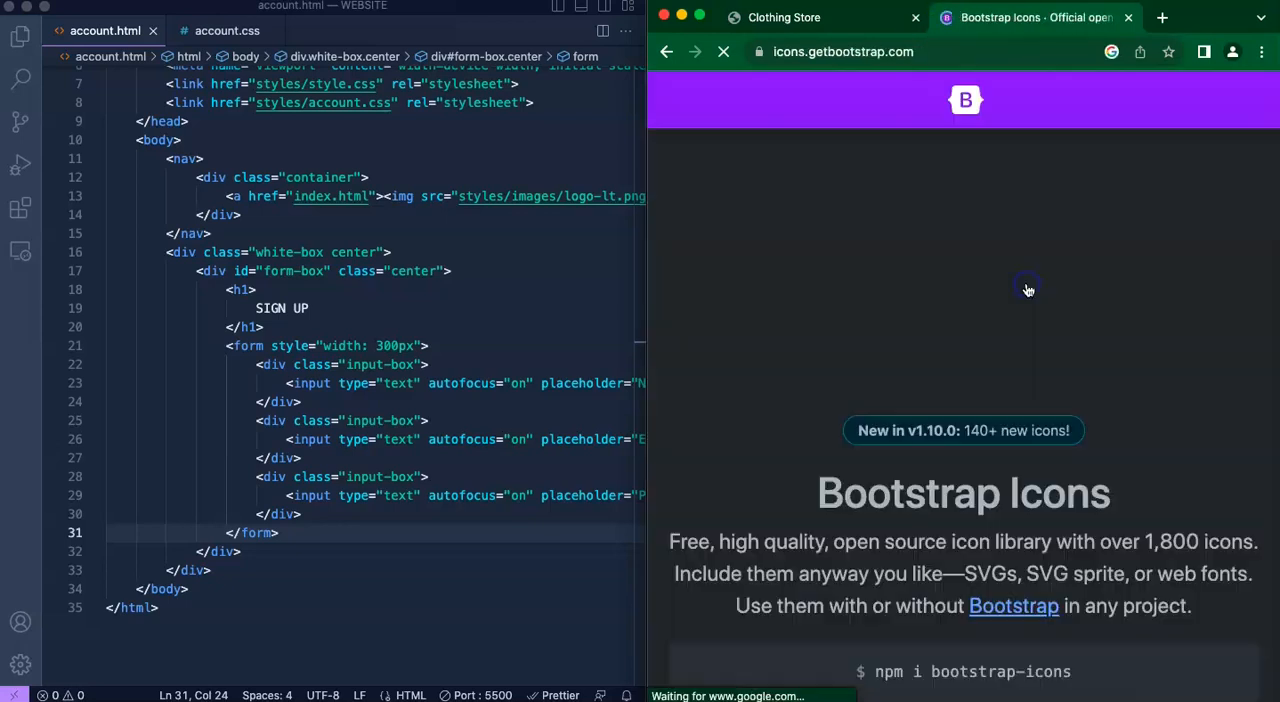
{"action": "left_click", "coordinate": [784, 17]}
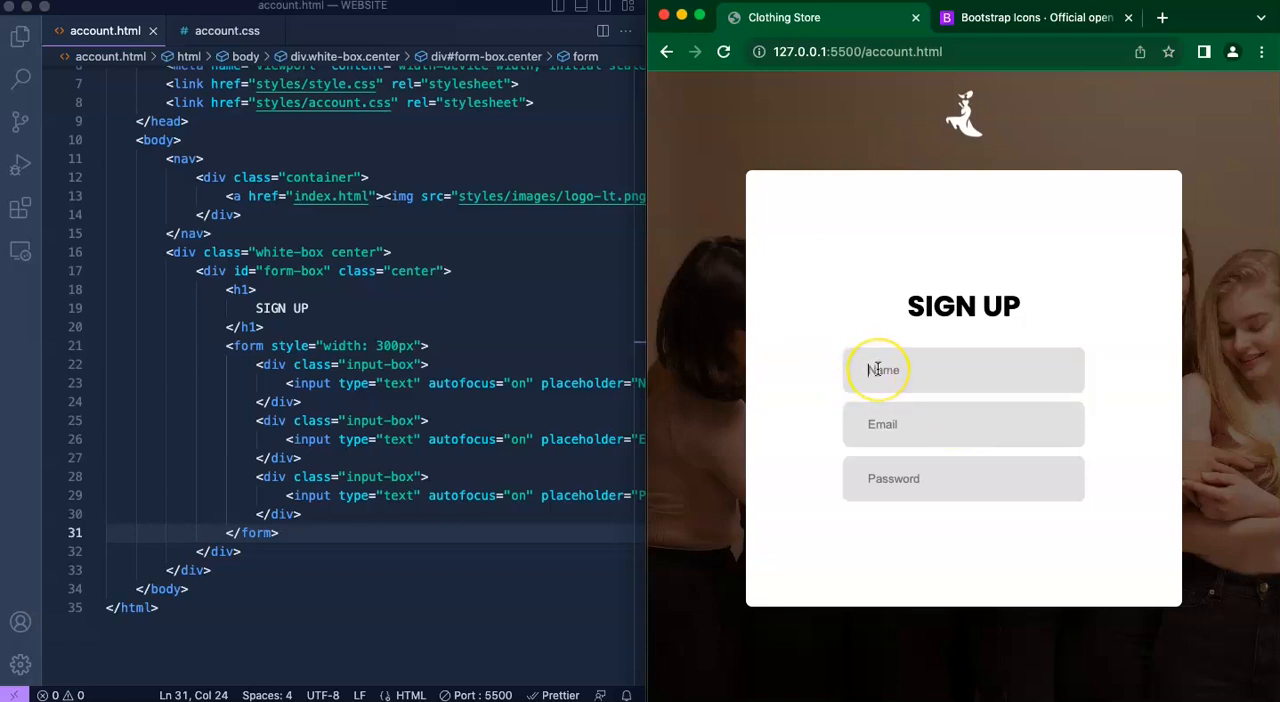
- Paste person-fill, envelope and lock-fill SVGs into the Name, Email and Password input boxes
{"action": "left_click", "coordinate": [963, 424]}
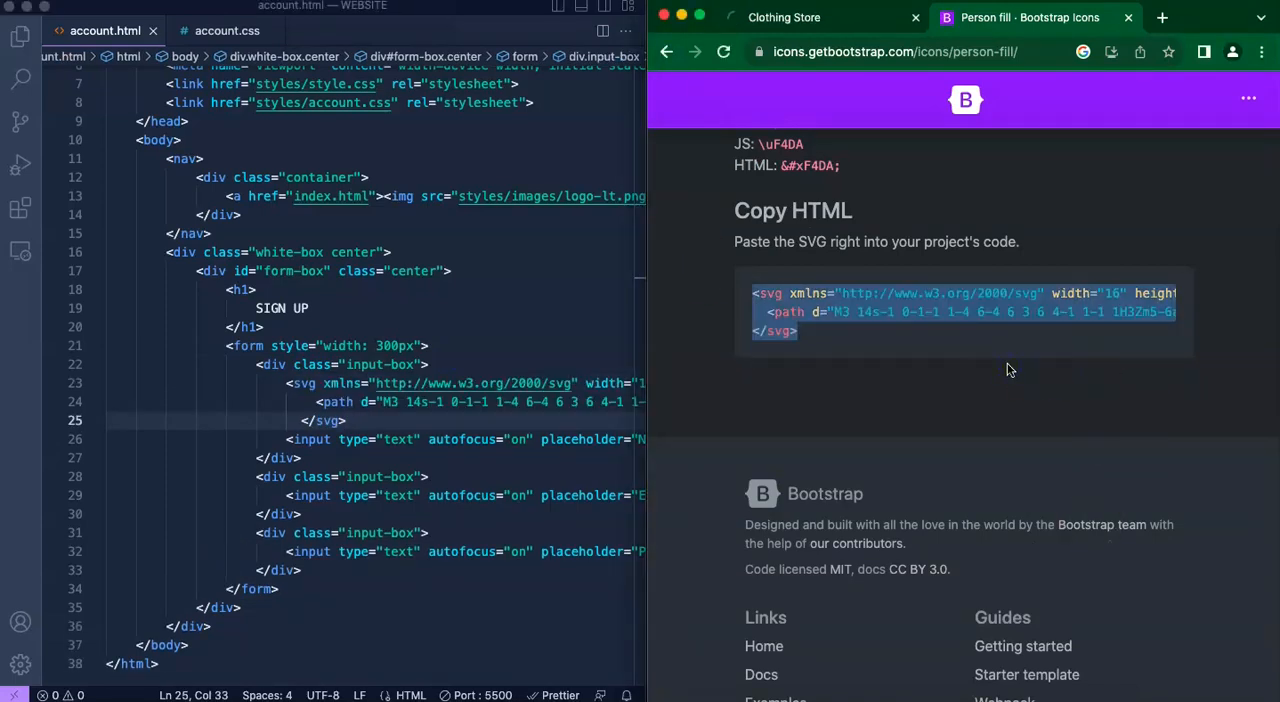
{"action": "mouse_move", "coordinate": [343, 461]}
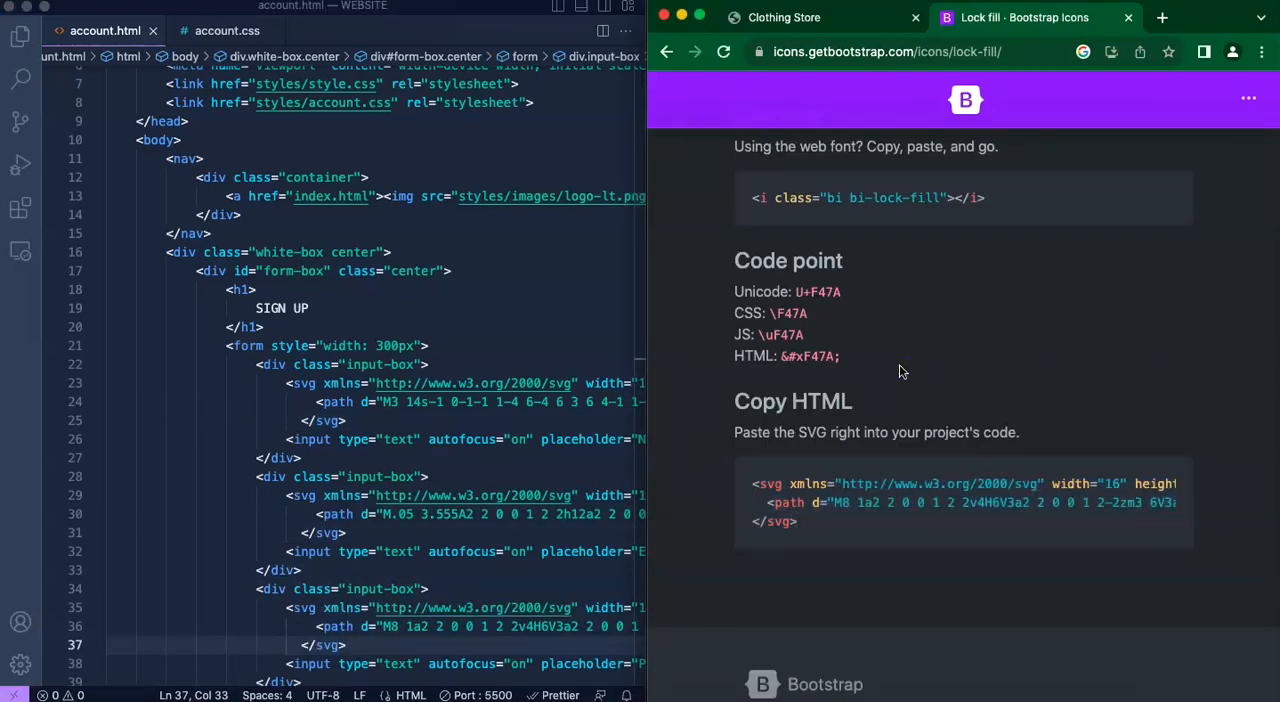
{"action": "type", "text": "security"}
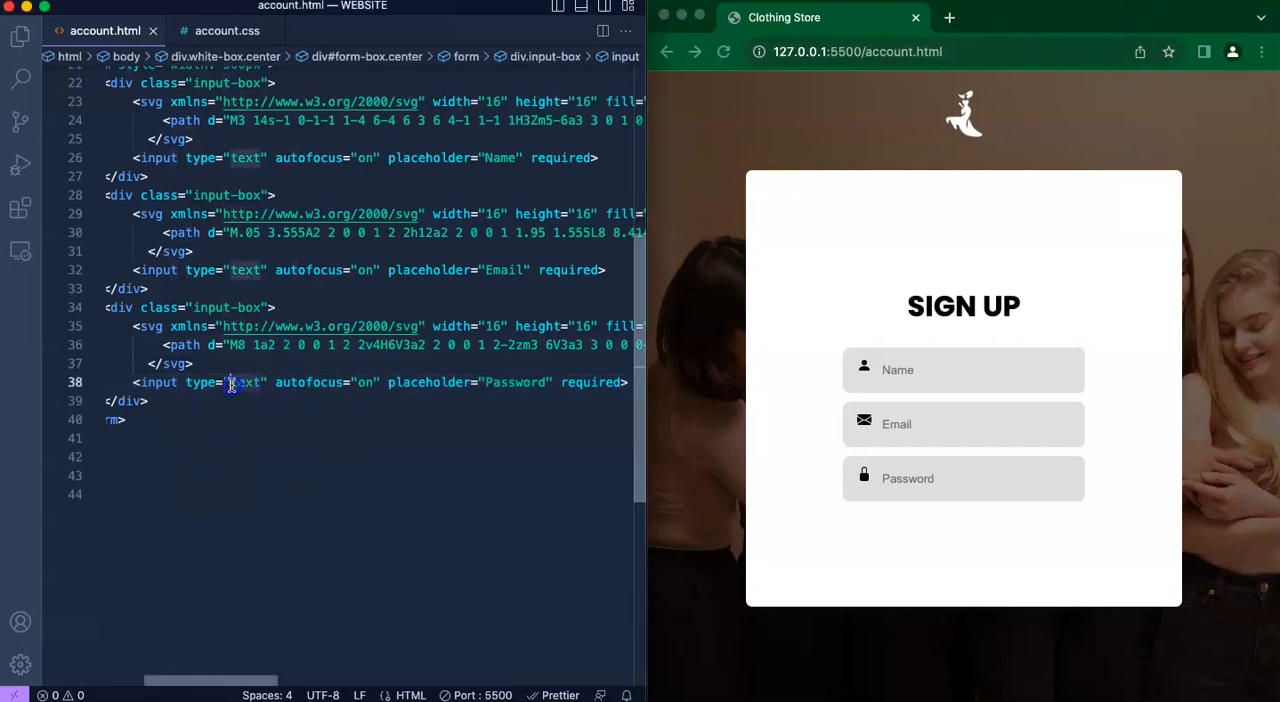
- Set password input type to password; make icons 20px, rgba(128, 128, 128), 5px top margin
{"action": "type", "text": "pas"}
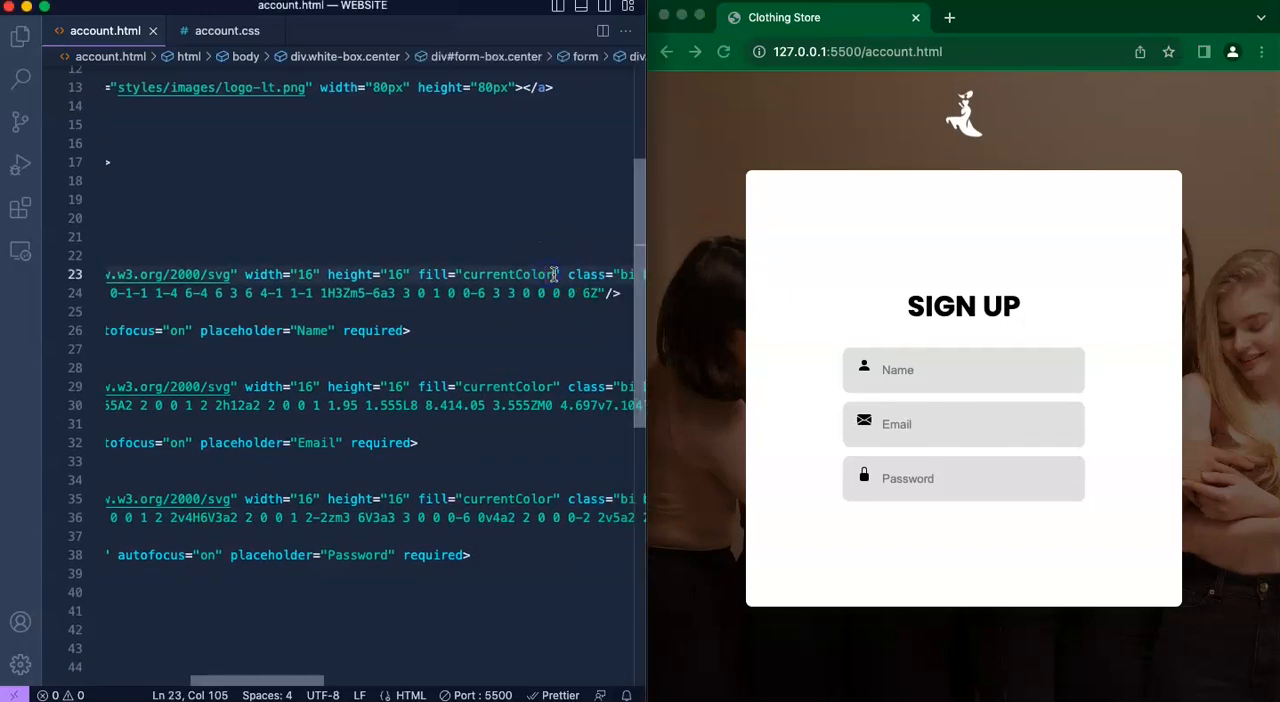
{"action": "double_click", "coordinate": [510, 274]}
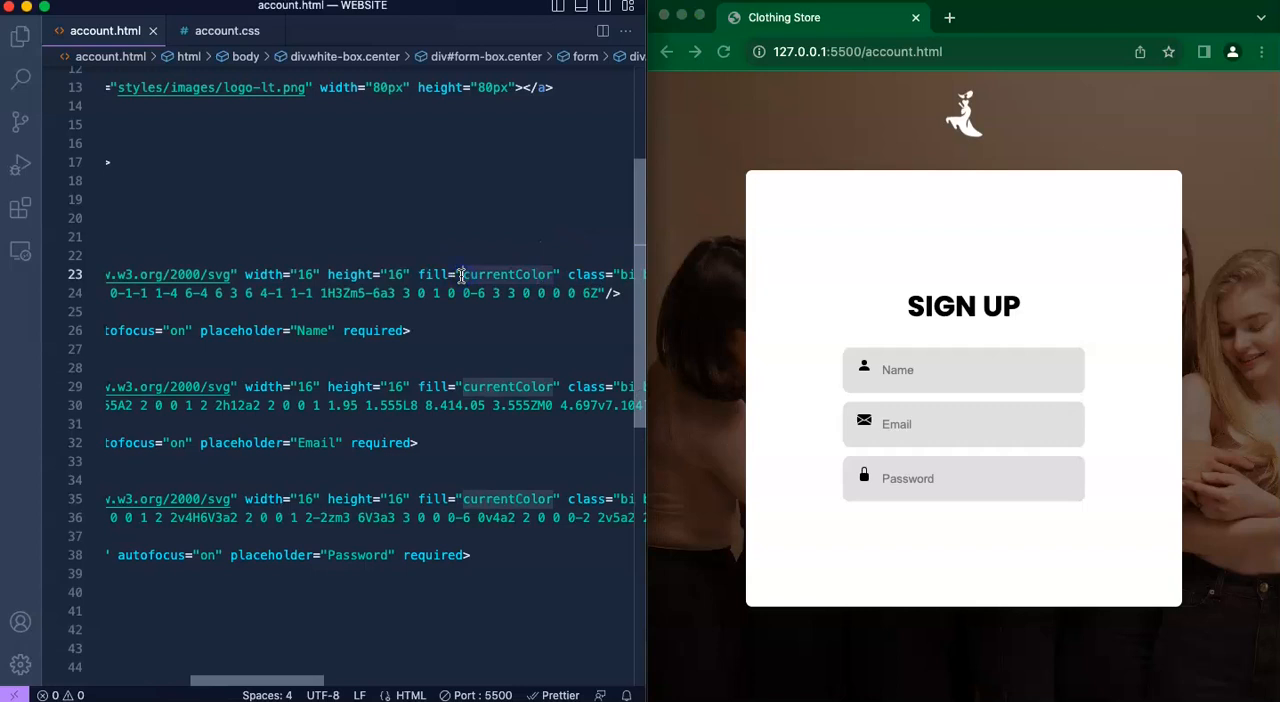
{"action": "type", "text": "rgba()"}
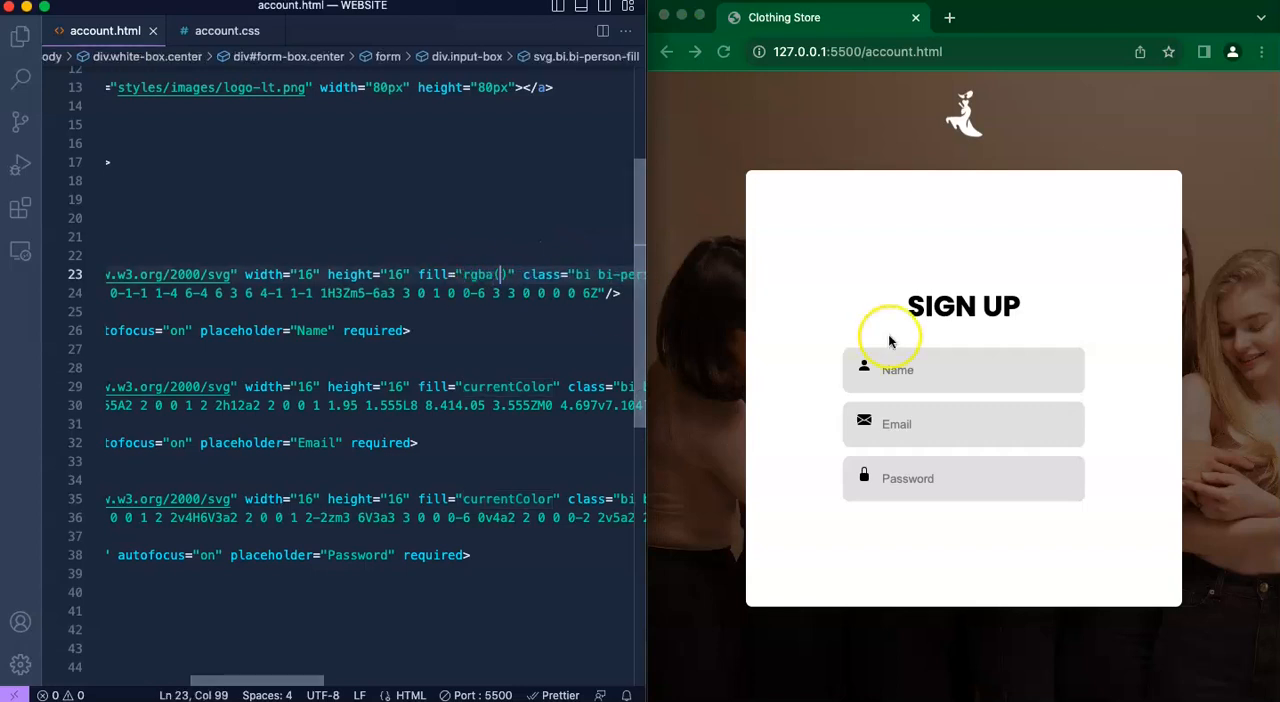
{"action": "mouse_move", "coordinate": [808, 449]}
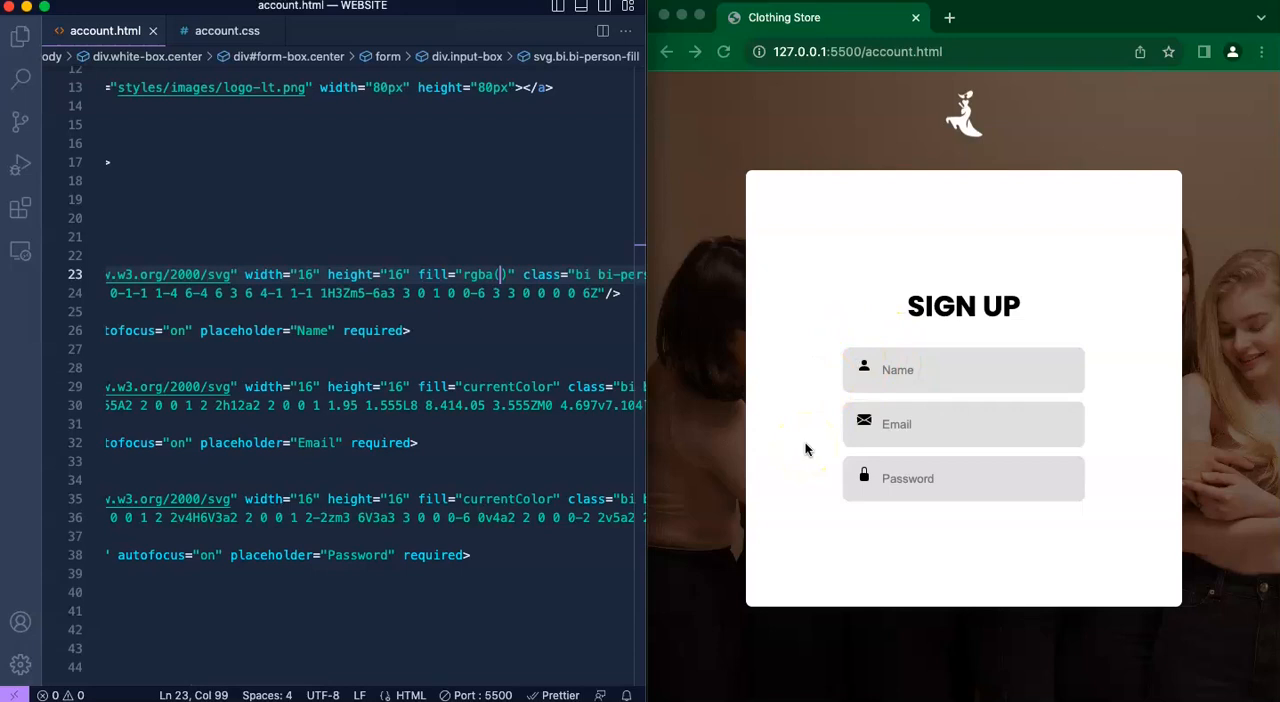
{"action": "type", "text": "rgba(1)"}
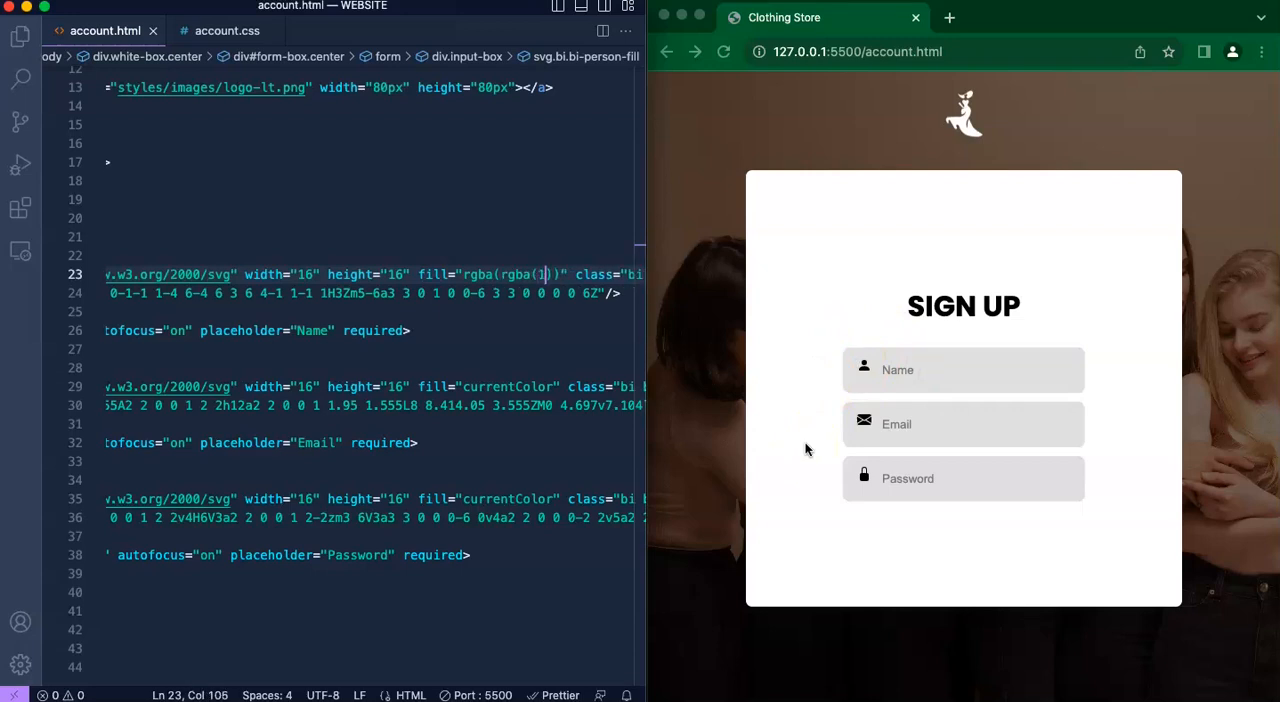
{"action": "type", "text": "28, 128, 128"}
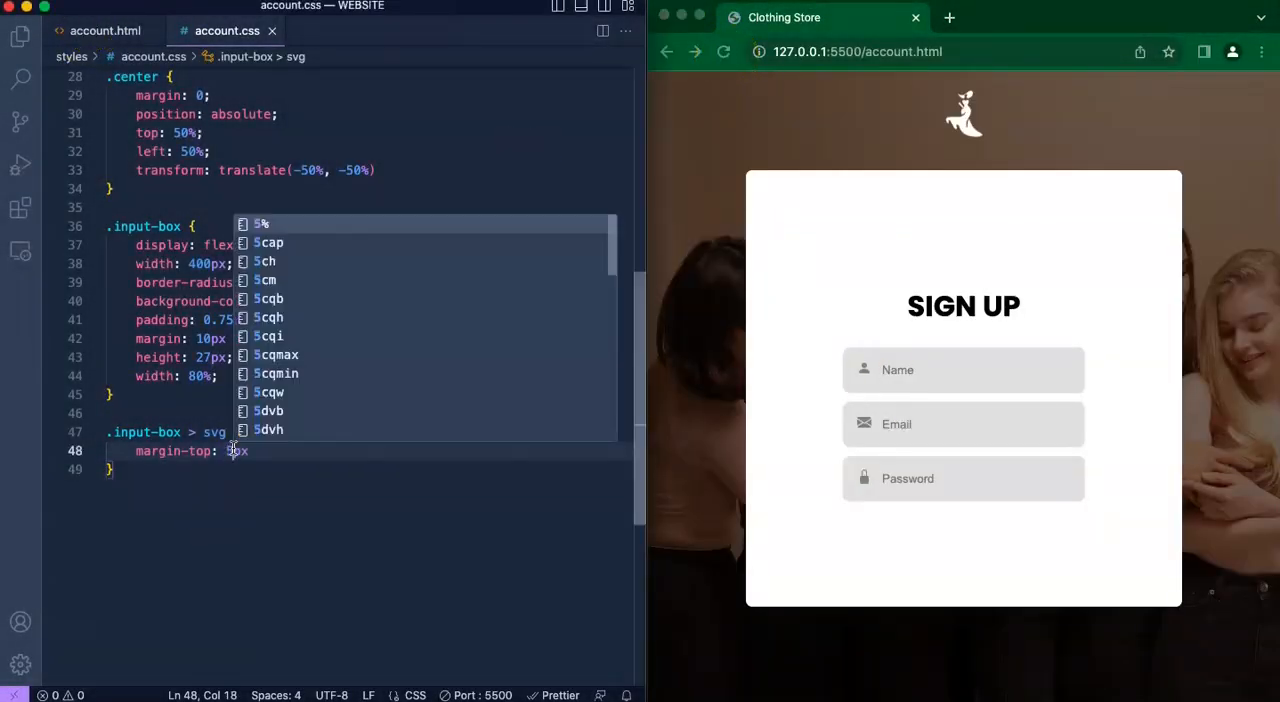
{"action": "left_click", "coordinate": [105, 30]}
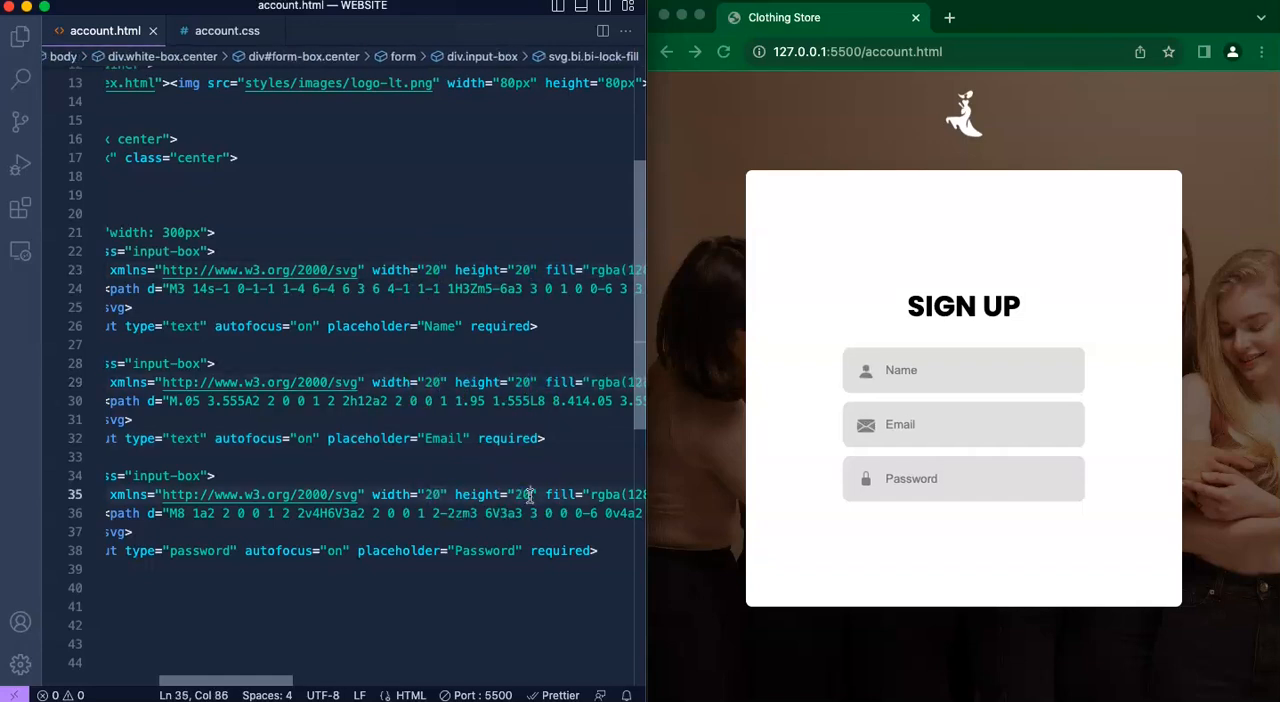
{"action": "left_click", "coordinate": [226, 30]}
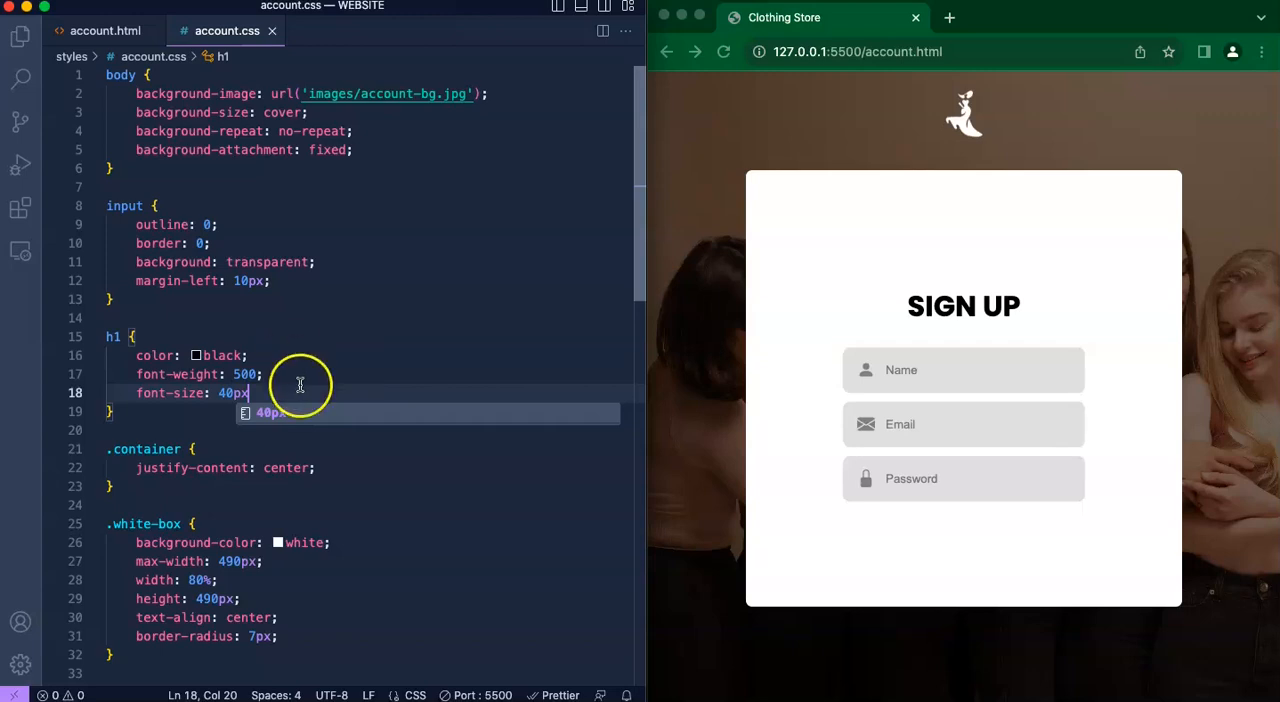
- Give the Enter button class btn-peach-filled plus bolder, larger text, margin-top and 90% width
{"action": "left_click", "coordinate": [105, 30]}
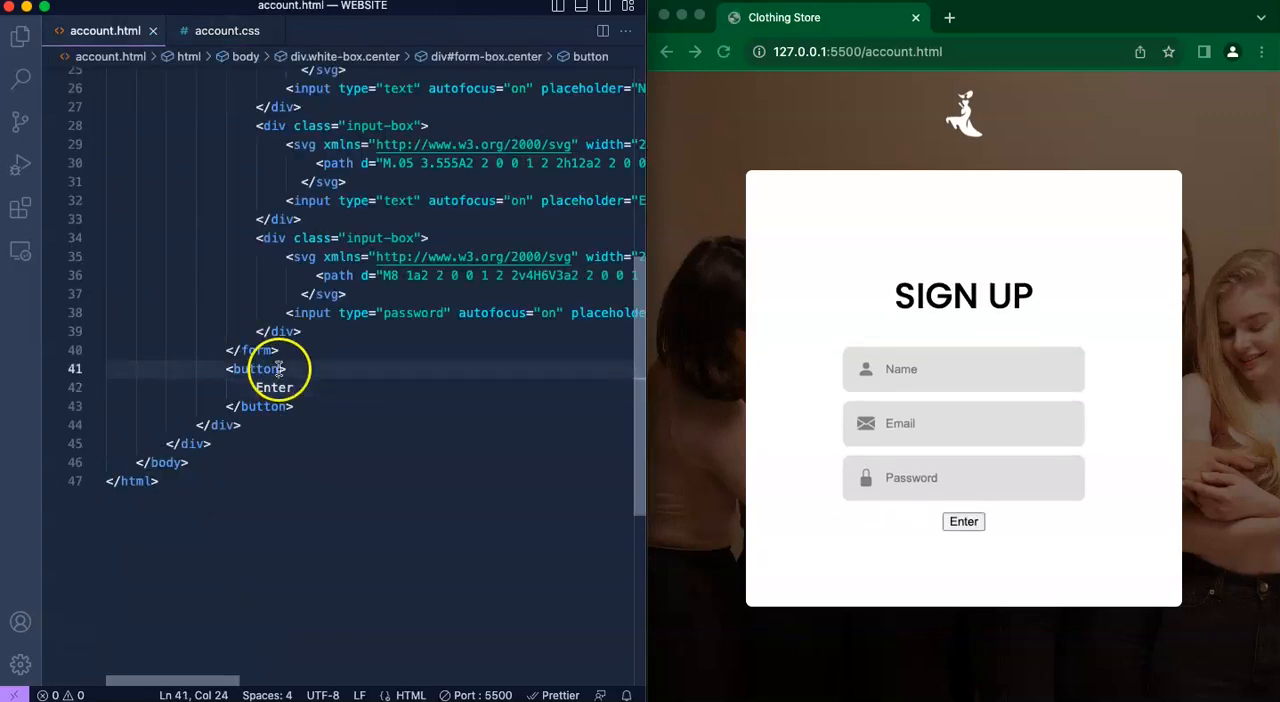
{"action": "type", "text": "class=\"\""}
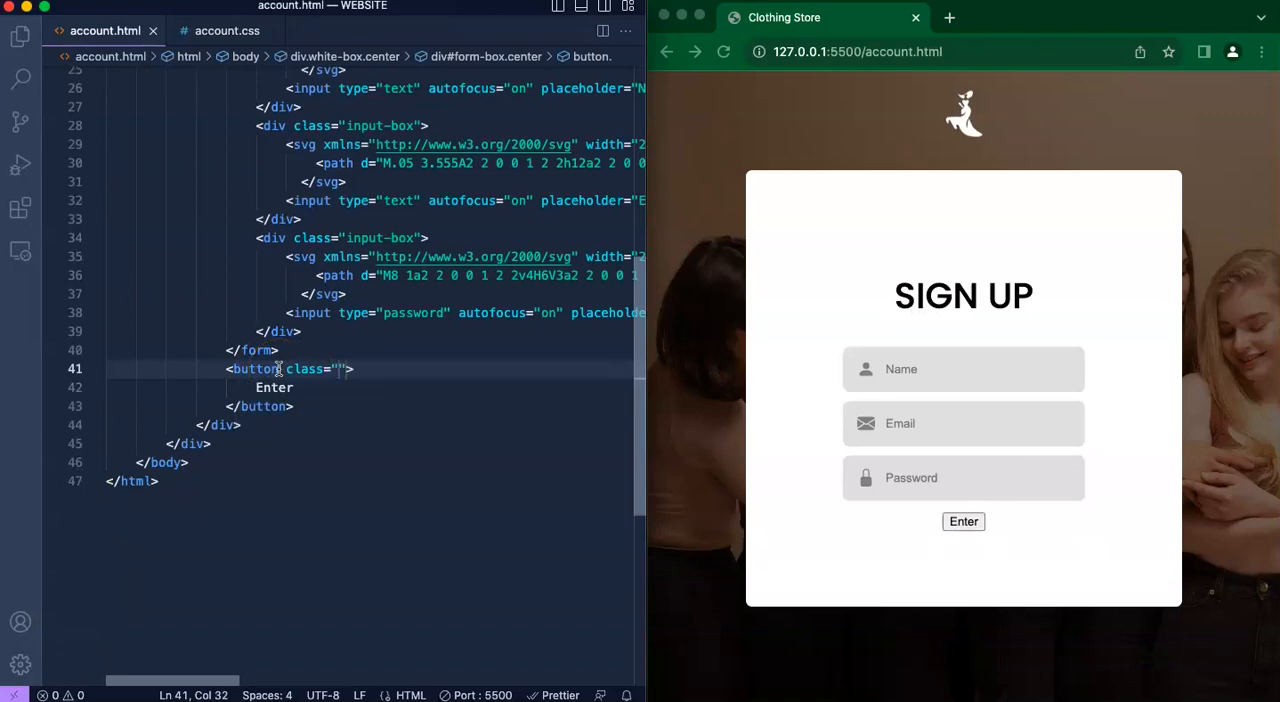
{"action": "type", "text": "btn-"}
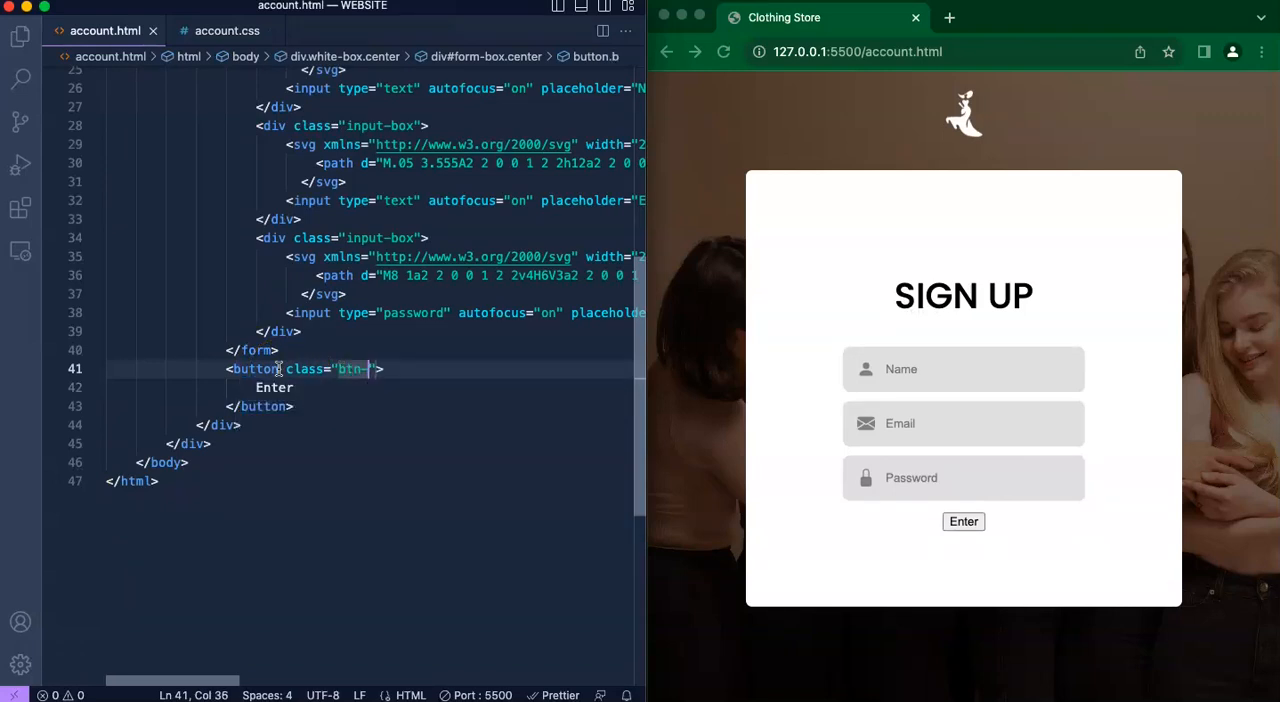
{"action": "type", "text": "peach"}
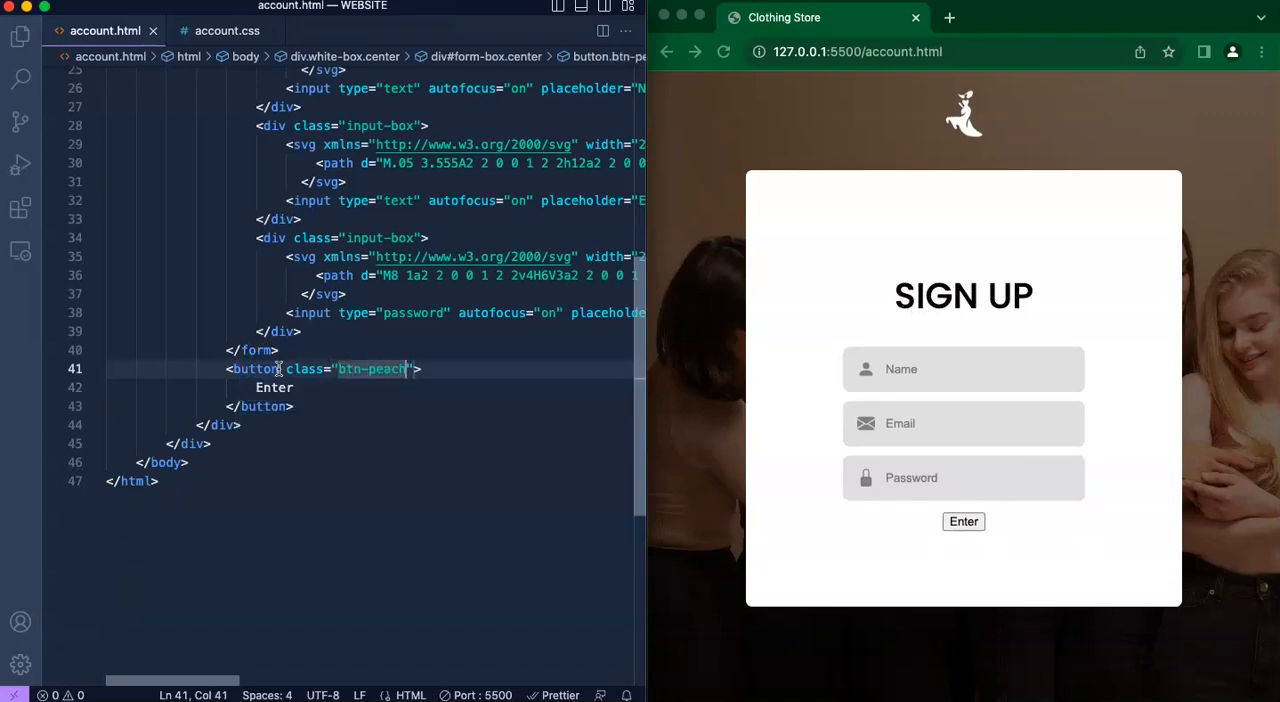
{"action": "type", "text": "-fu"}
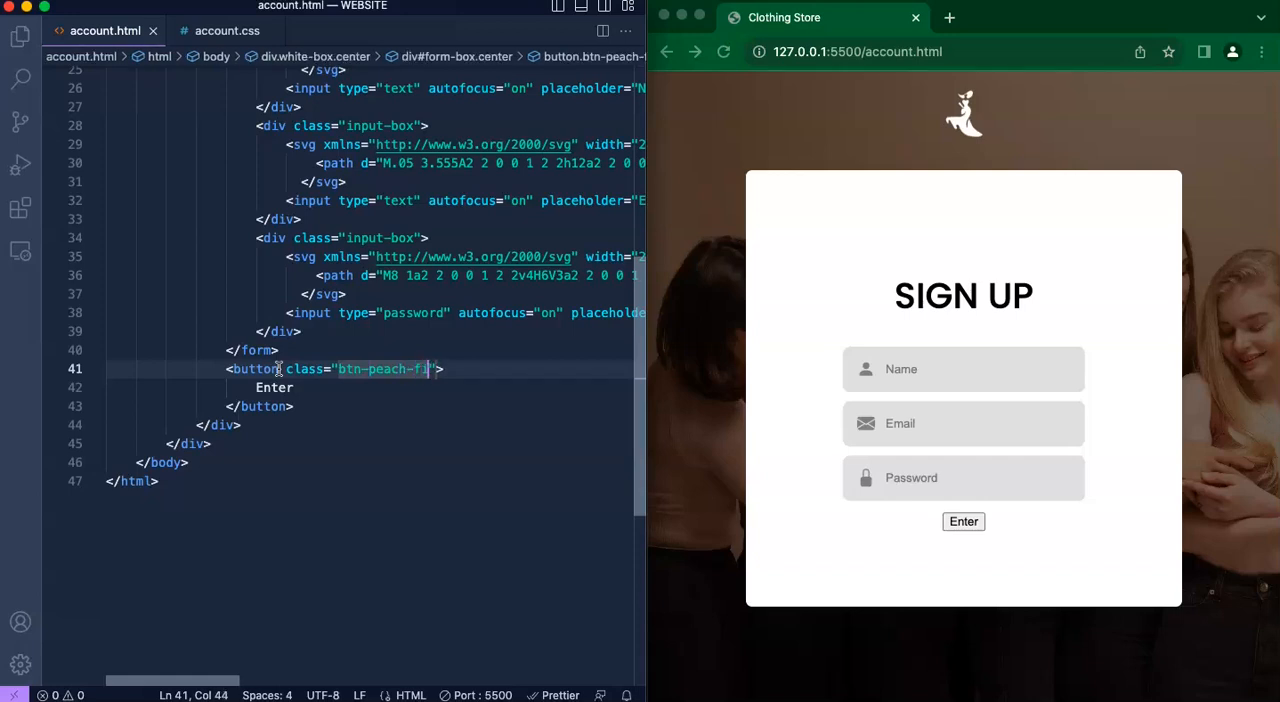
{"action": "type", "text": "lled"}
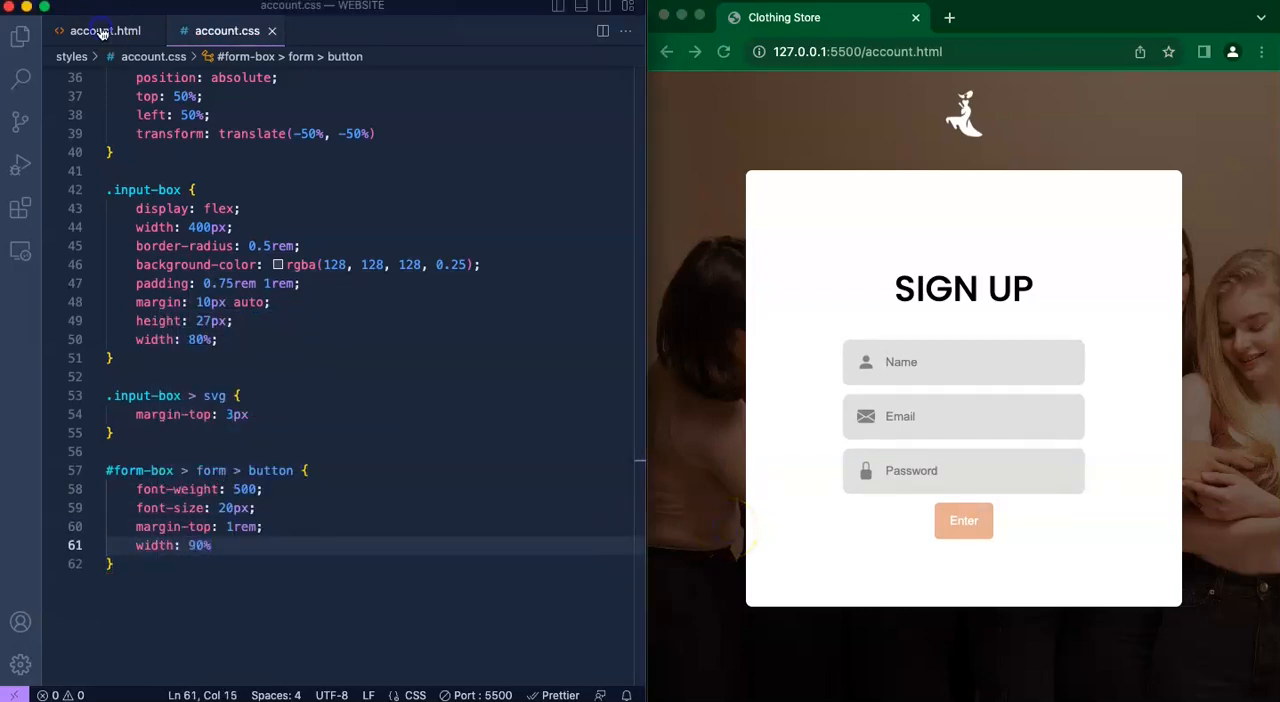
{"action": "left_click", "coordinate": [105, 30]}
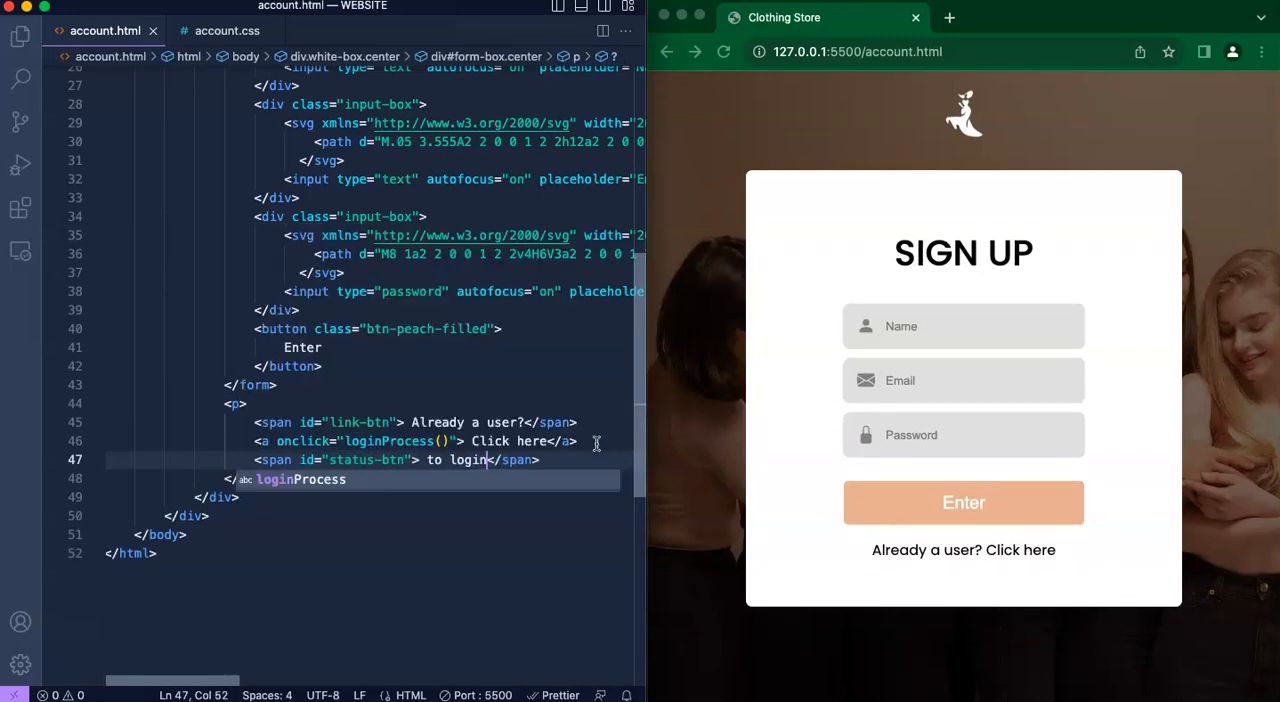
- Add the login prompt with link-btn, status-btn and loginProcess() link; title page 'Login / Sign up'
{"action": "left_click", "coordinate": [226, 30]}
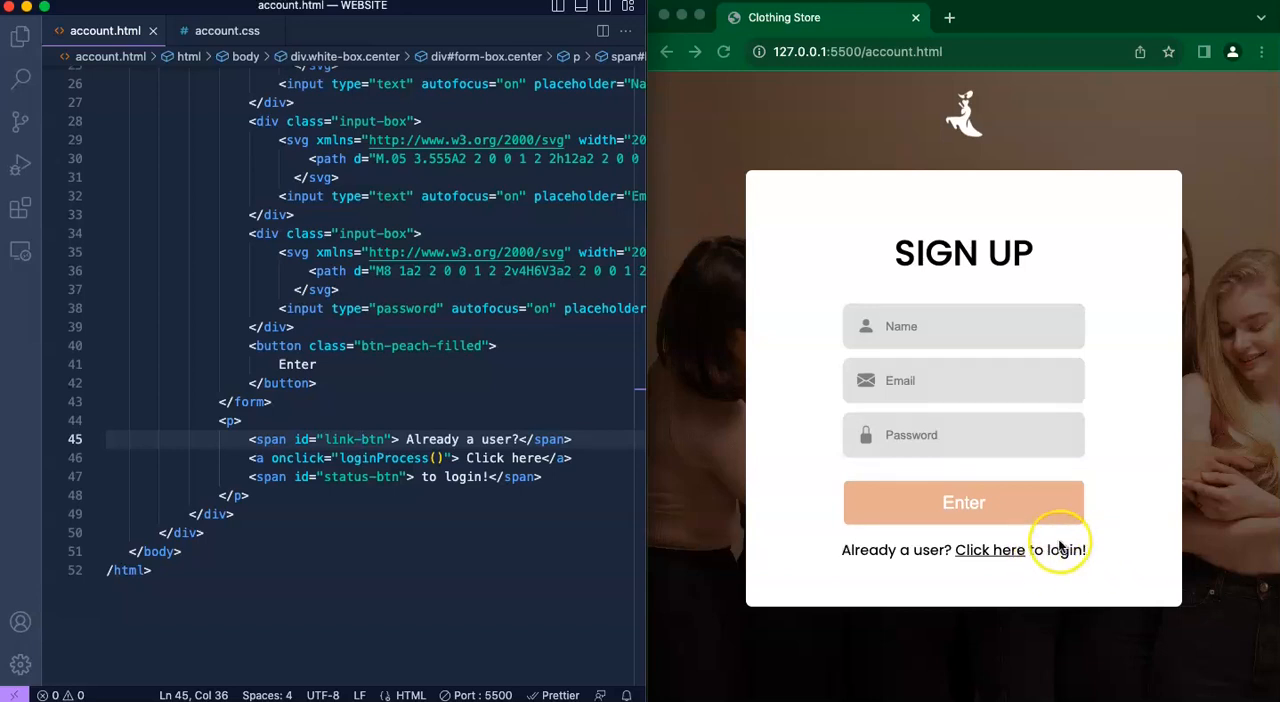
{"action": "mouse_move", "coordinate": [467, 252]}
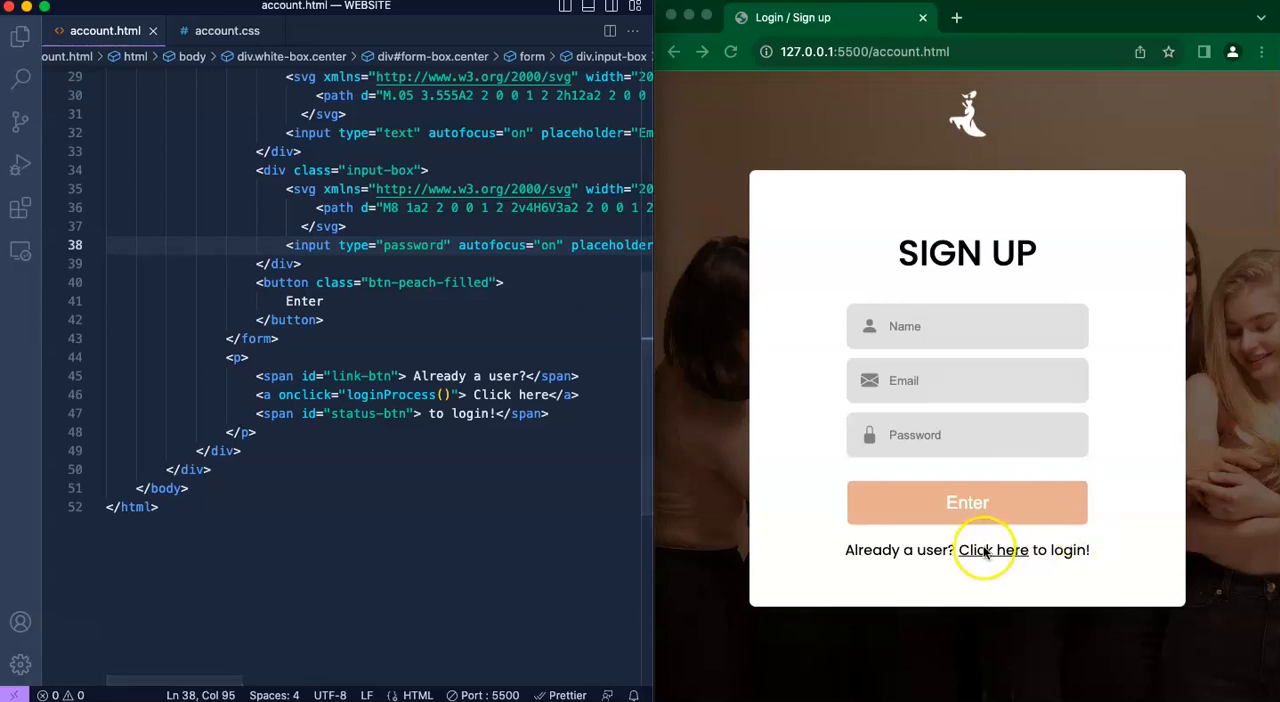
{"action": "mouse_move", "coordinate": [255, 260]}
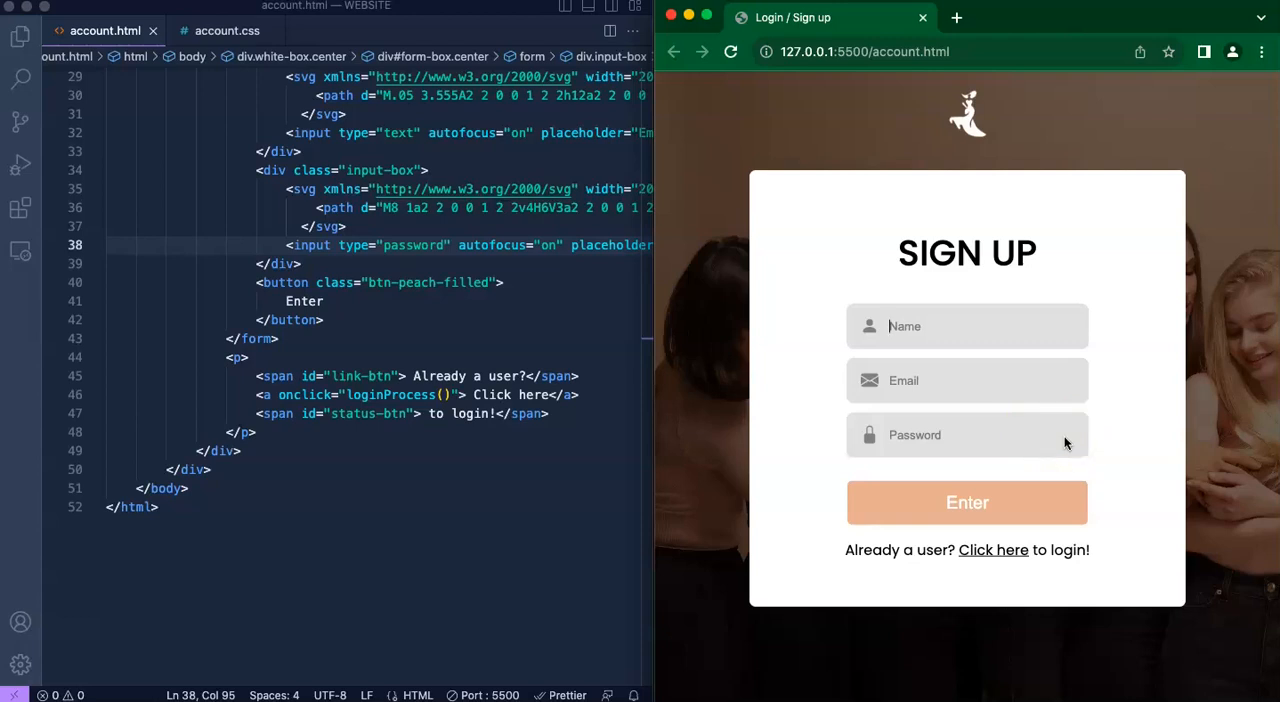
{"action": "left_click", "coordinate": [258, 263]}
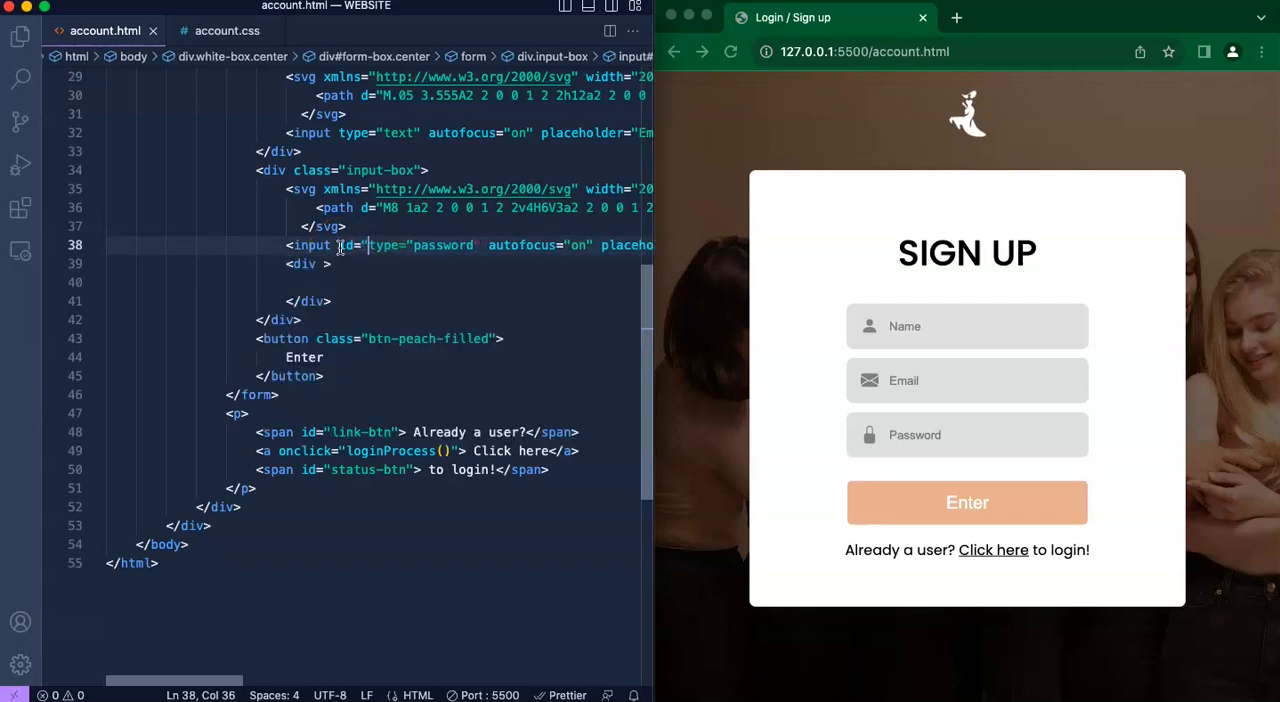
- Add id="eye-key" to the password input with an empty div after it
{"action": "type", "text": "eye-key\""}
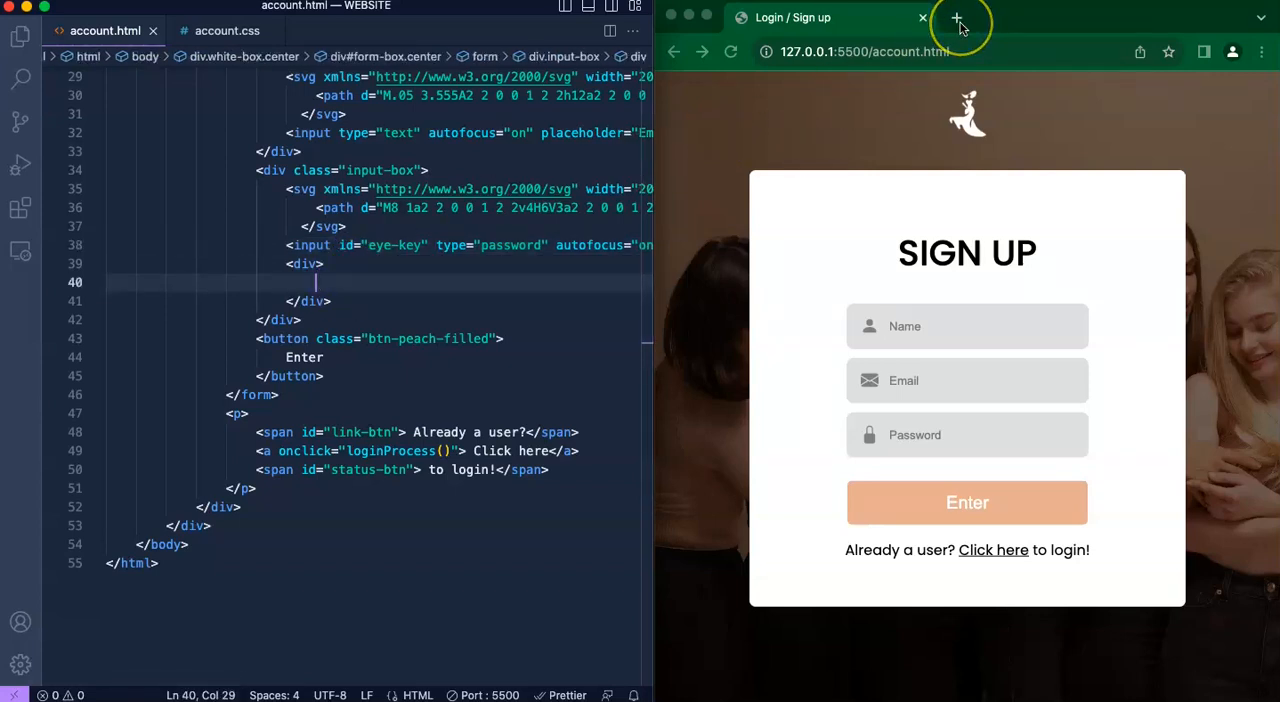
{"action": "left_click", "coordinate": [957, 18]}
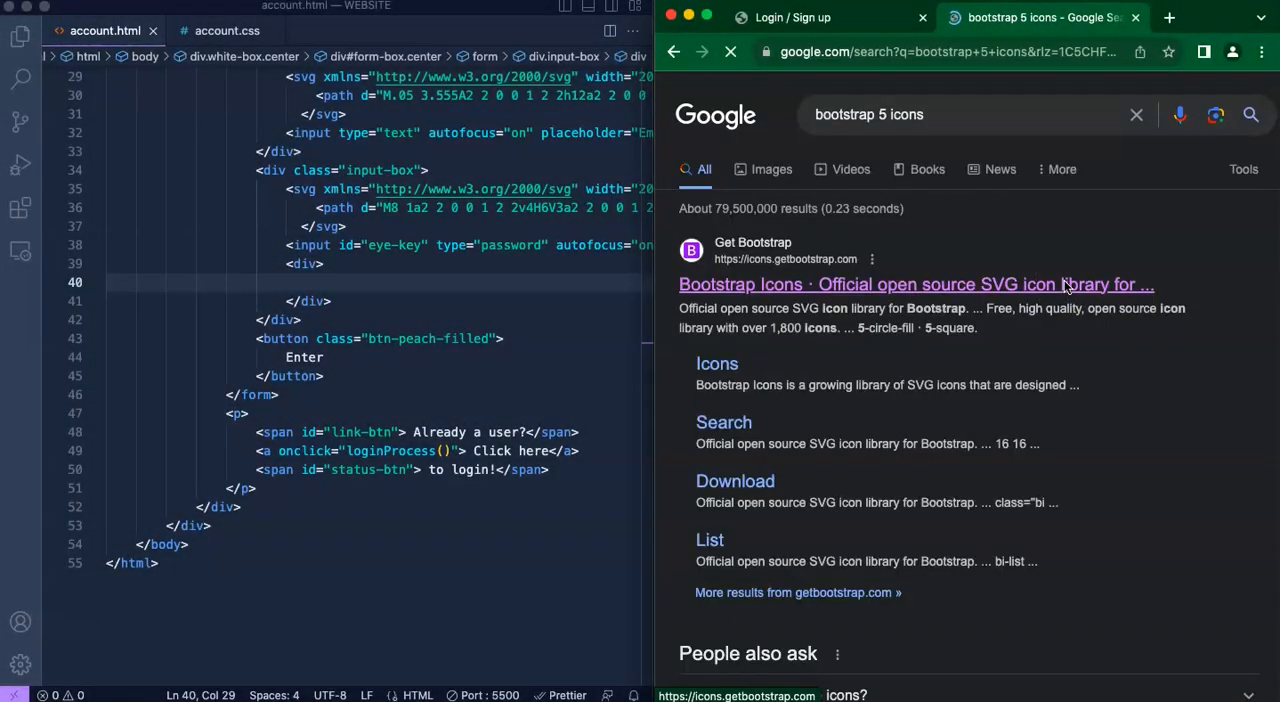
- Open the official Bootstrap Icons site and go to the Eye icon page
{"action": "left_click", "coordinate": [916, 285]}
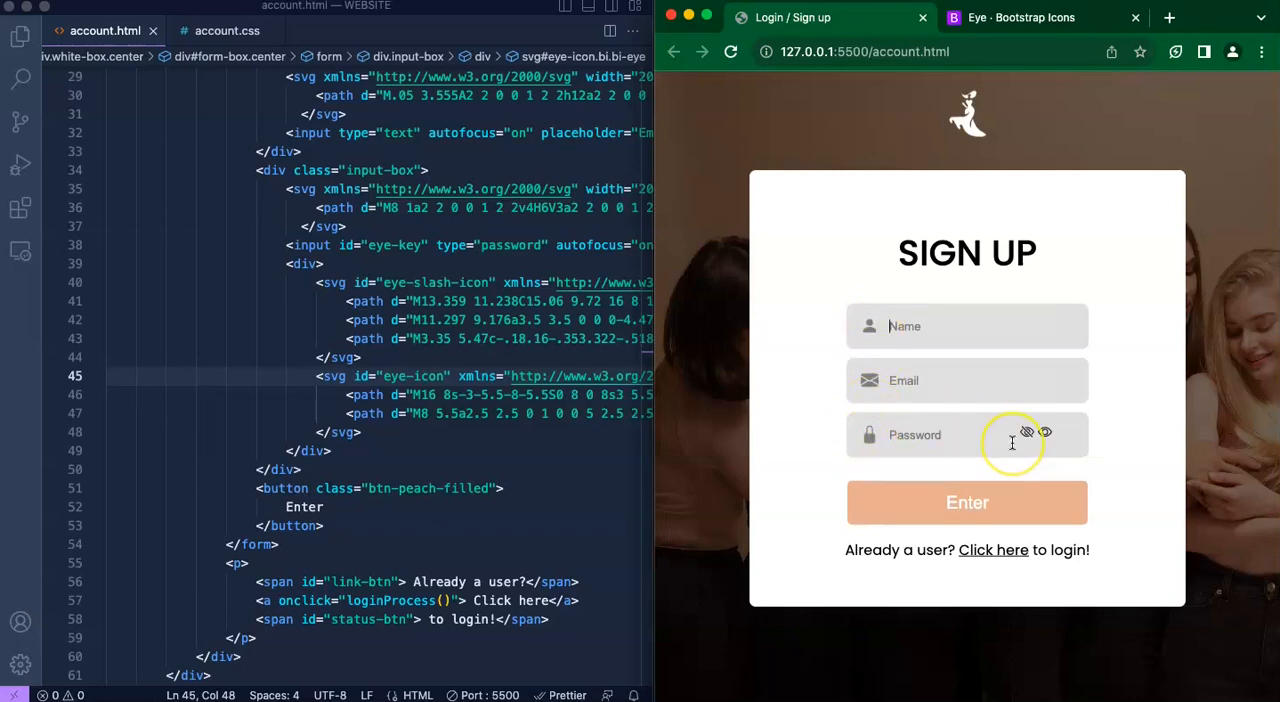
- Paste eye-slash and eye SVGs into the eye-toggle div, slash icon filled rgba(90, 90, 90, 1)
{"action": "left_click", "coordinate": [966, 502]}
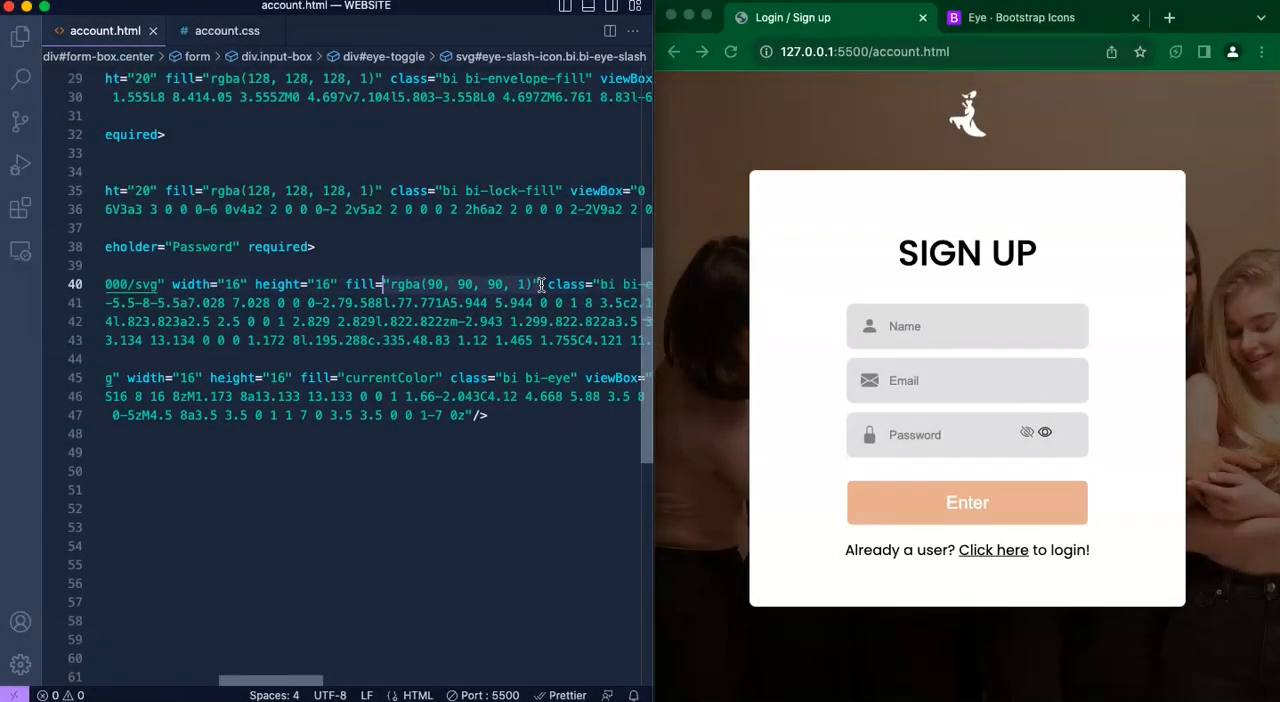
{"action": "type", "text": "svg#eye-sla"}
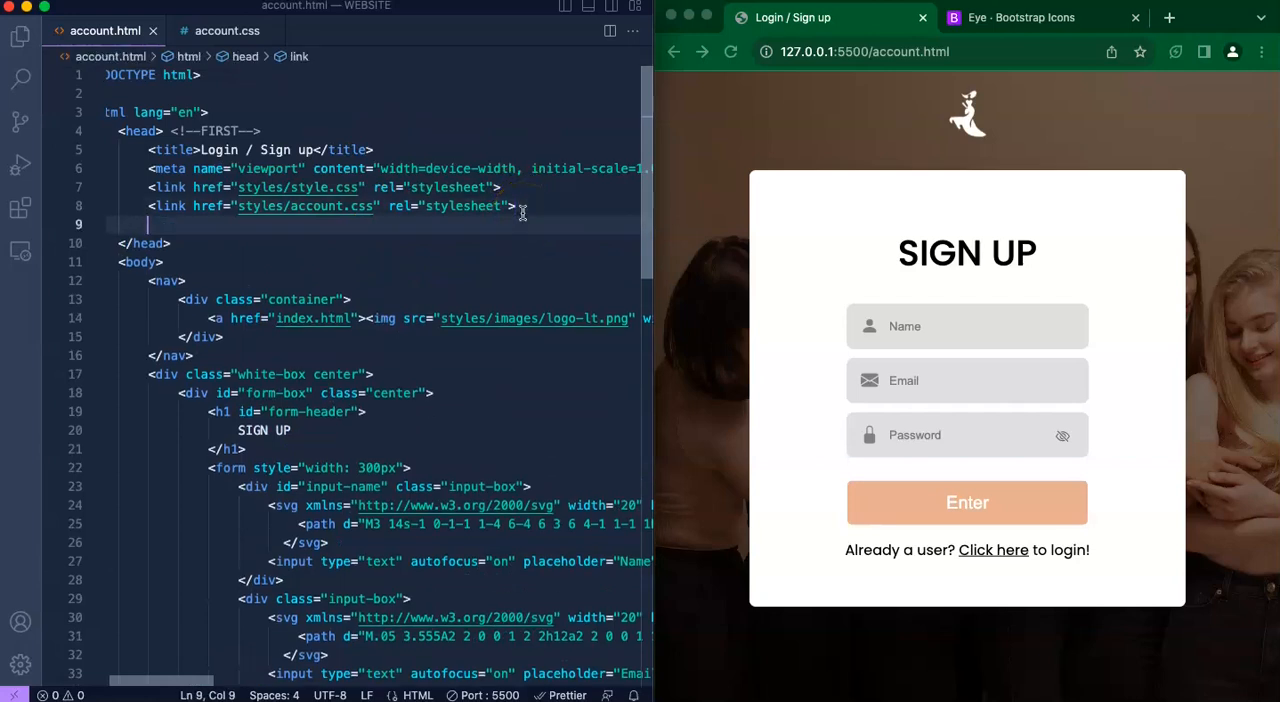
- Add a <script> in the head defining eyeToggle() with its eyeHide icon variable
{"action": "type", "text": "<script>"}
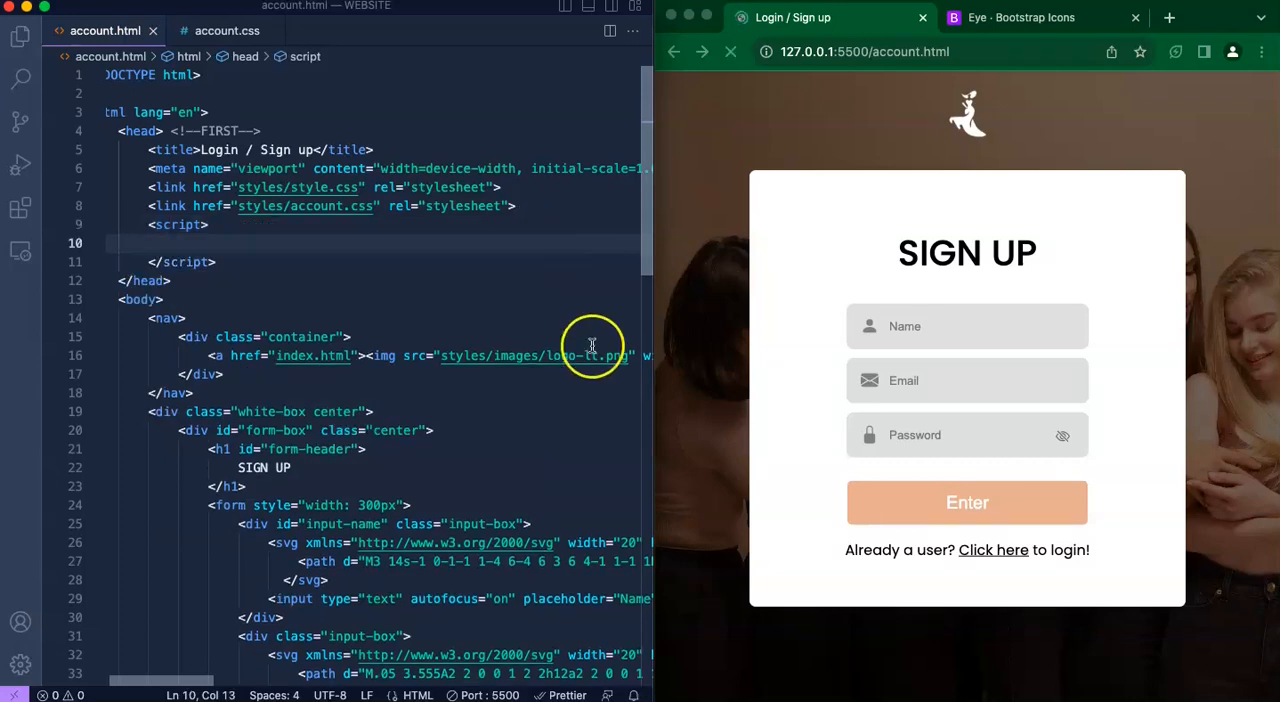
{"action": "scroll", "scroll_direction": "down", "scroll_amount": 3}
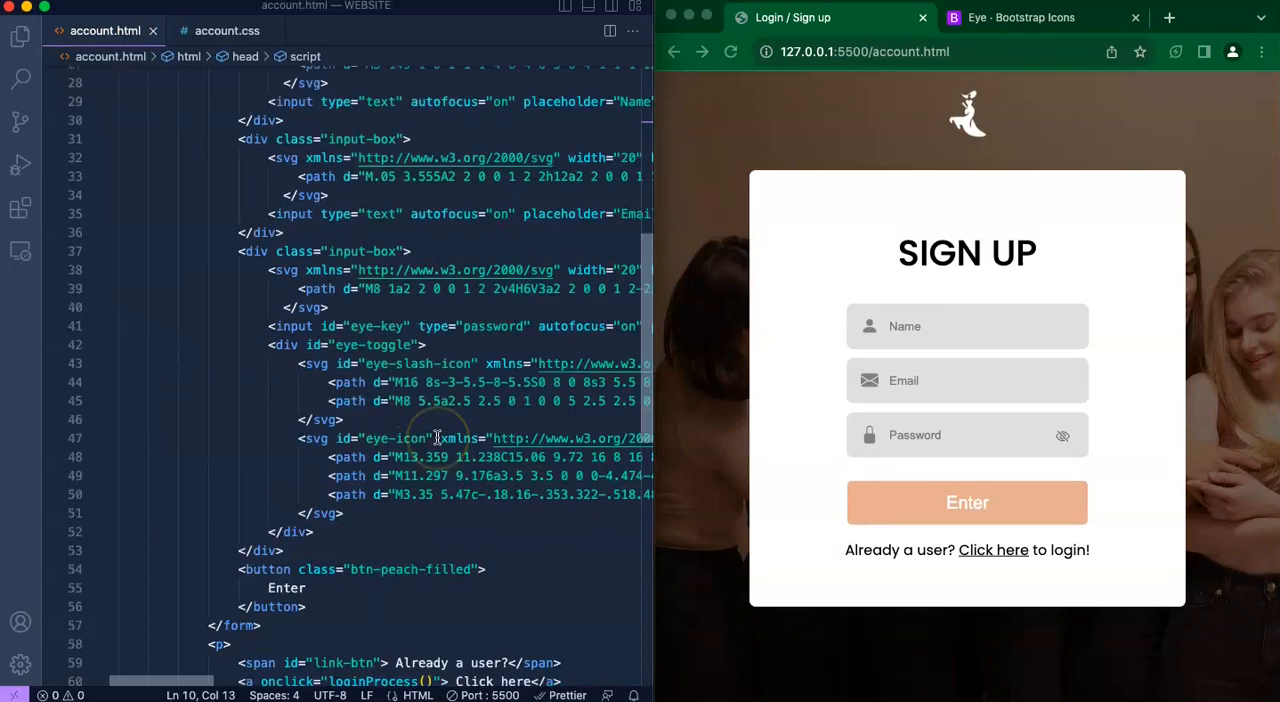
{"action": "scroll", "scroll_direction": "down", "scroll_amount": 3}
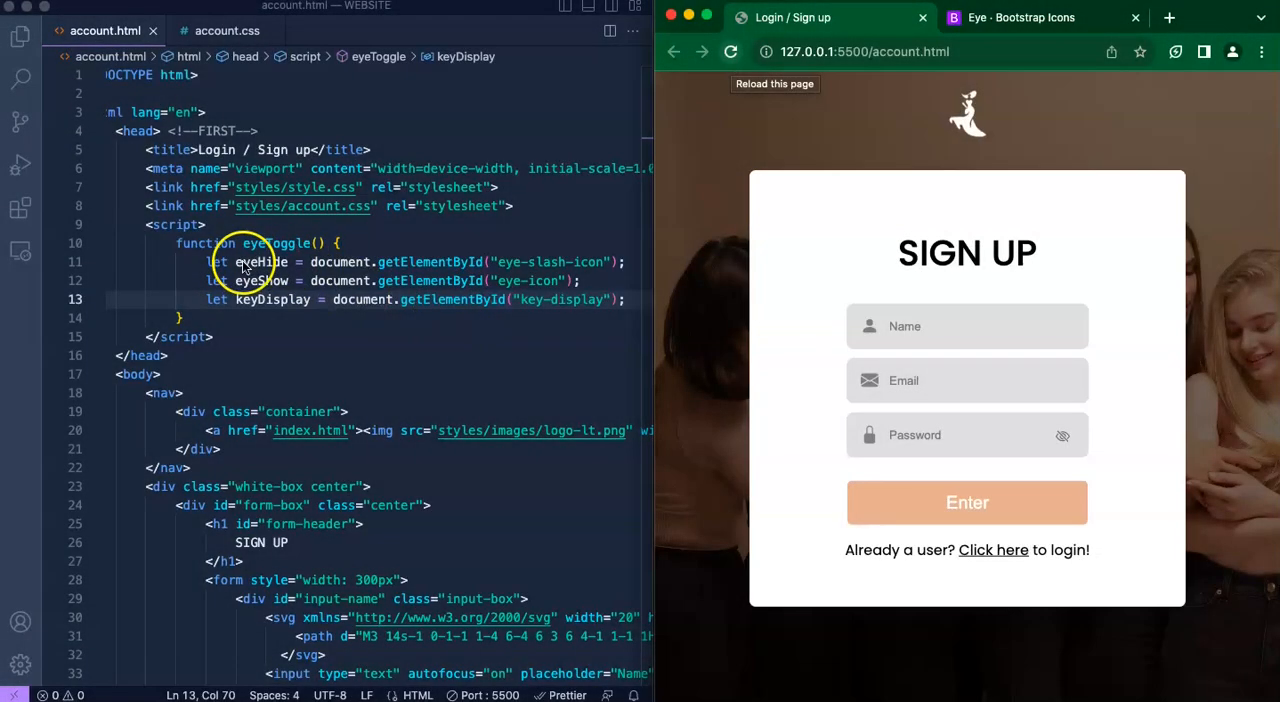
{"action": "double_click", "coordinate": [261, 262]}
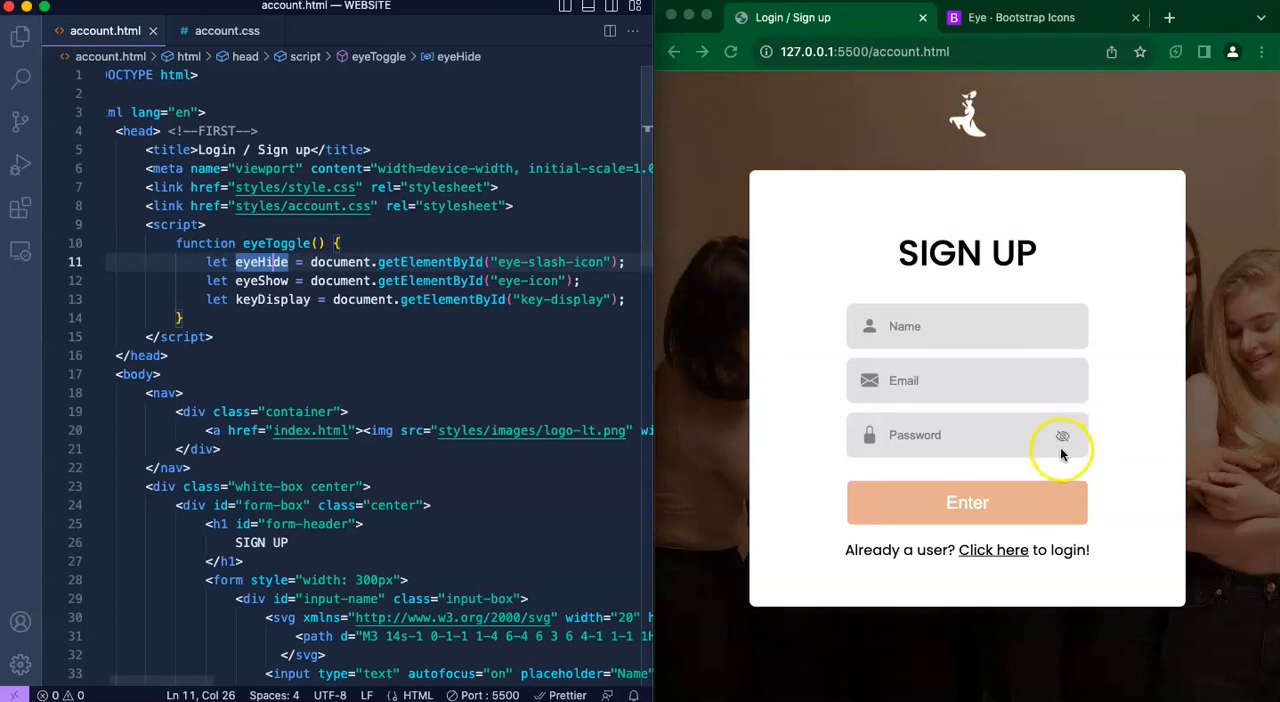
{"action": "mouse_move", "coordinate": [977, 456]}
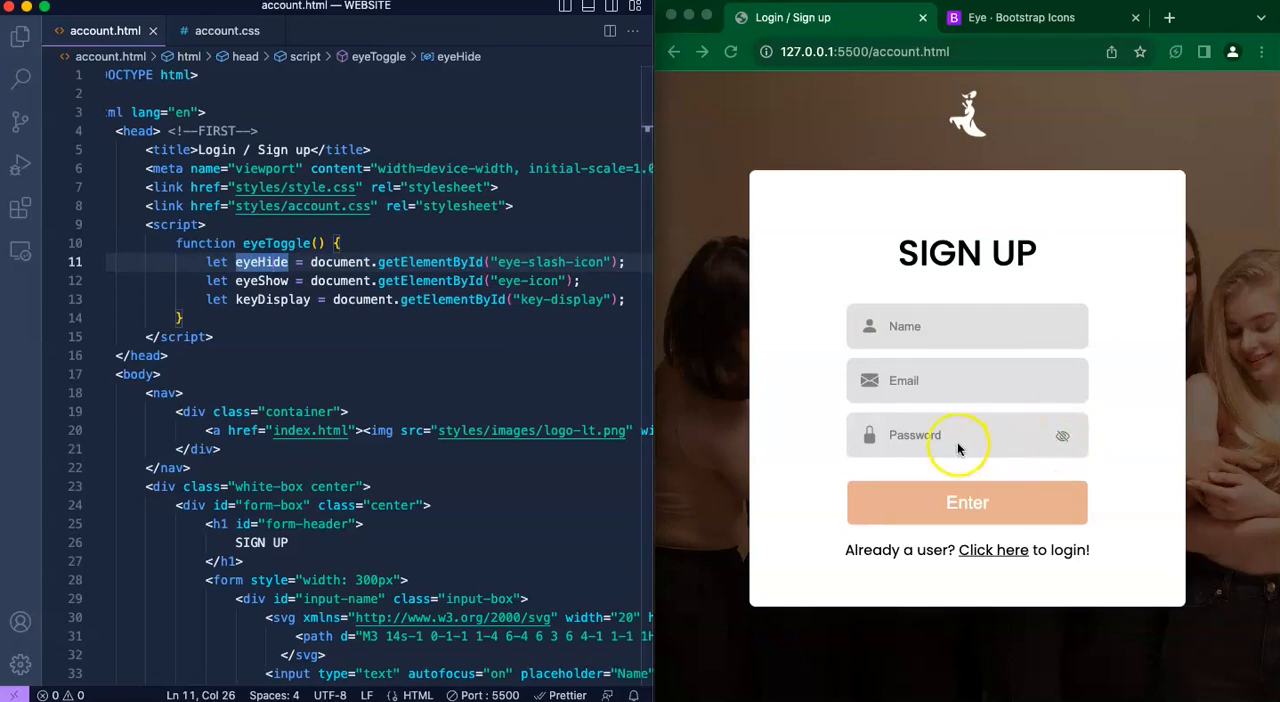
- Test the eye toggle on a typed password, refining the if/else that swaps icons and input type
{"action": "left_click", "coordinate": [925, 435]}
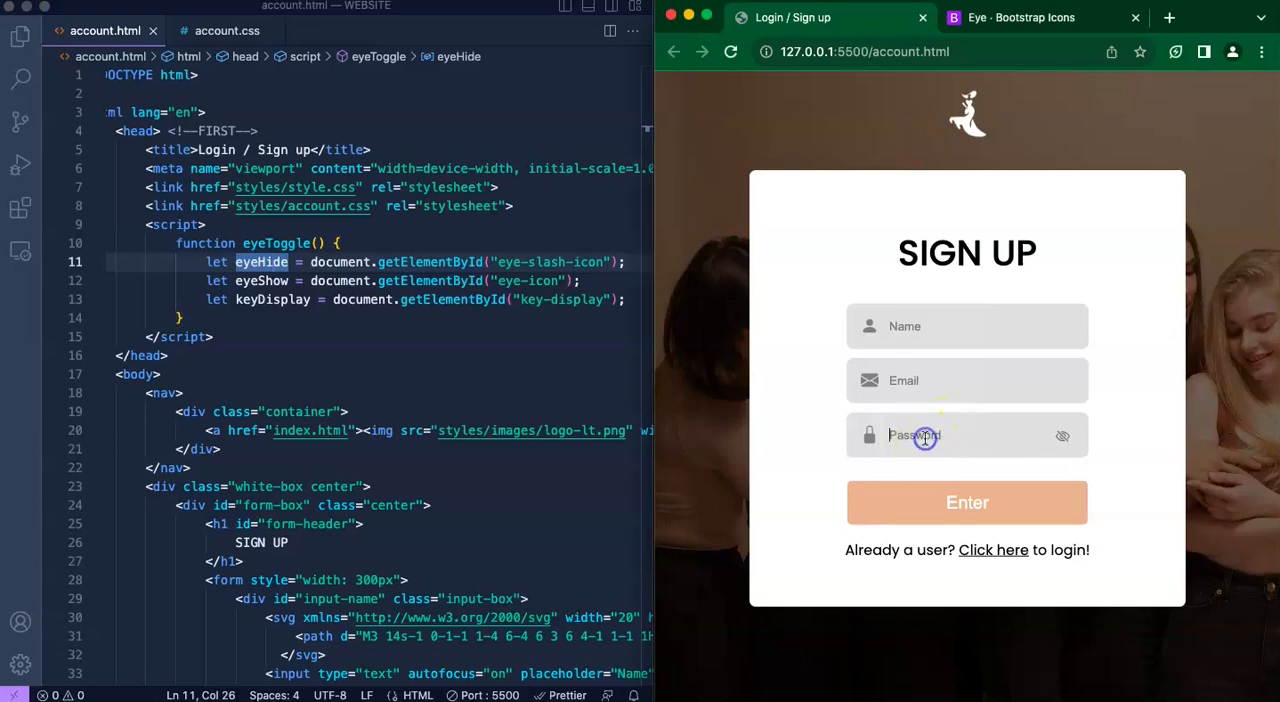
{"action": "type", "text": "••"}
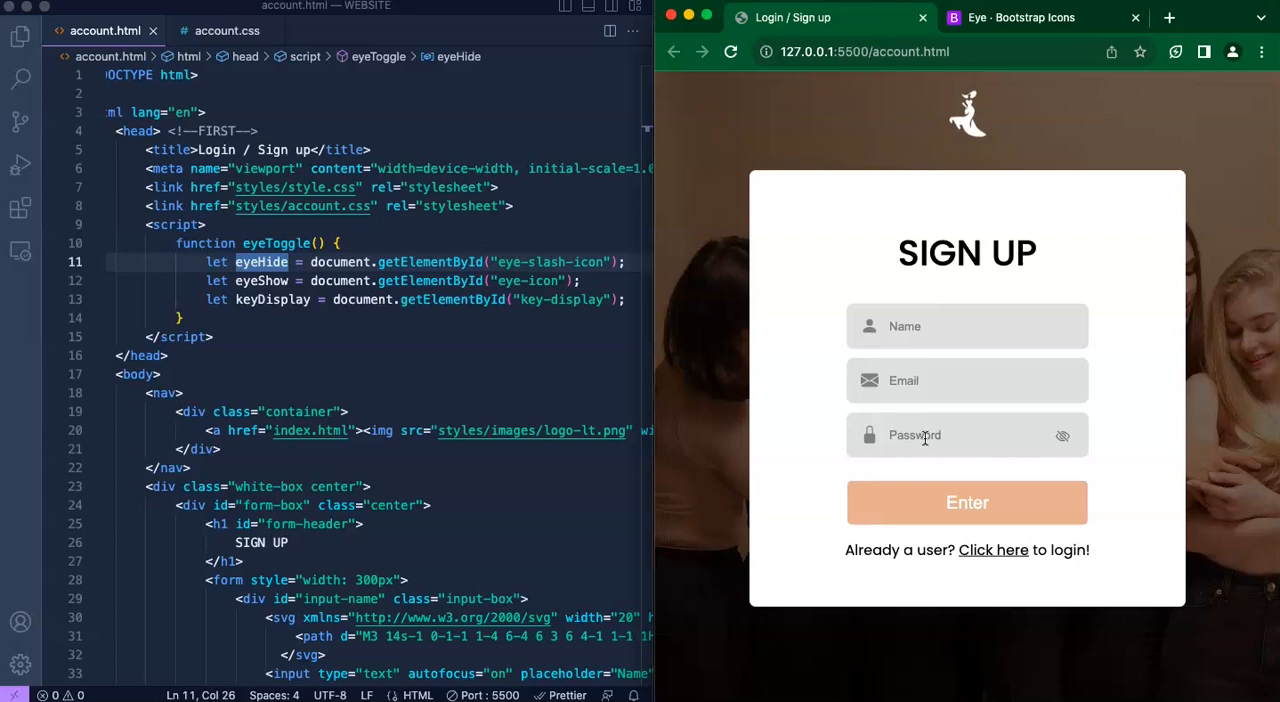
{"action": "mouse_move", "coordinate": [610, 218]}
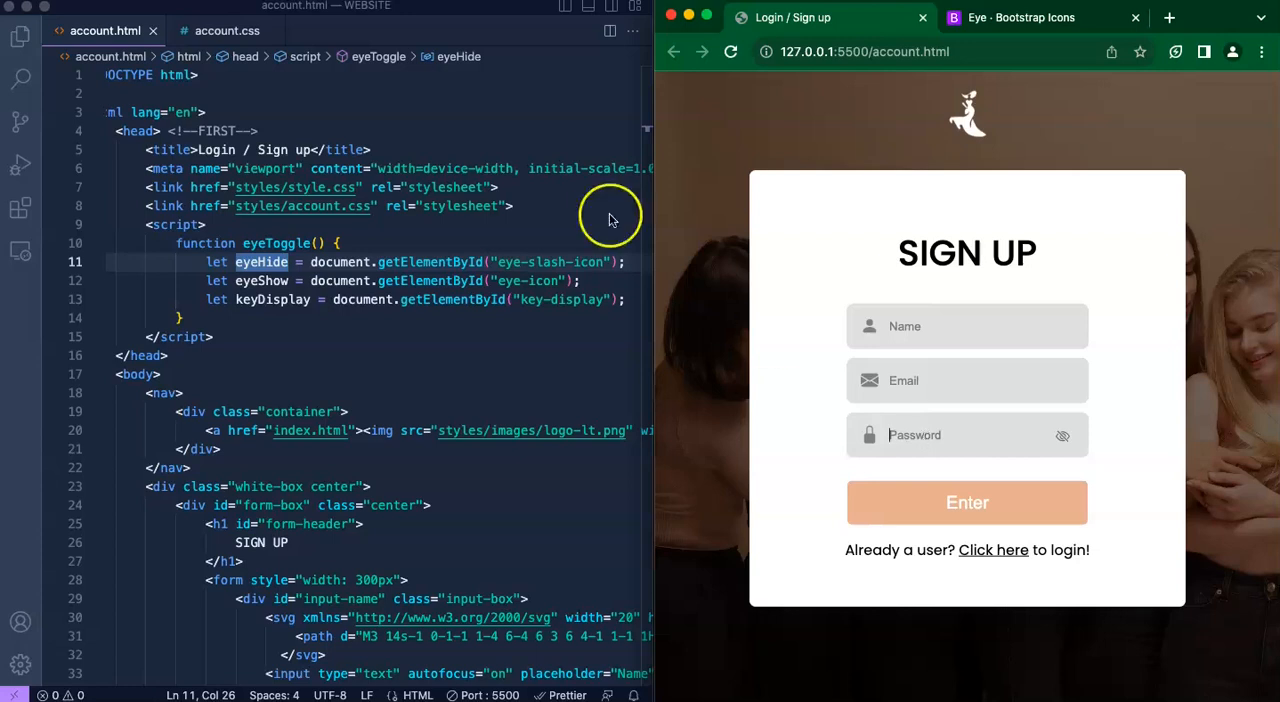
{"action": "left_click", "coordinate": [623, 299]}
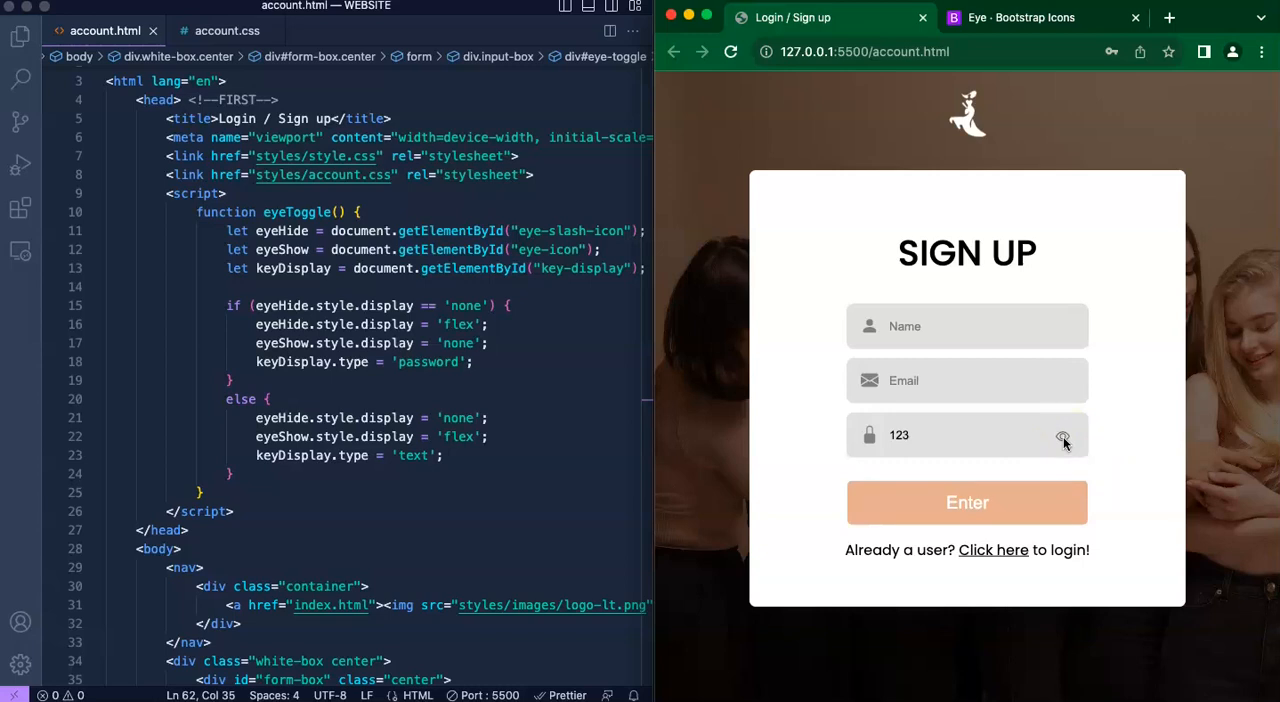
{"action": "left_click", "coordinate": [1064, 438]}
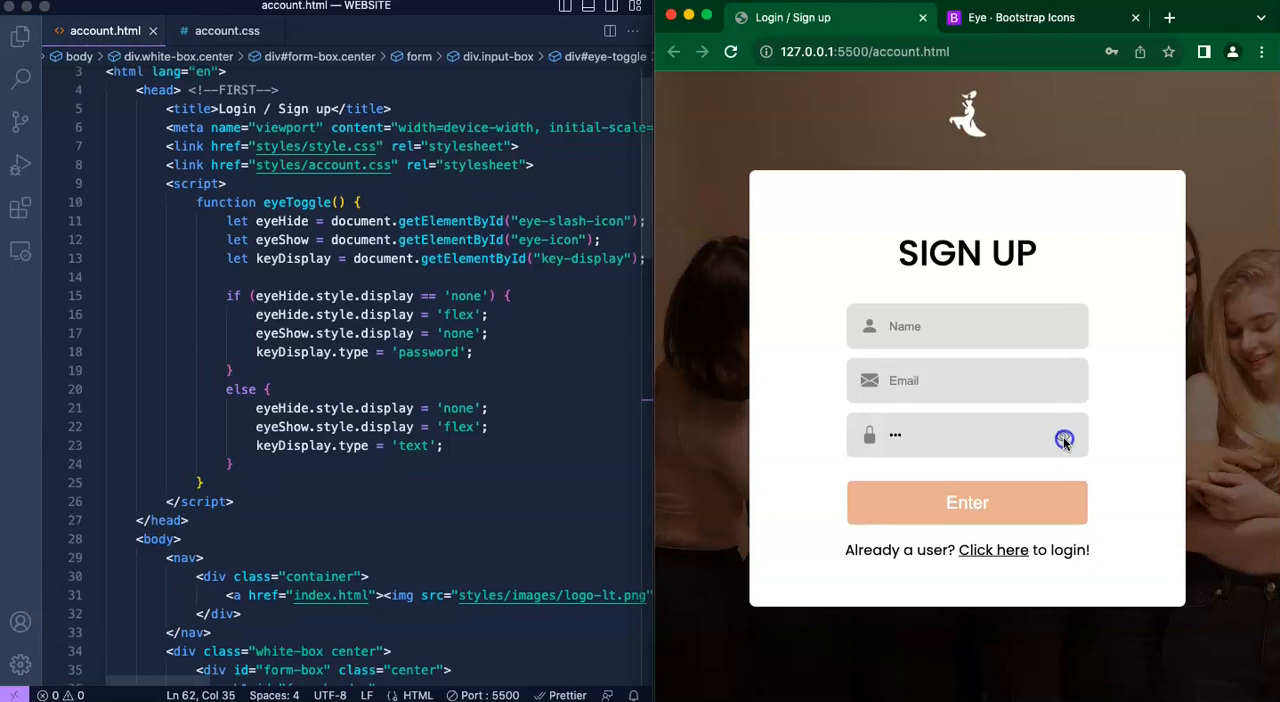
{"action": "scroll", "scroll_direction": "down", "scroll_amount": 3}
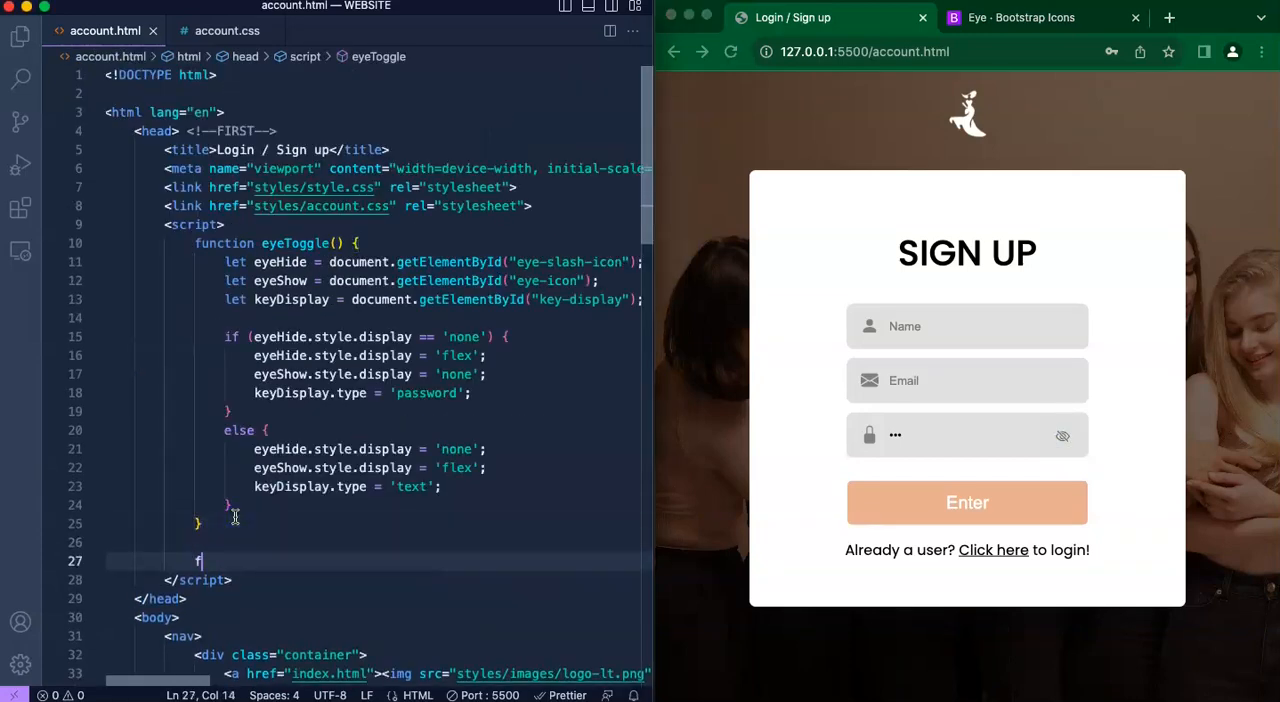
- Write loginProcess() getting input-name, link-btn, status-btn, form-header, testing inputName.style.display == 'none'
{"action": "type", "text": "unction loginProcess() {"}
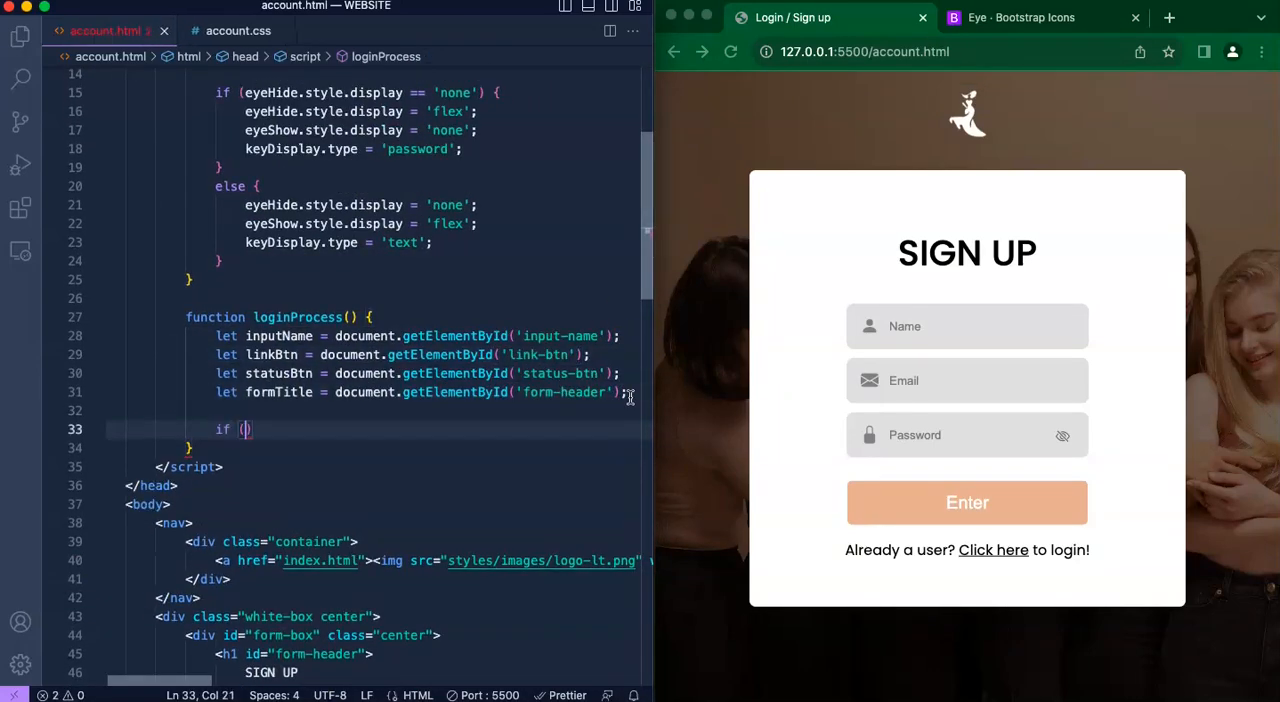
{"action": "type", "text": "inputName.style.display == 'none'"}
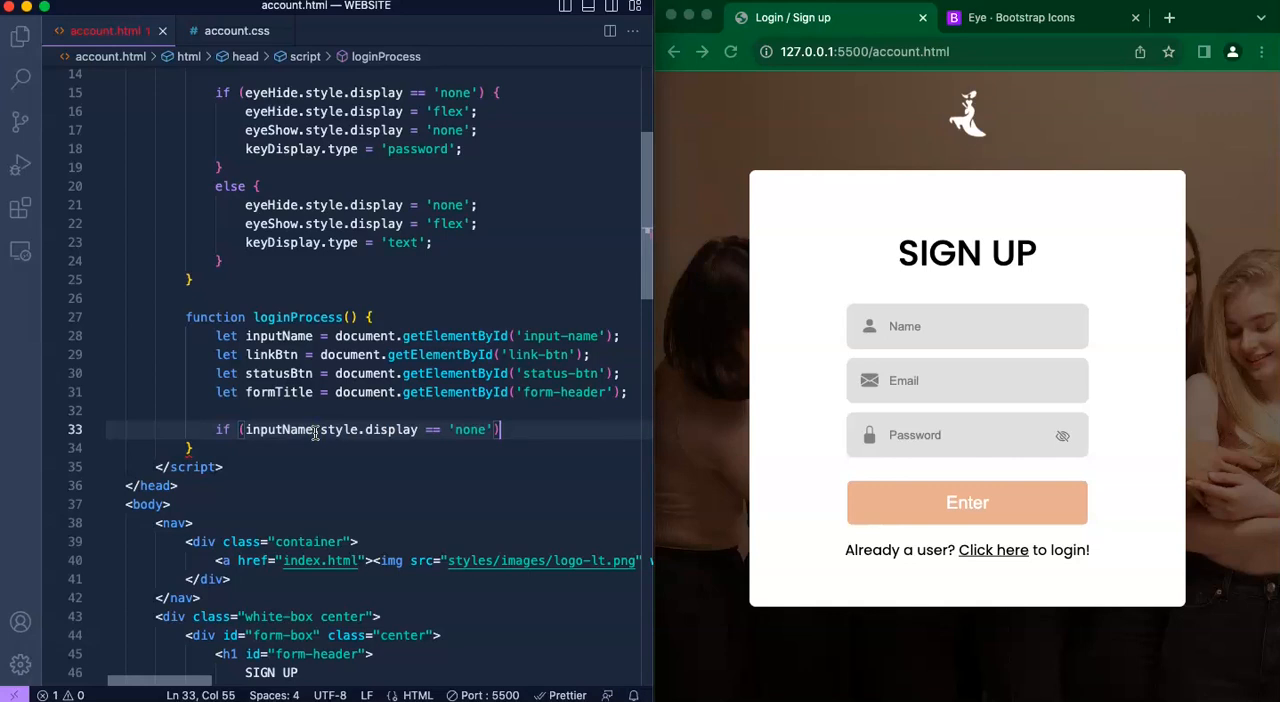